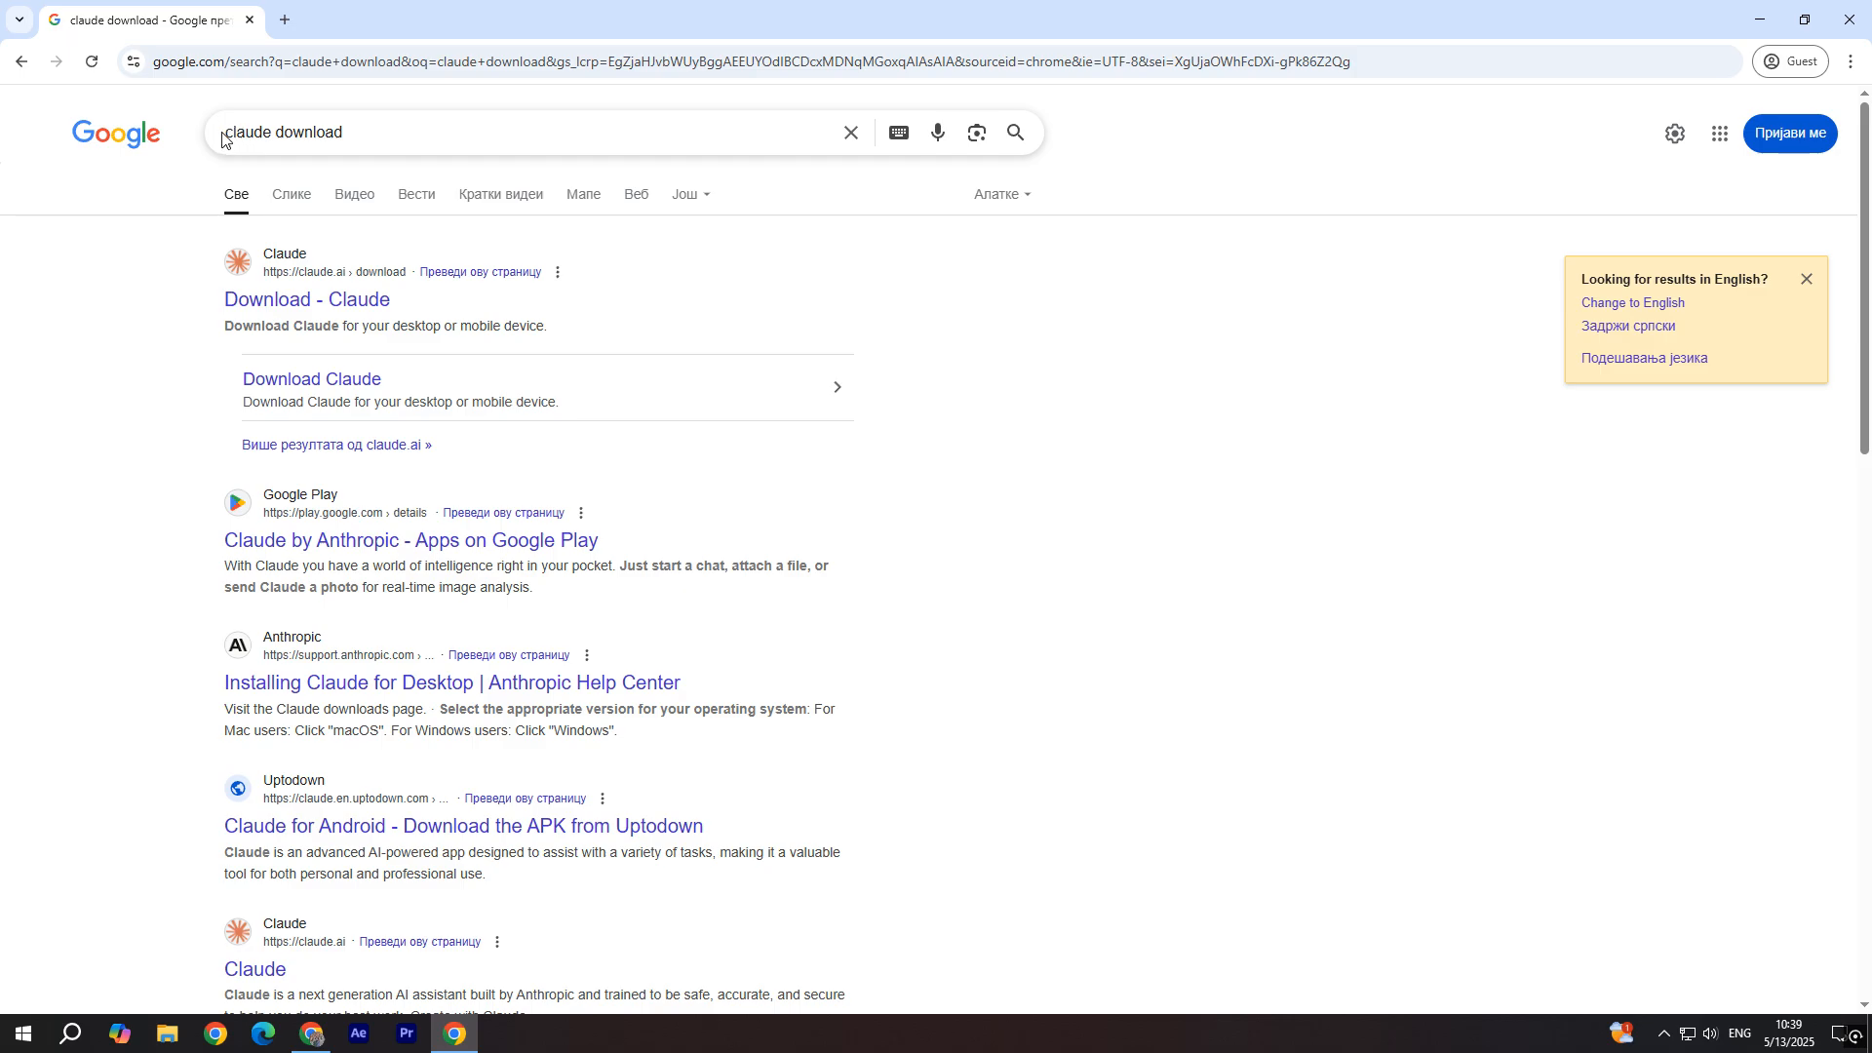
Step: Save the Windows Claude Desktop installer from the 'Download - Claude' page
{"action": "left_click", "coordinate": [306, 298]}
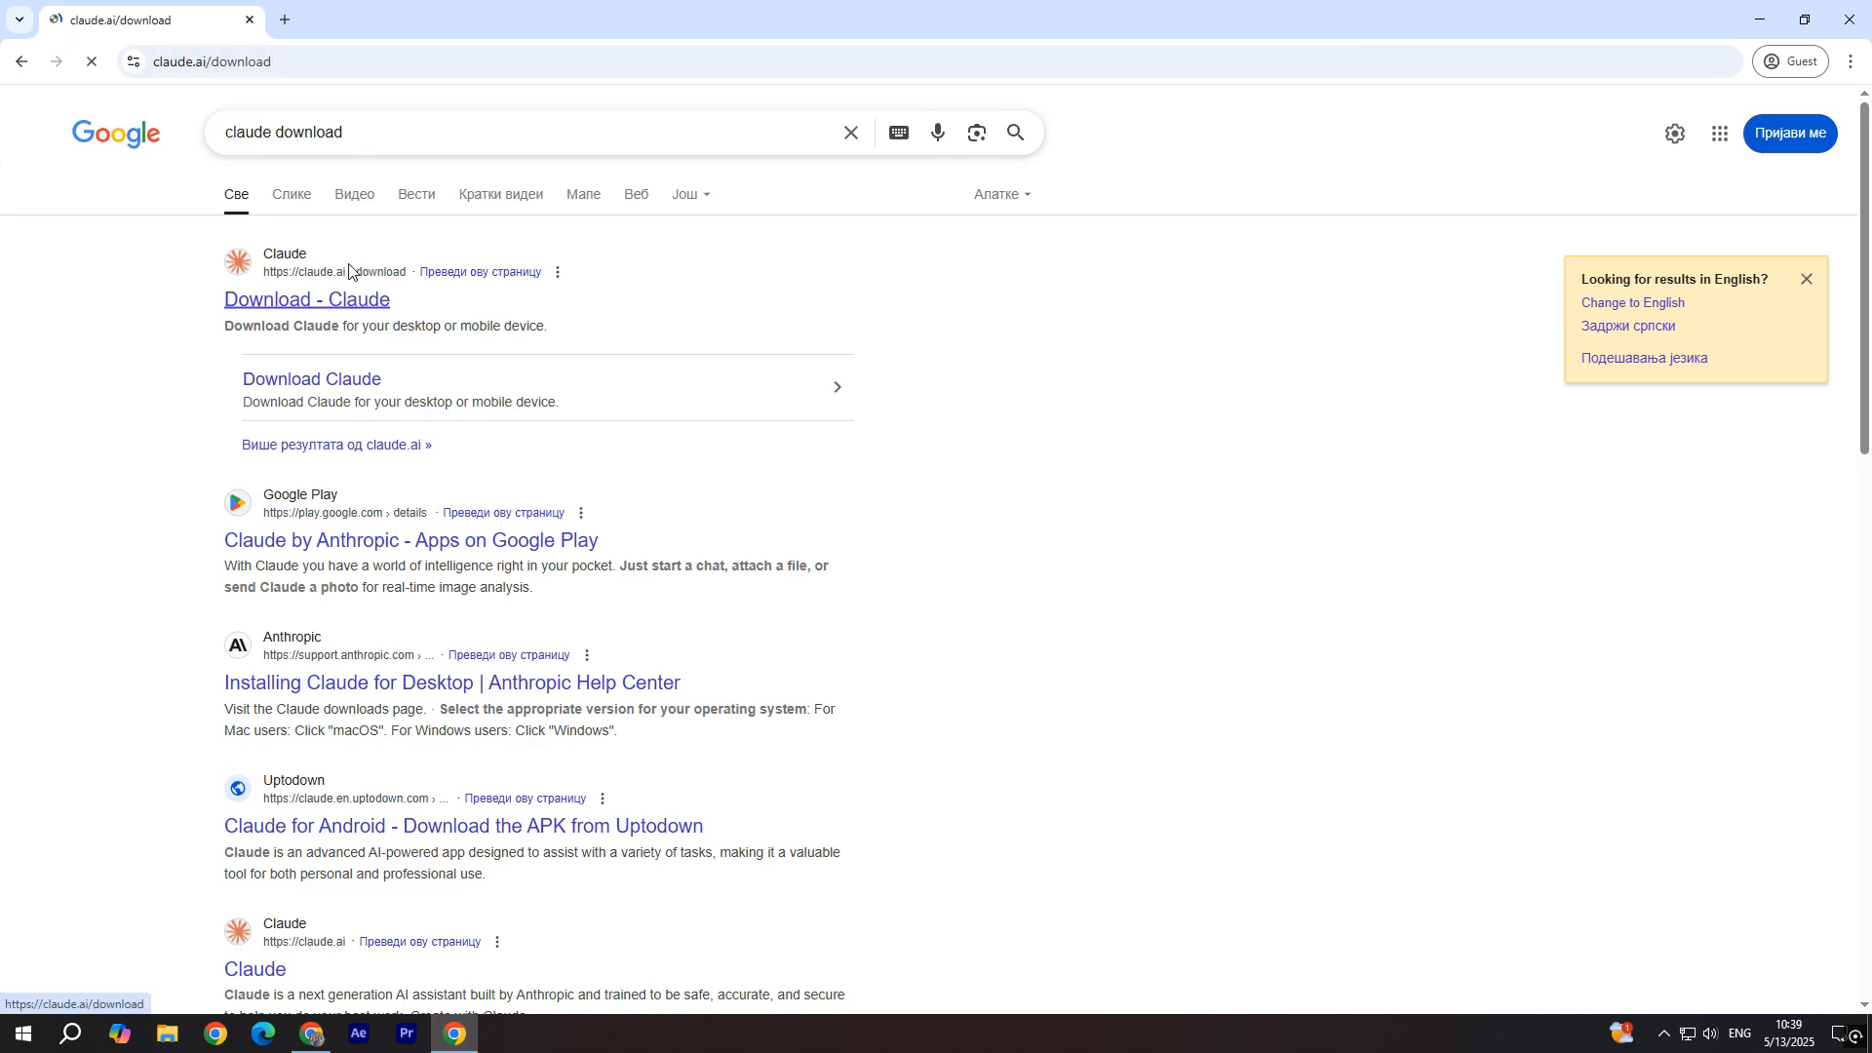
{"action": "left_click", "coordinate": [306, 299]}
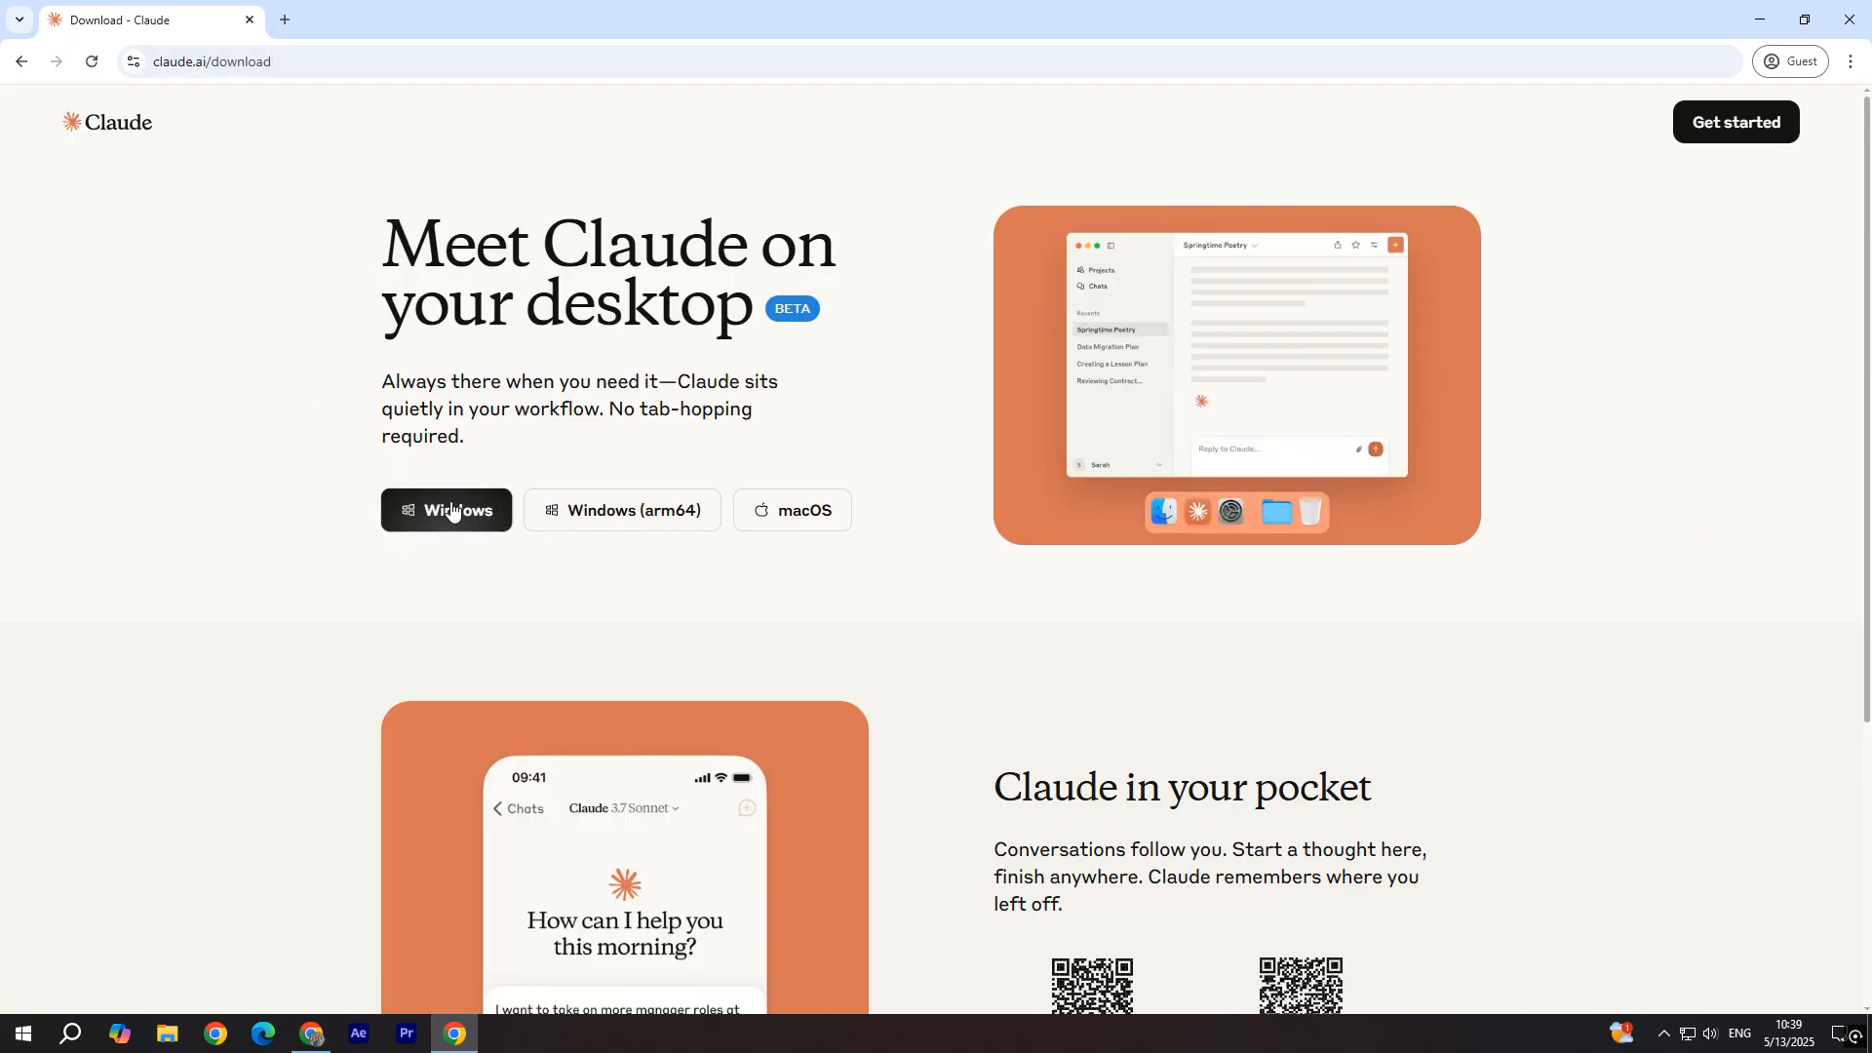
{"action": "left_click", "coordinate": [446, 510]}
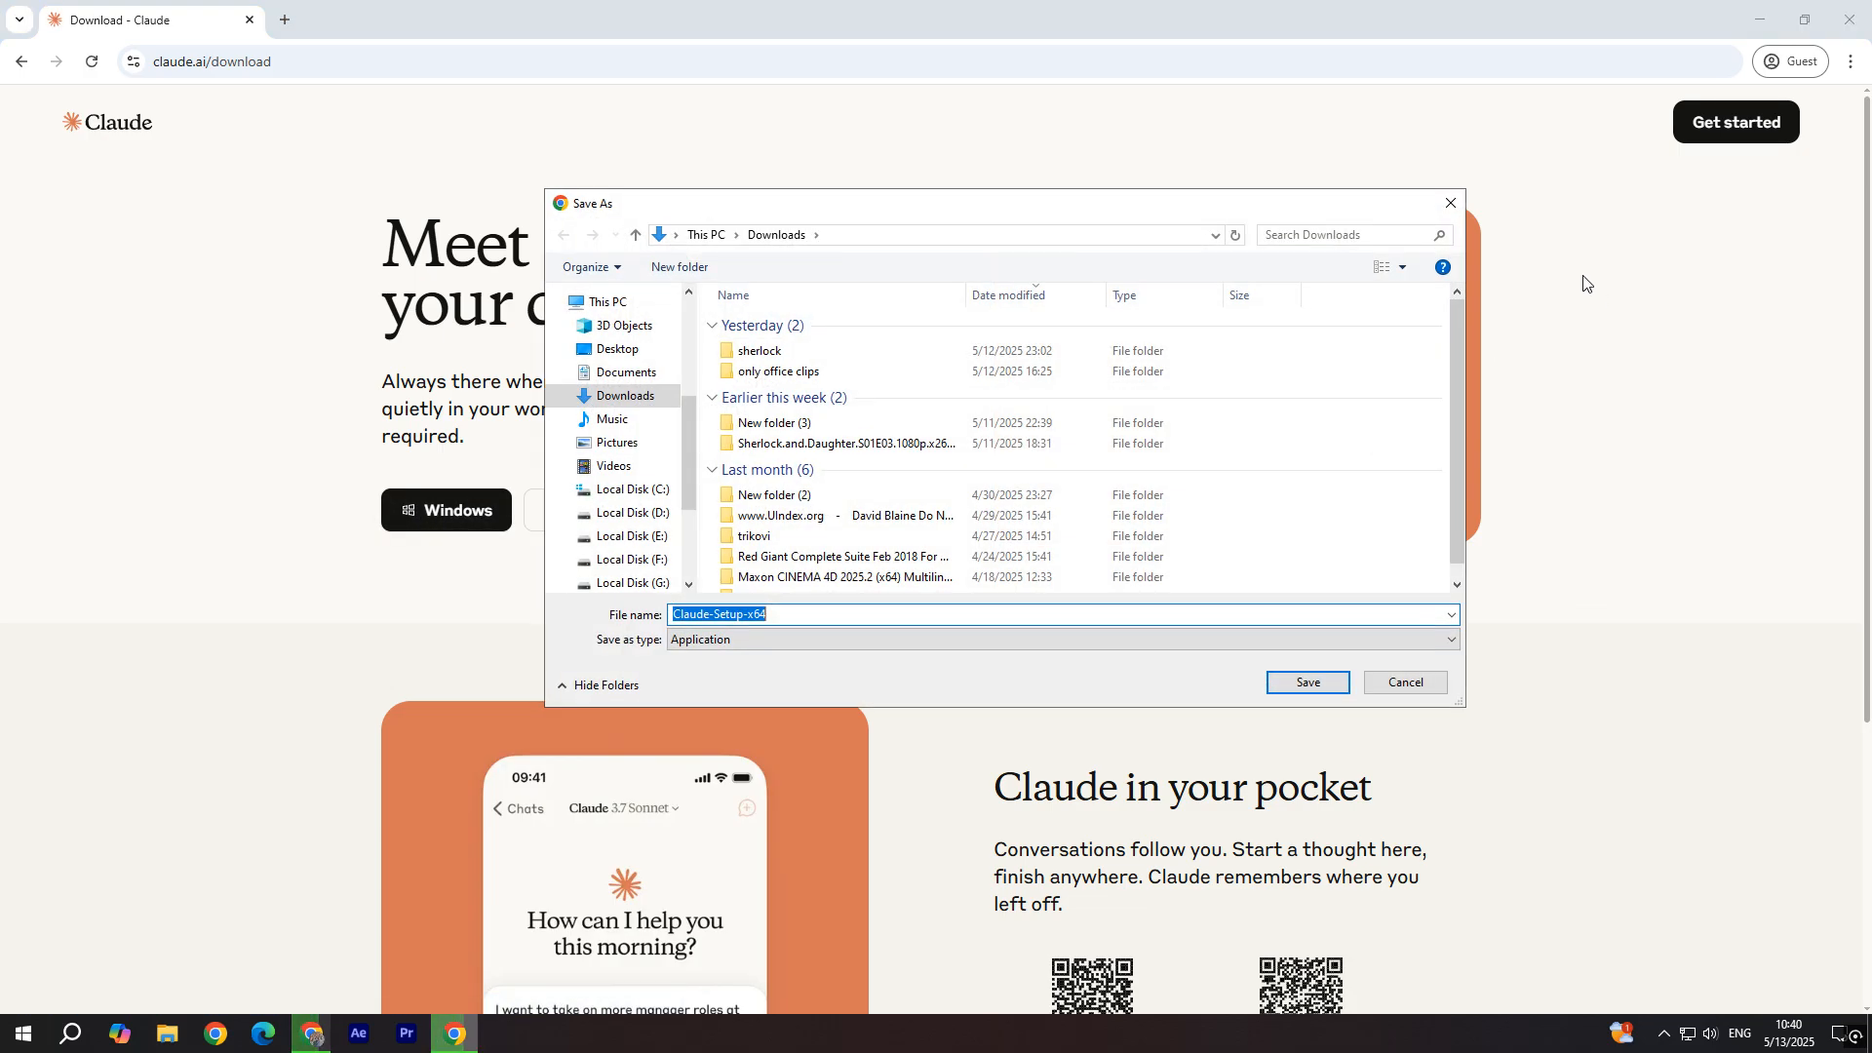
{"action": "mouse_move", "coordinate": [690, 515]}
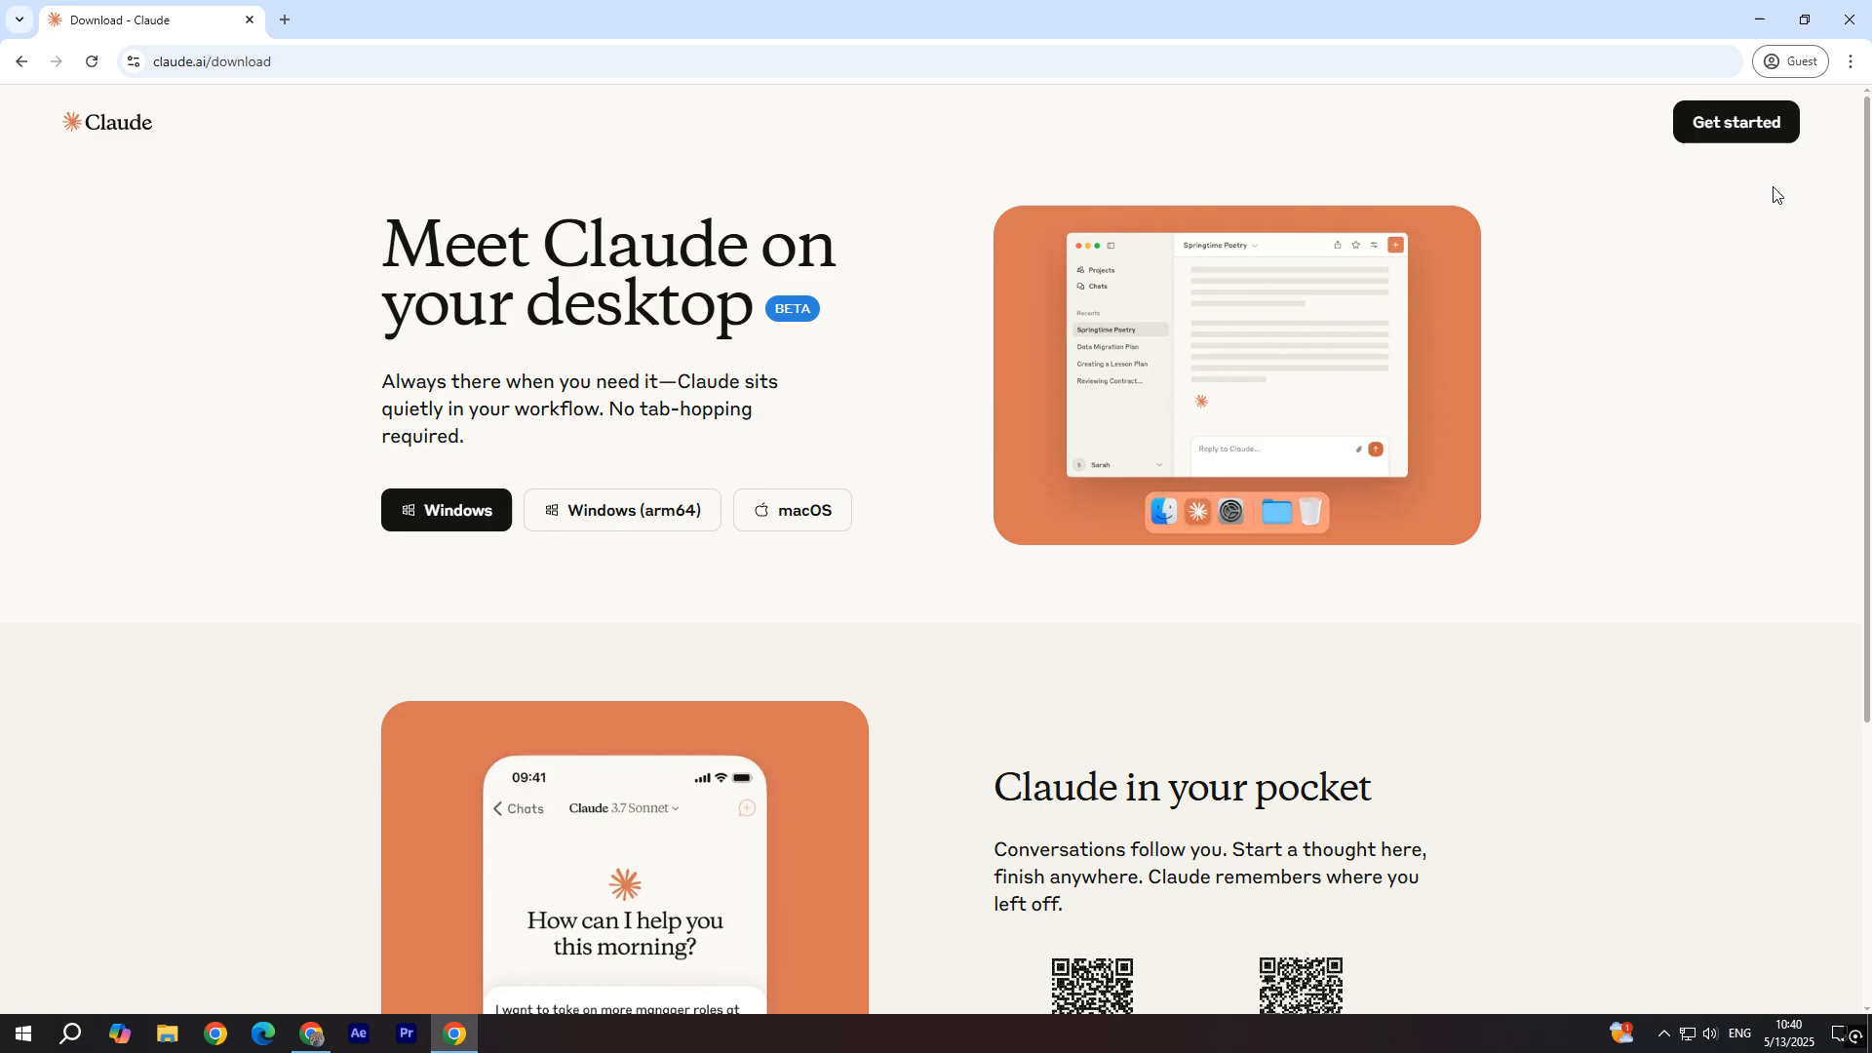
{"action": "mouse_move", "coordinate": [1453, 265]}
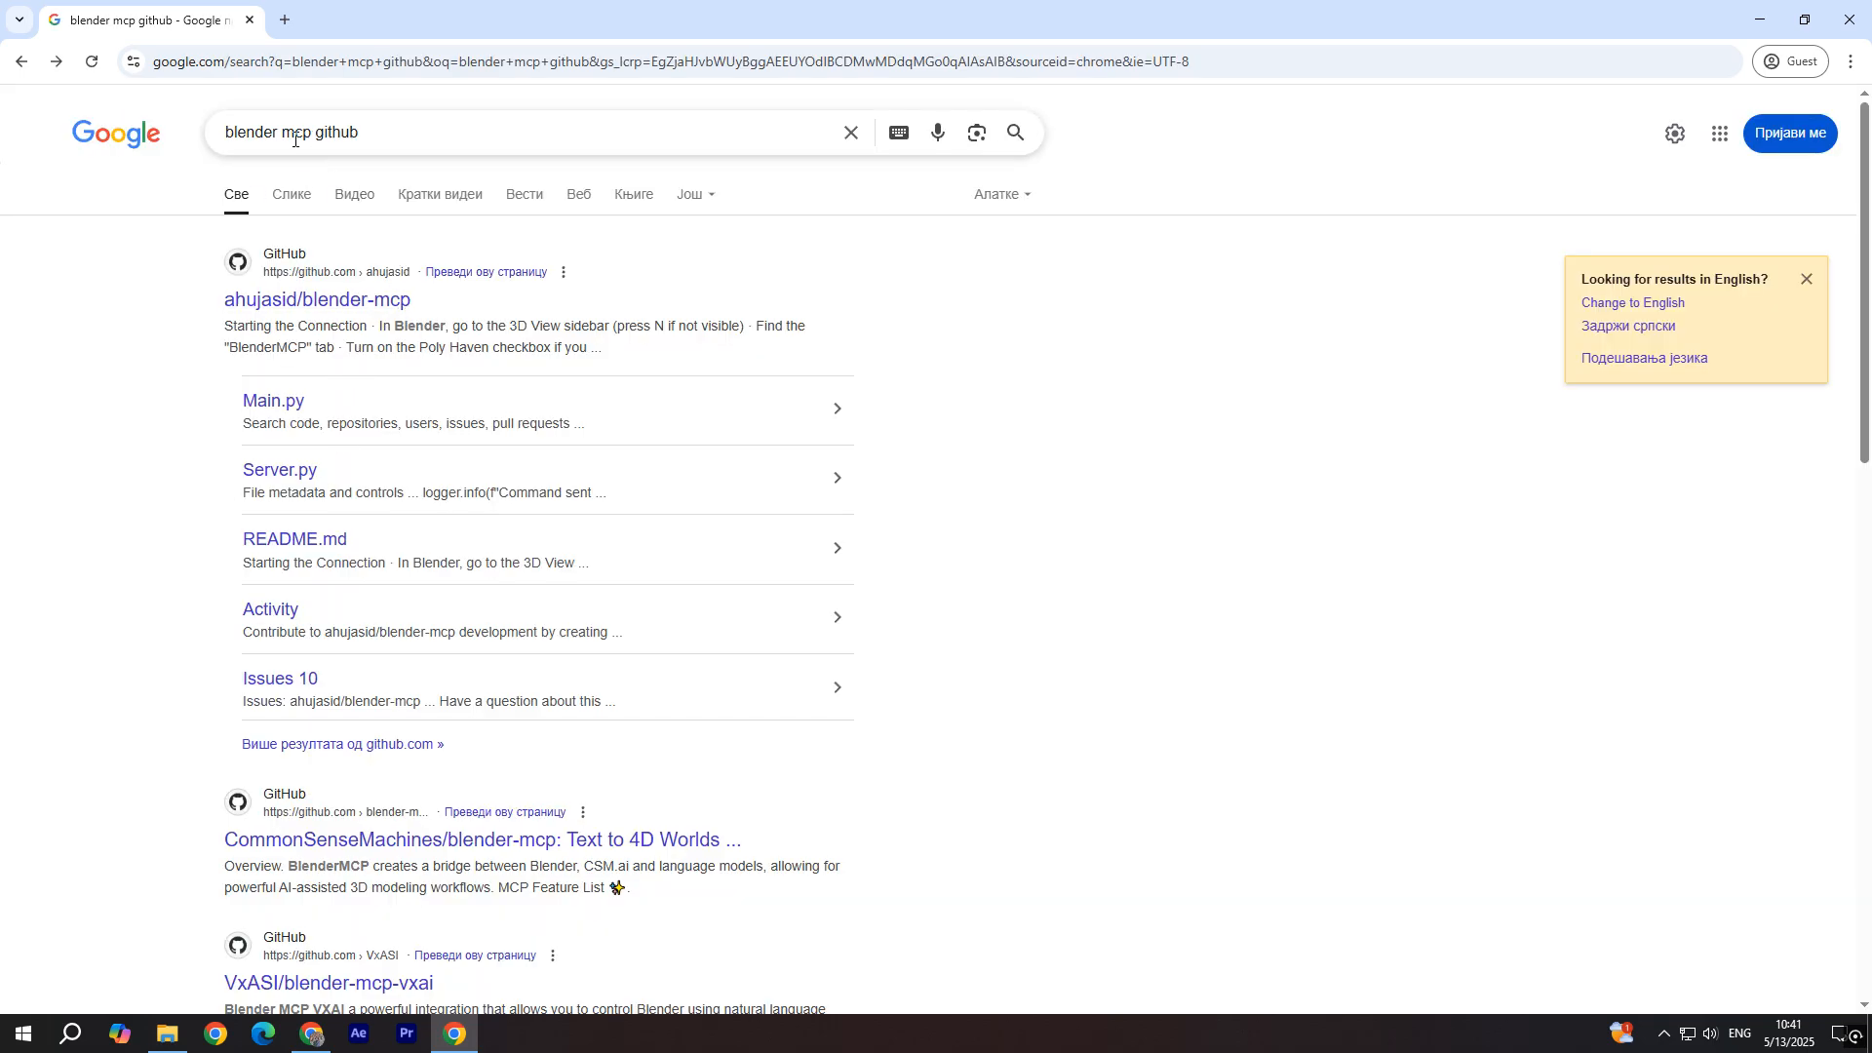
Step: Open the ahujasid/blender-mcp repository from the search results
{"action": "triple_click", "coordinate": [293, 132]}
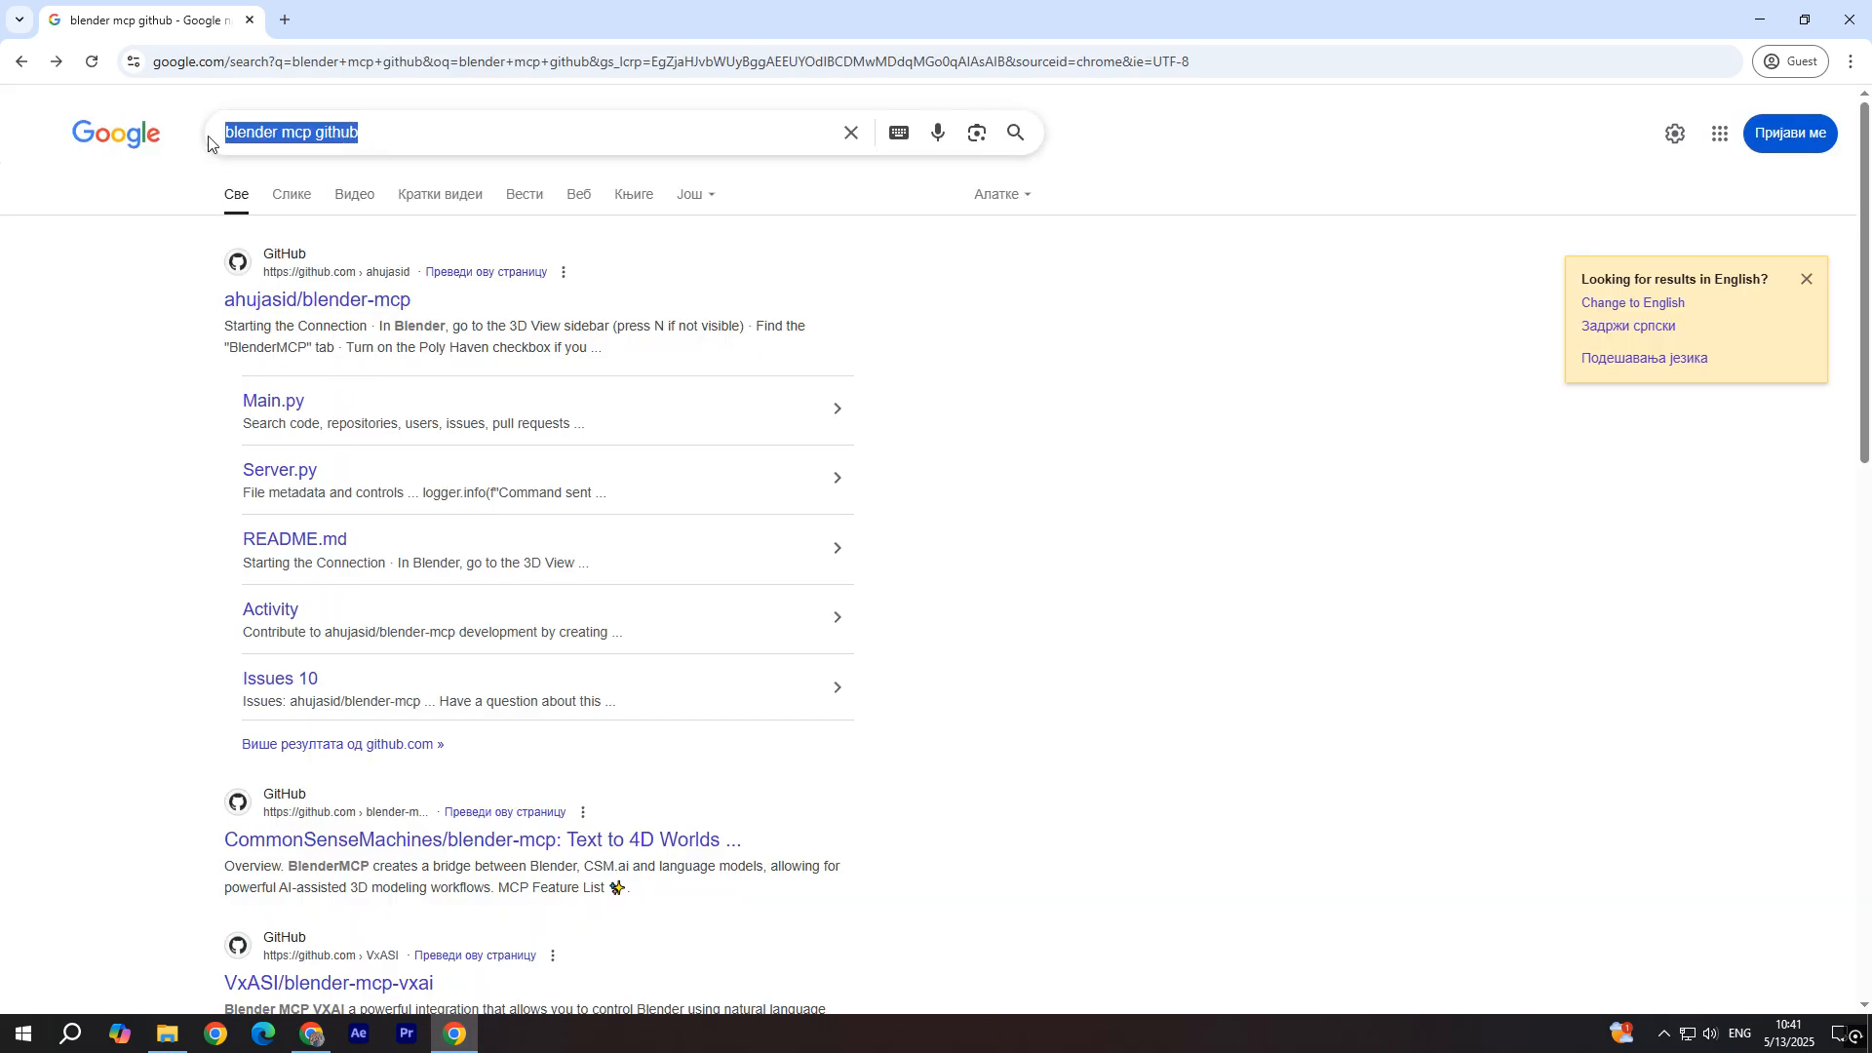
{"action": "left_click", "coordinate": [316, 299]}
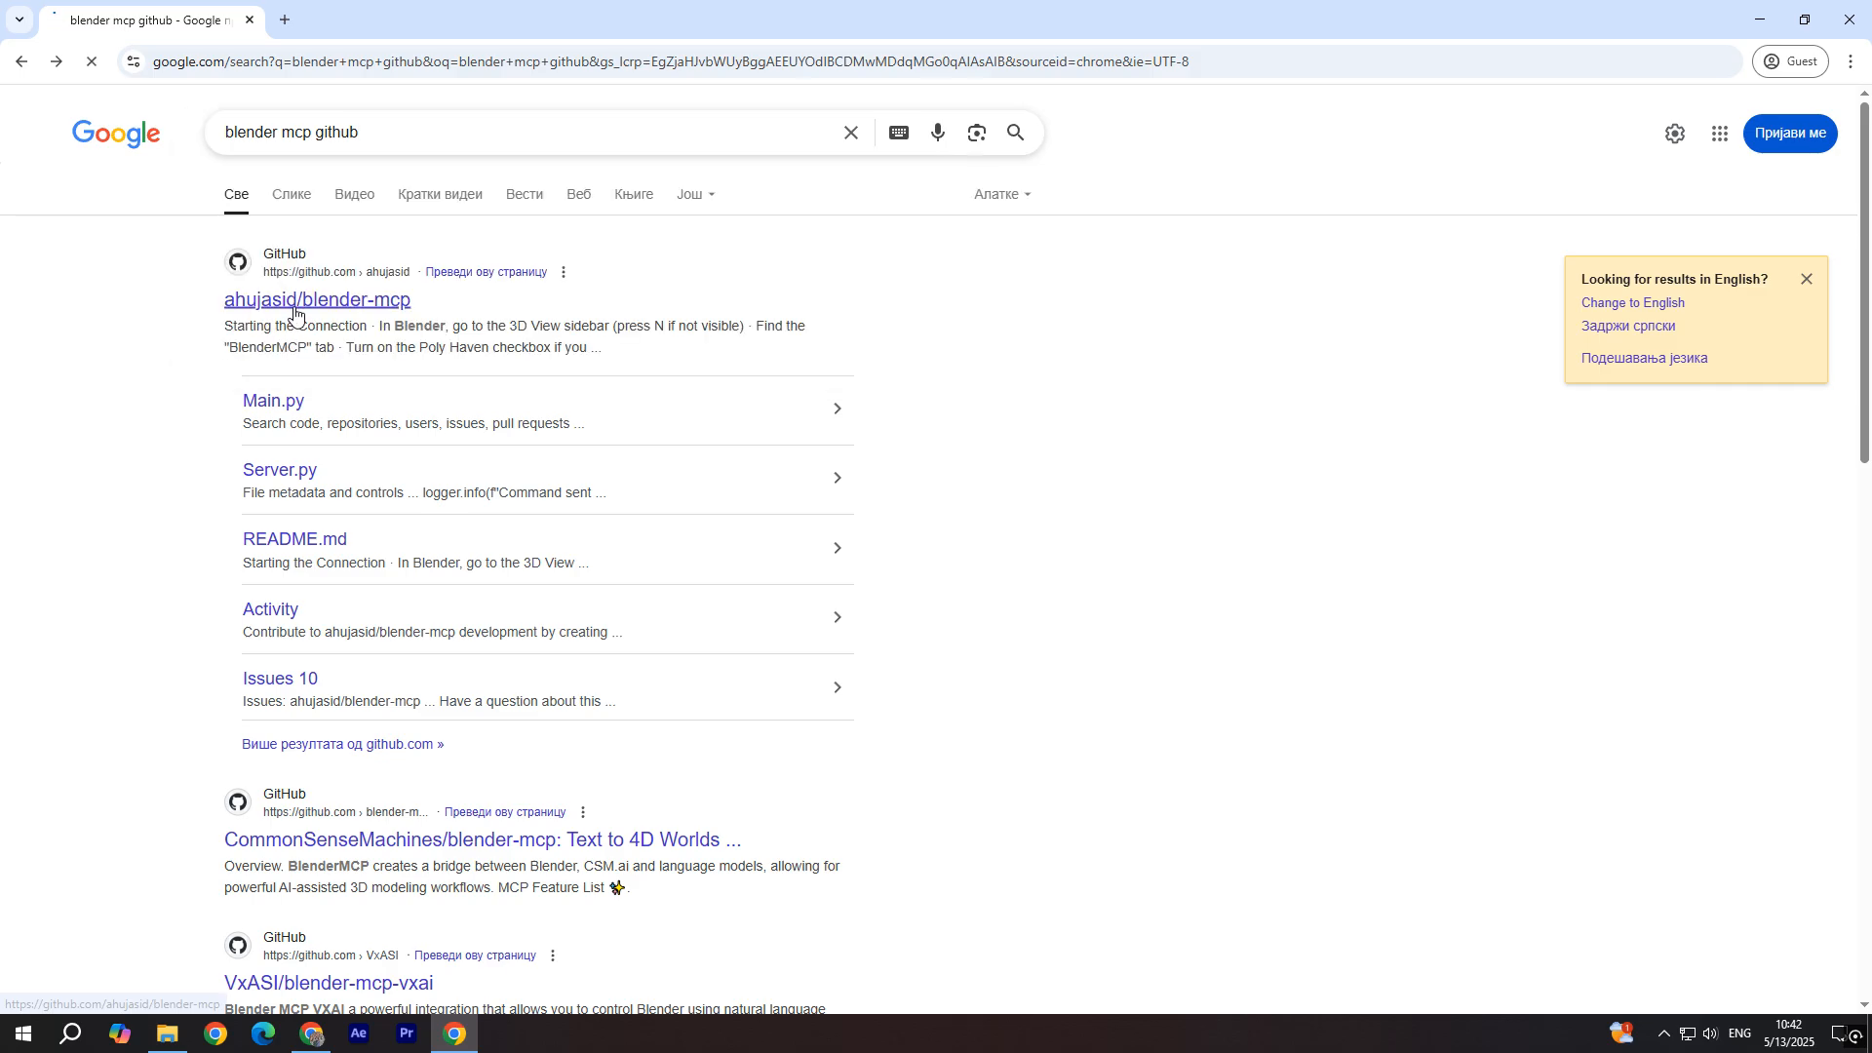
{"action": "left_click", "coordinate": [316, 299]}
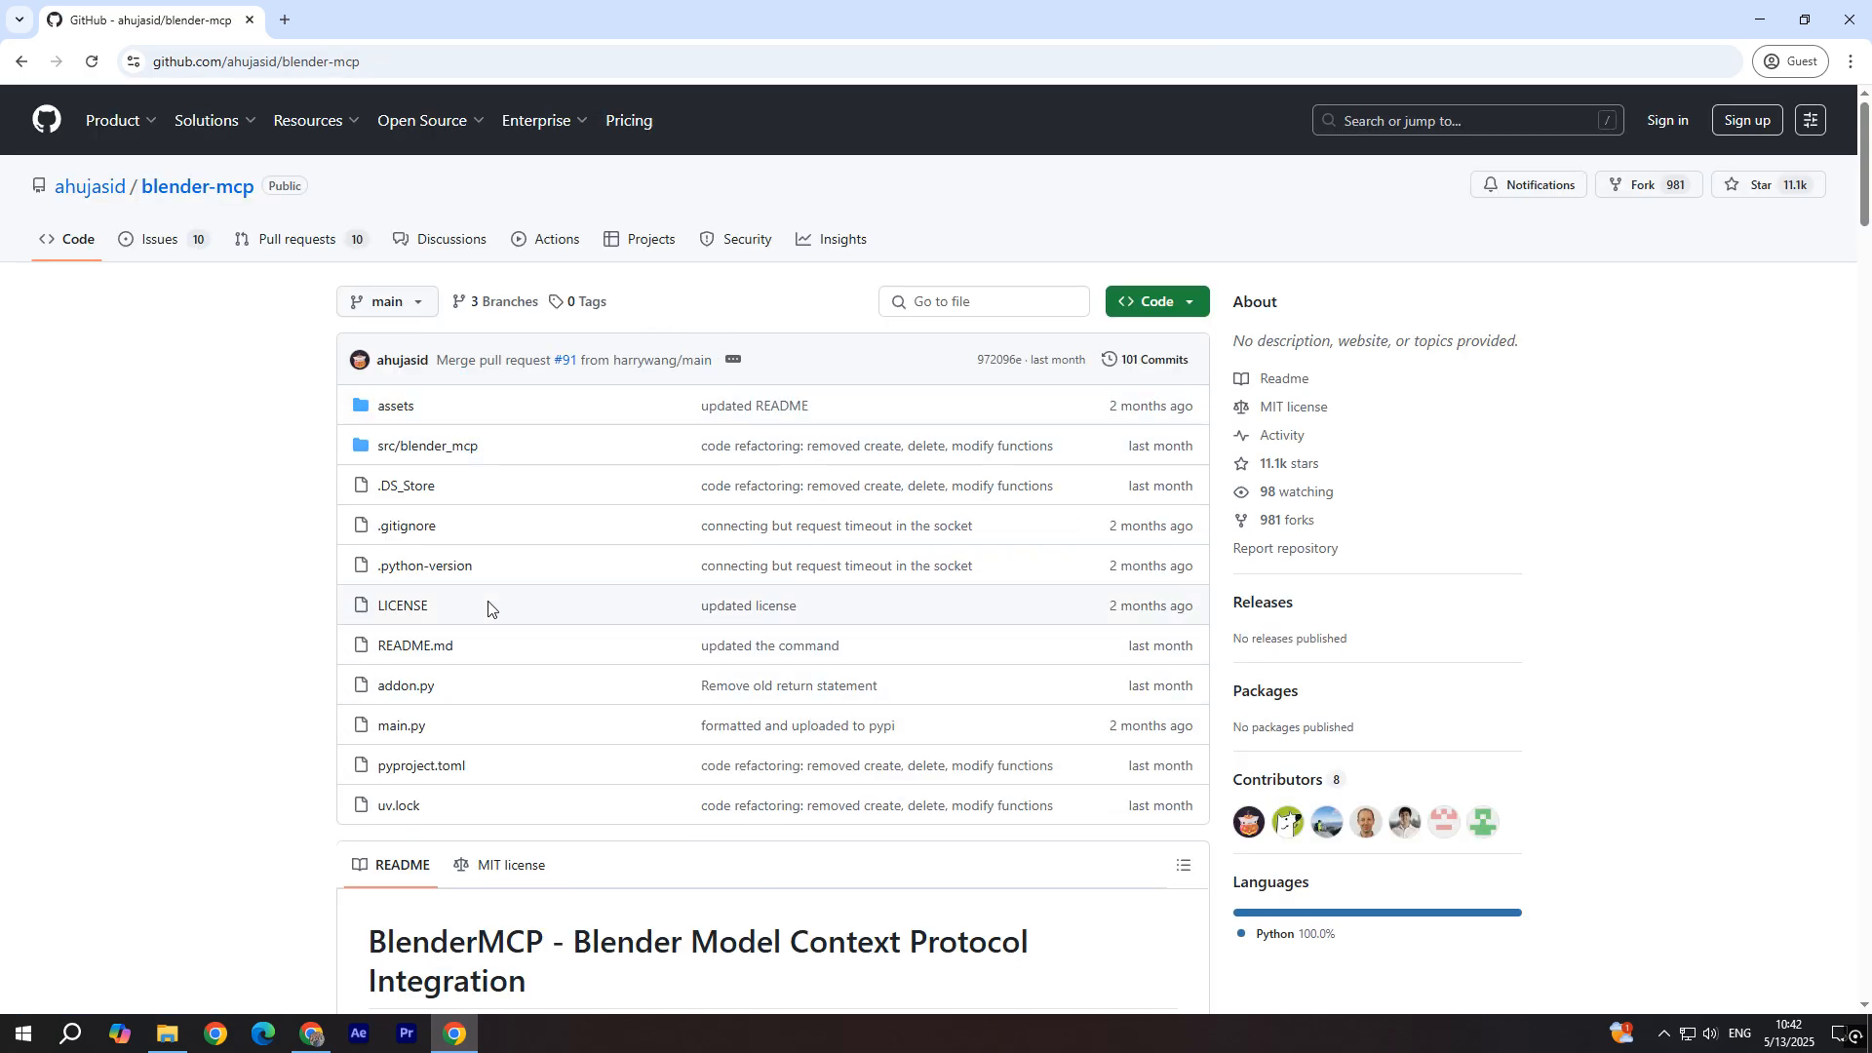
{"action": "mouse_move", "coordinate": [422, 701]}
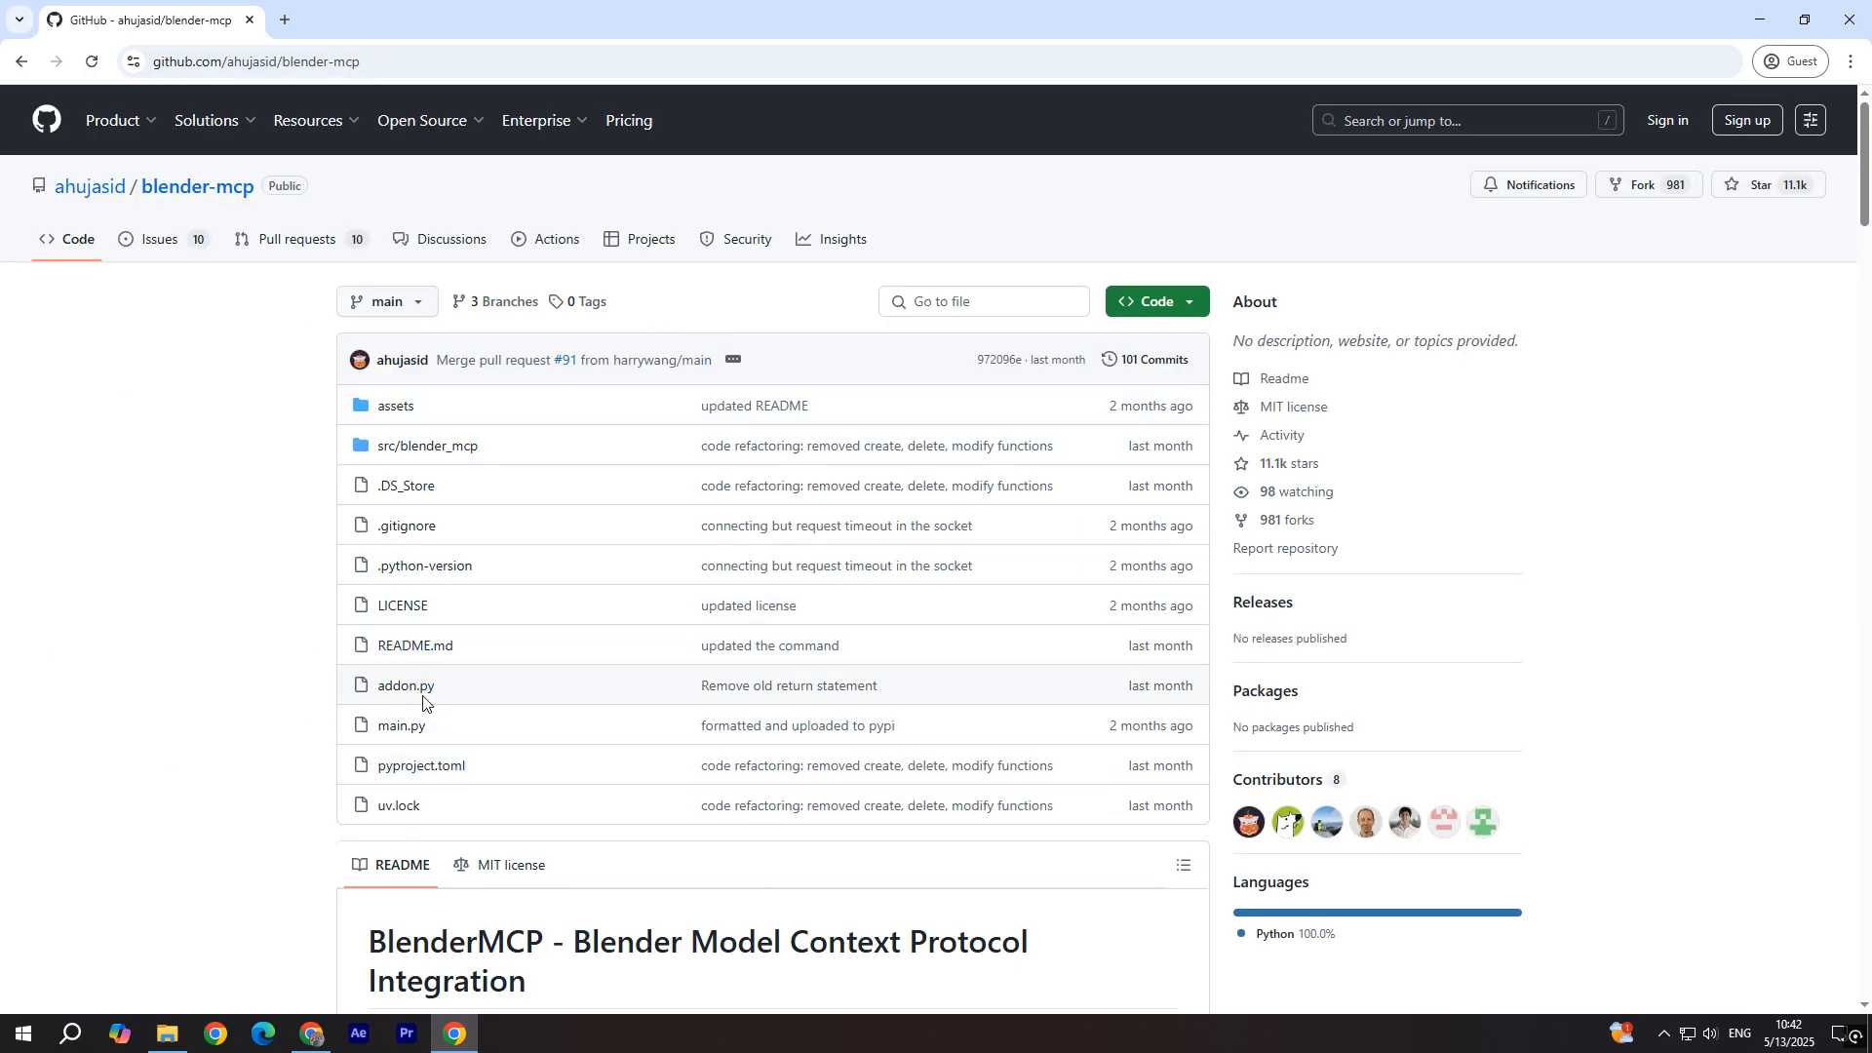
Step: View addon.py and abandon the duplicate raw-file download
{"action": "left_click", "coordinate": [404, 685]}
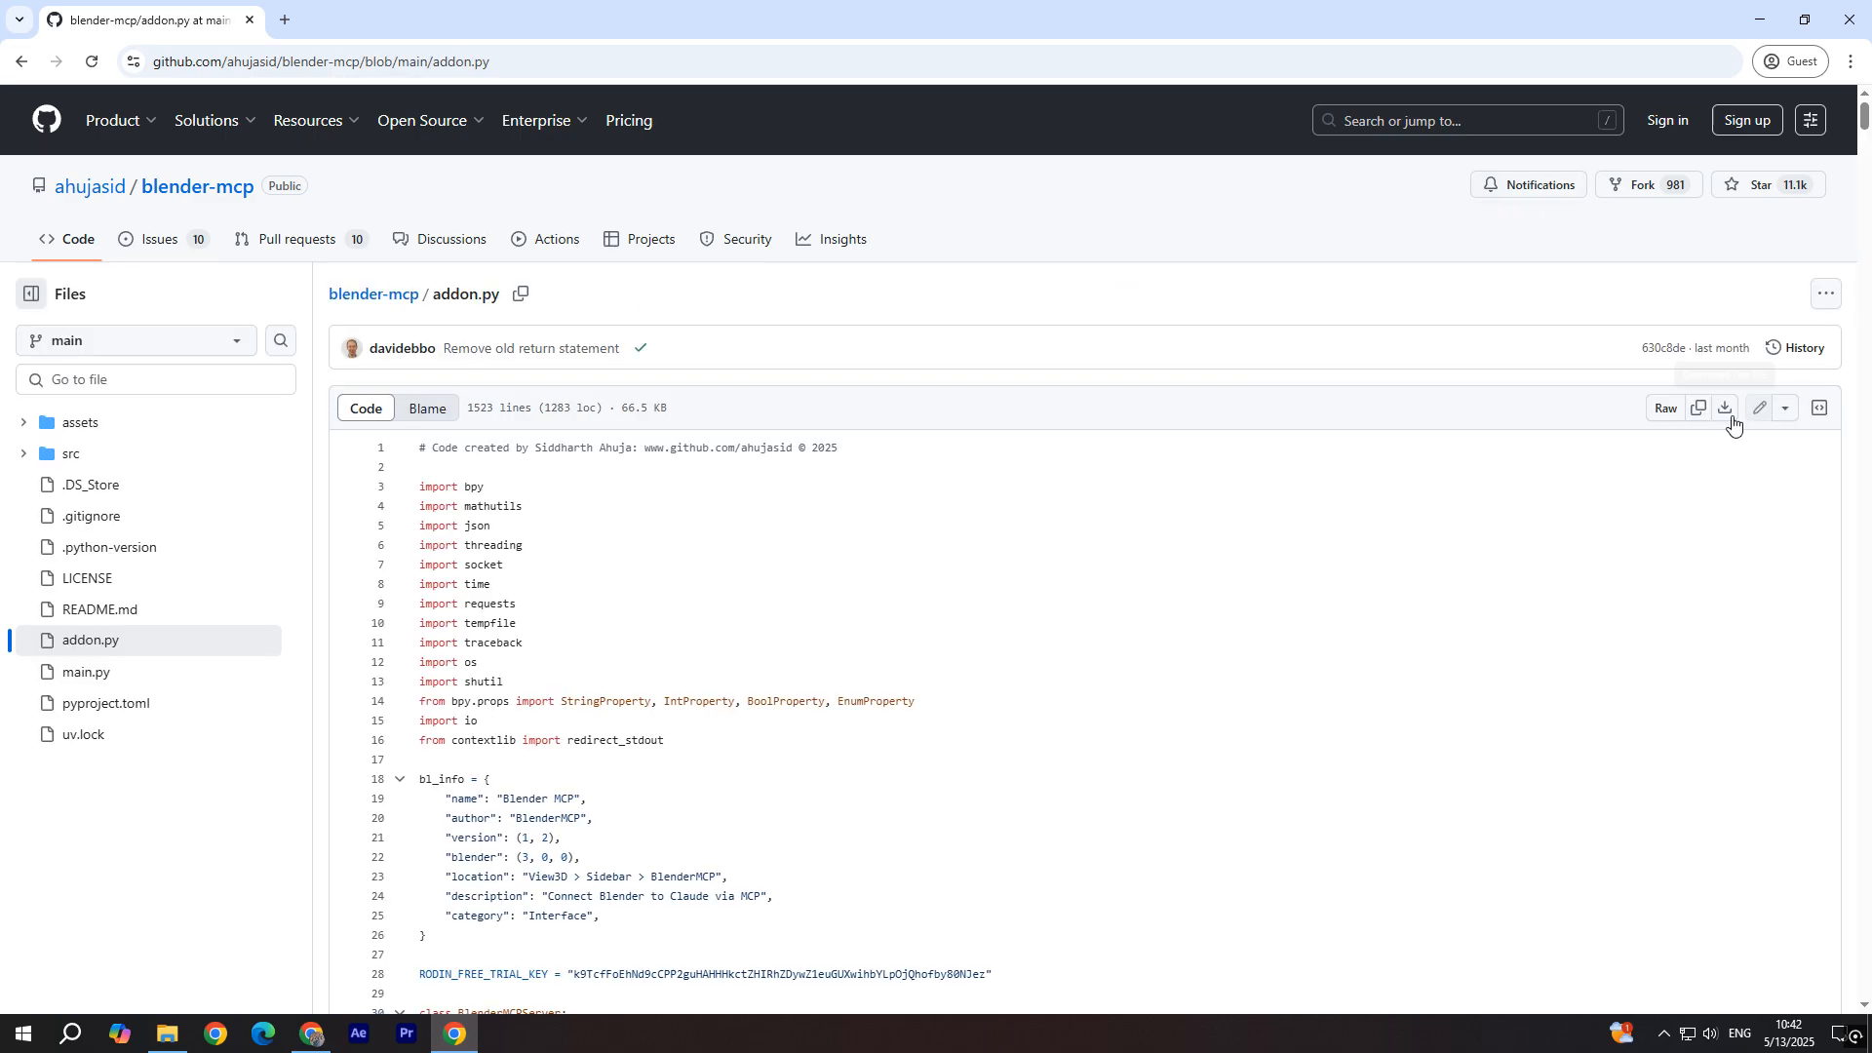
{"action": "left_click", "coordinate": [1724, 408]}
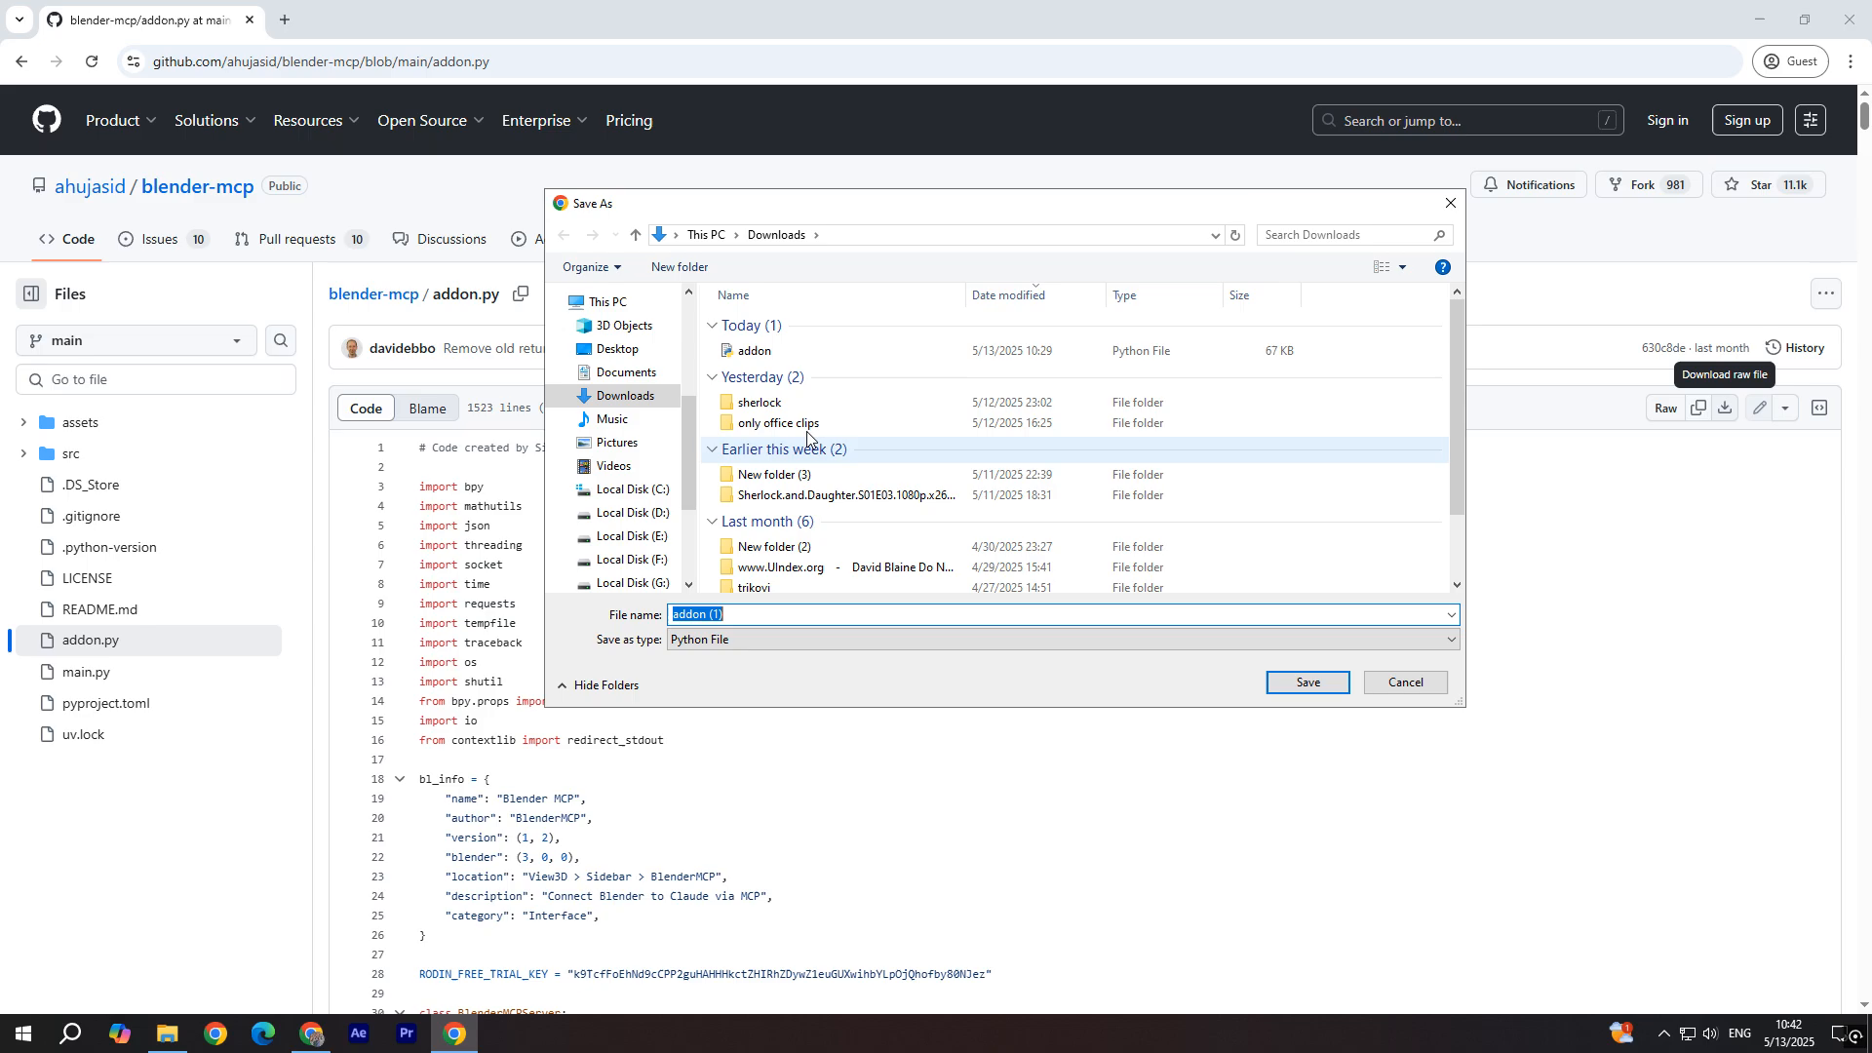
{"action": "mouse_move", "coordinate": [750, 350]}
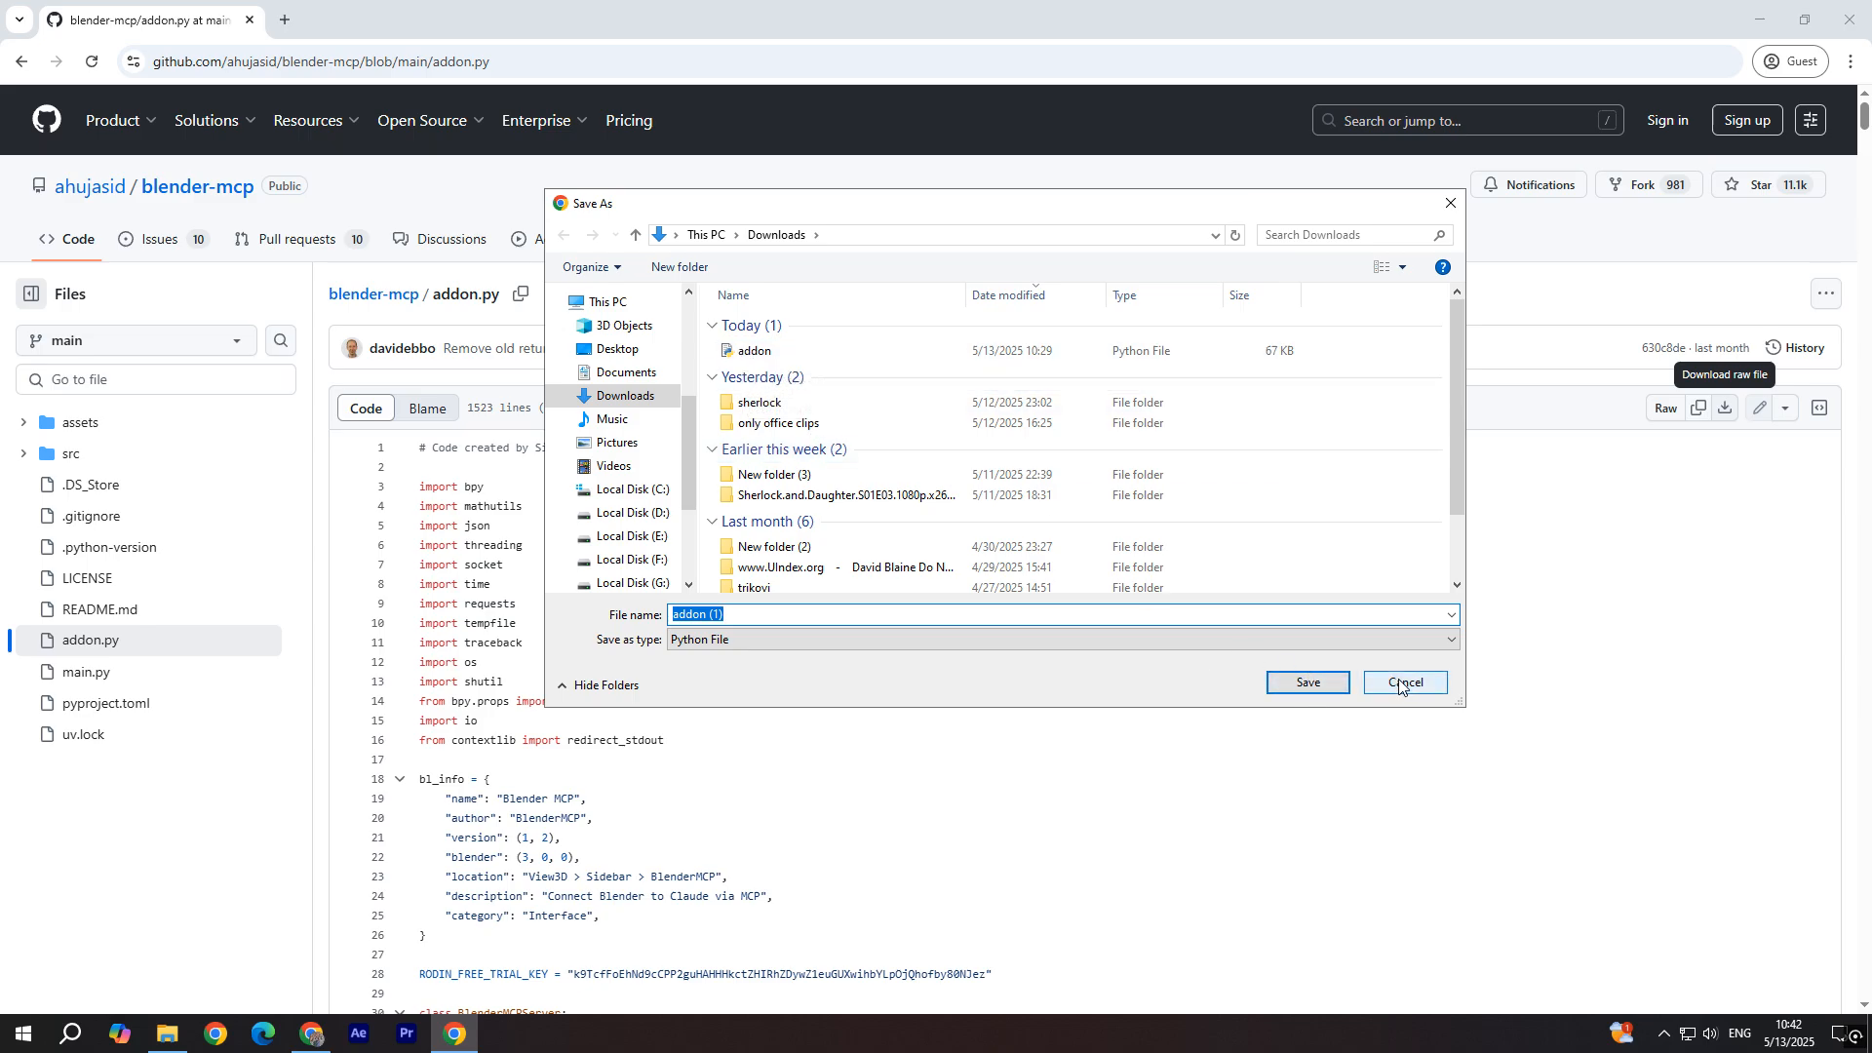
{"action": "left_click", "coordinate": [1404, 682]}
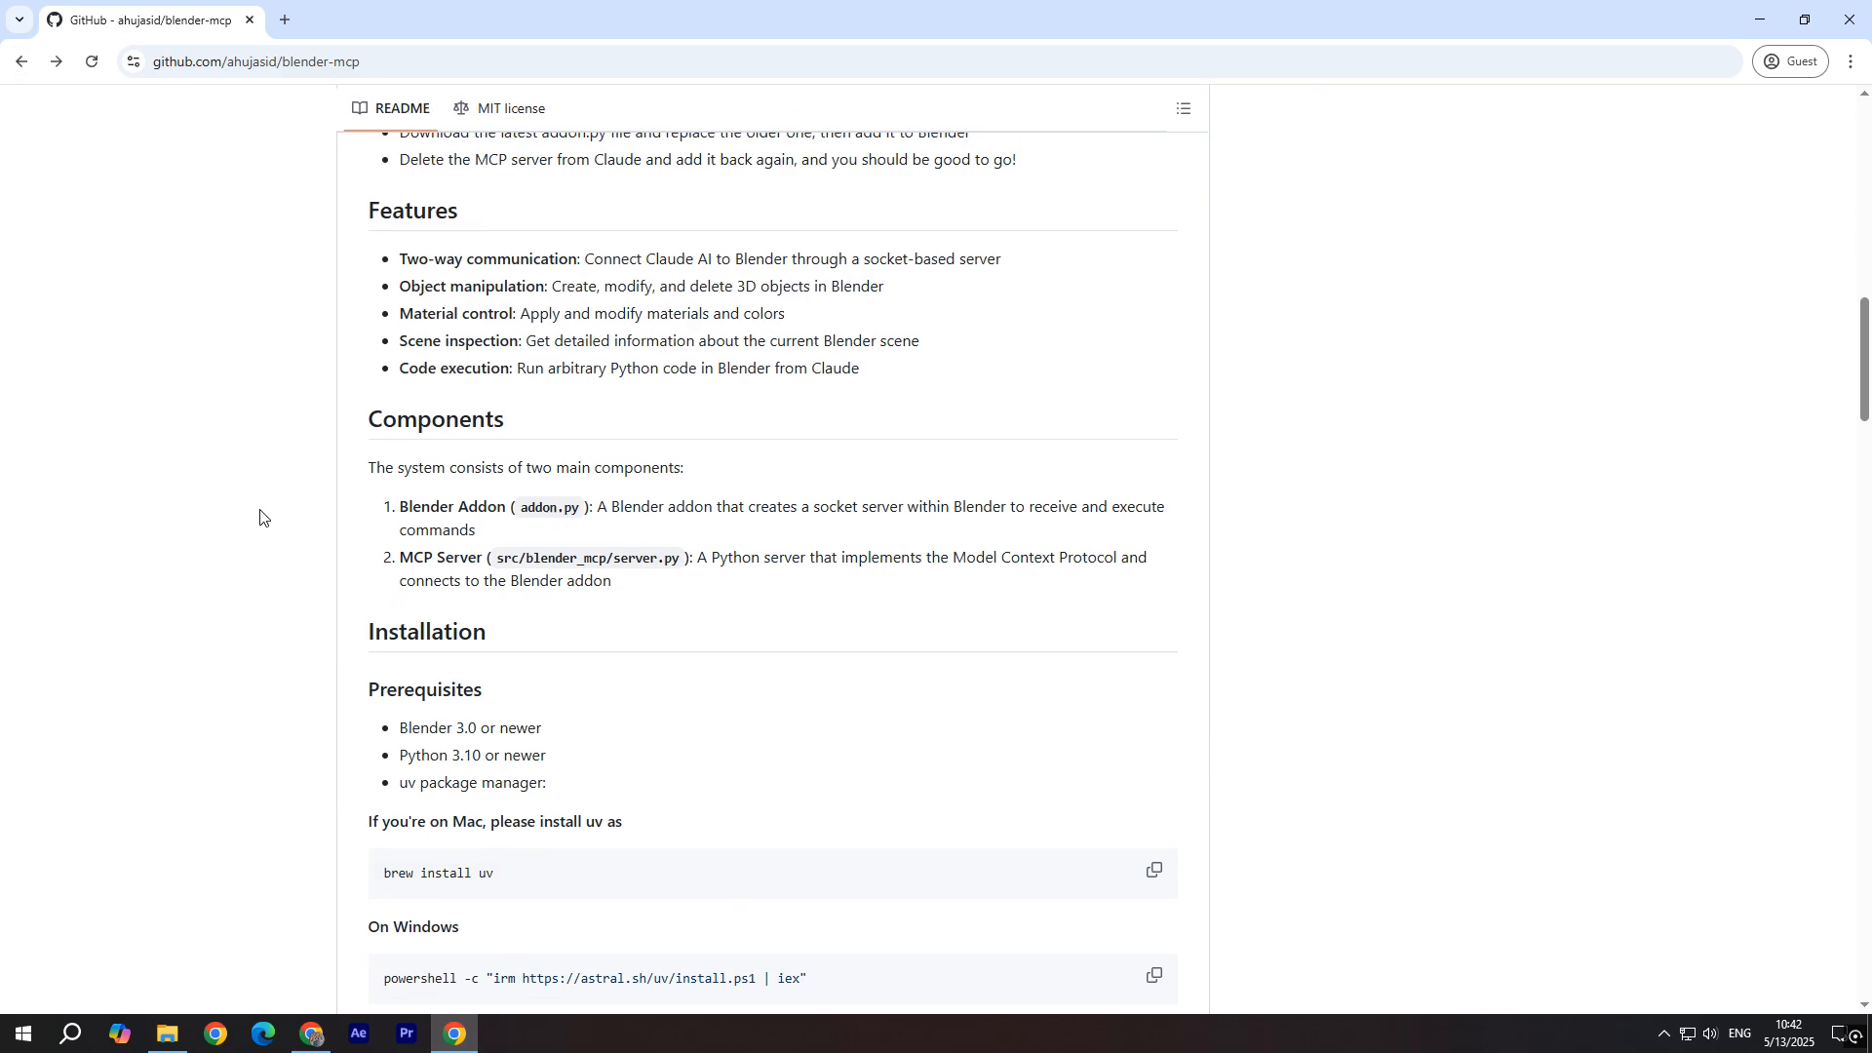
Step: Scroll the README to Installation > Prerequisites with the uv install commands
{"action": "scroll", "scroll_direction": "down", "scroll_amount": 3}
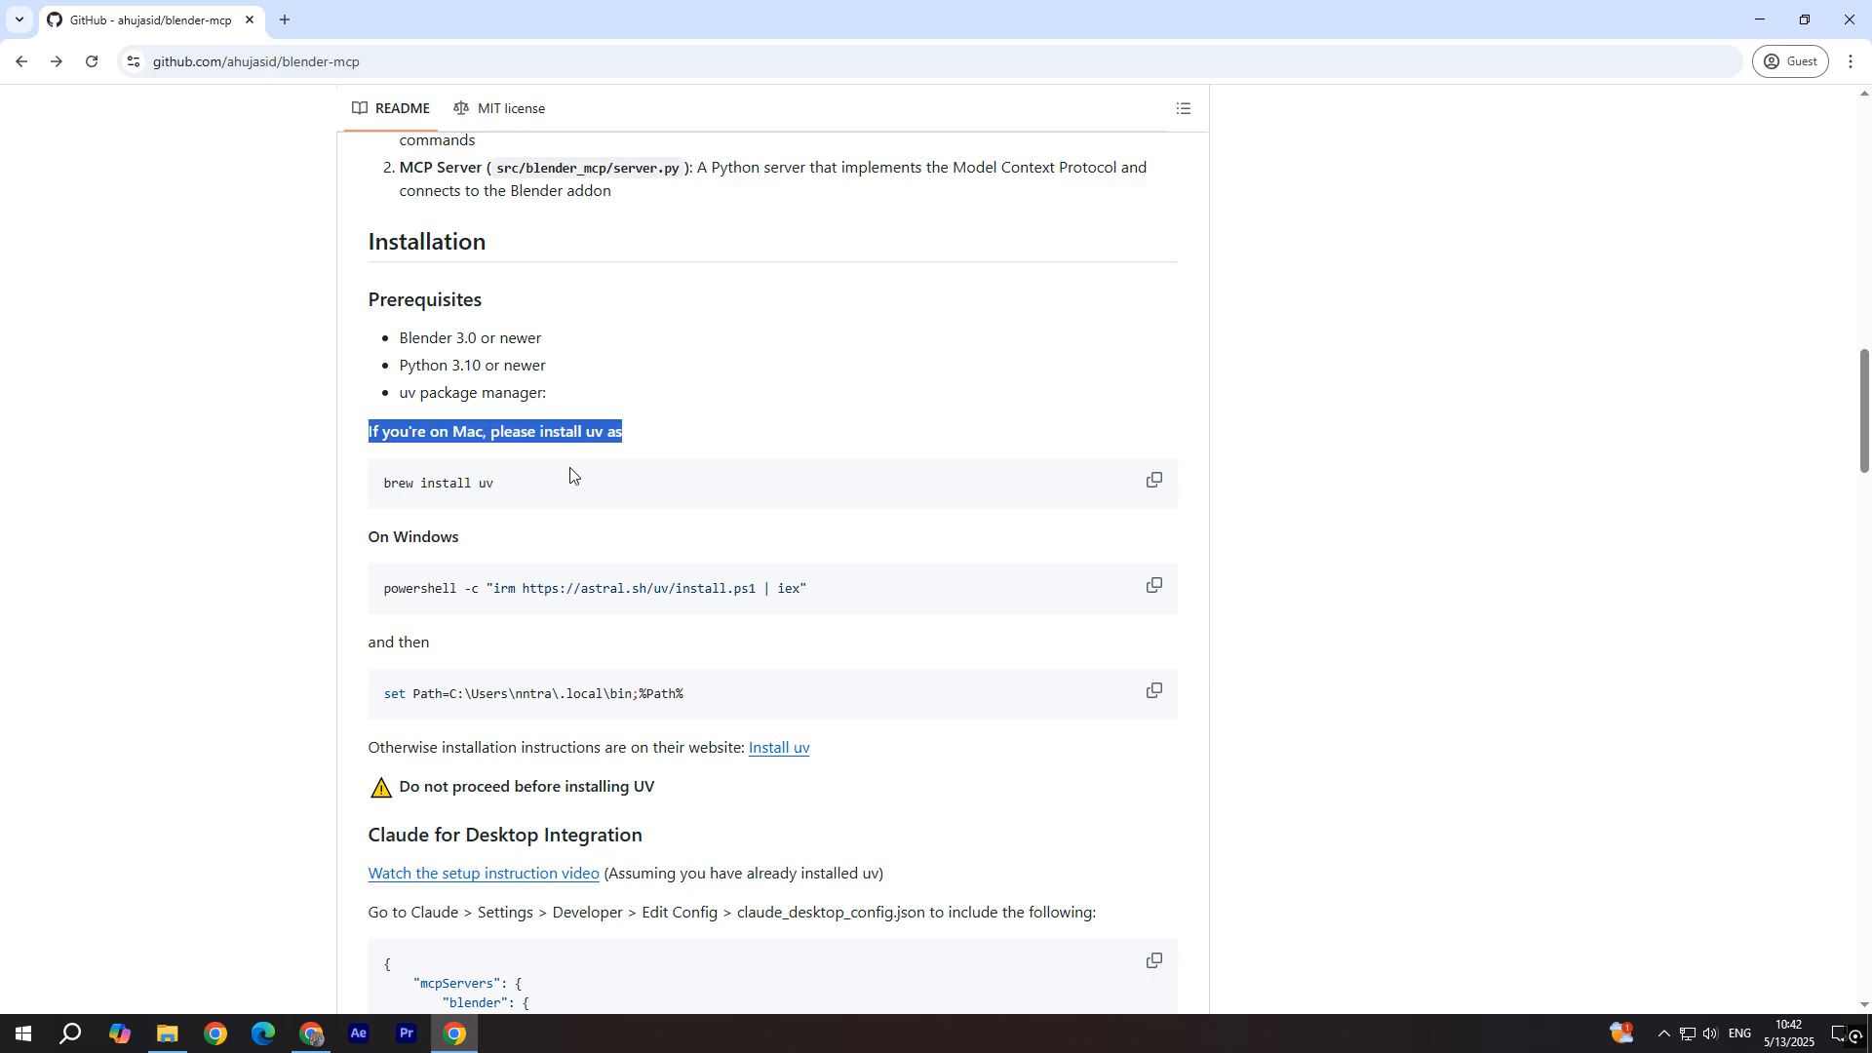
{"action": "mouse_move", "coordinate": [1154, 484]}
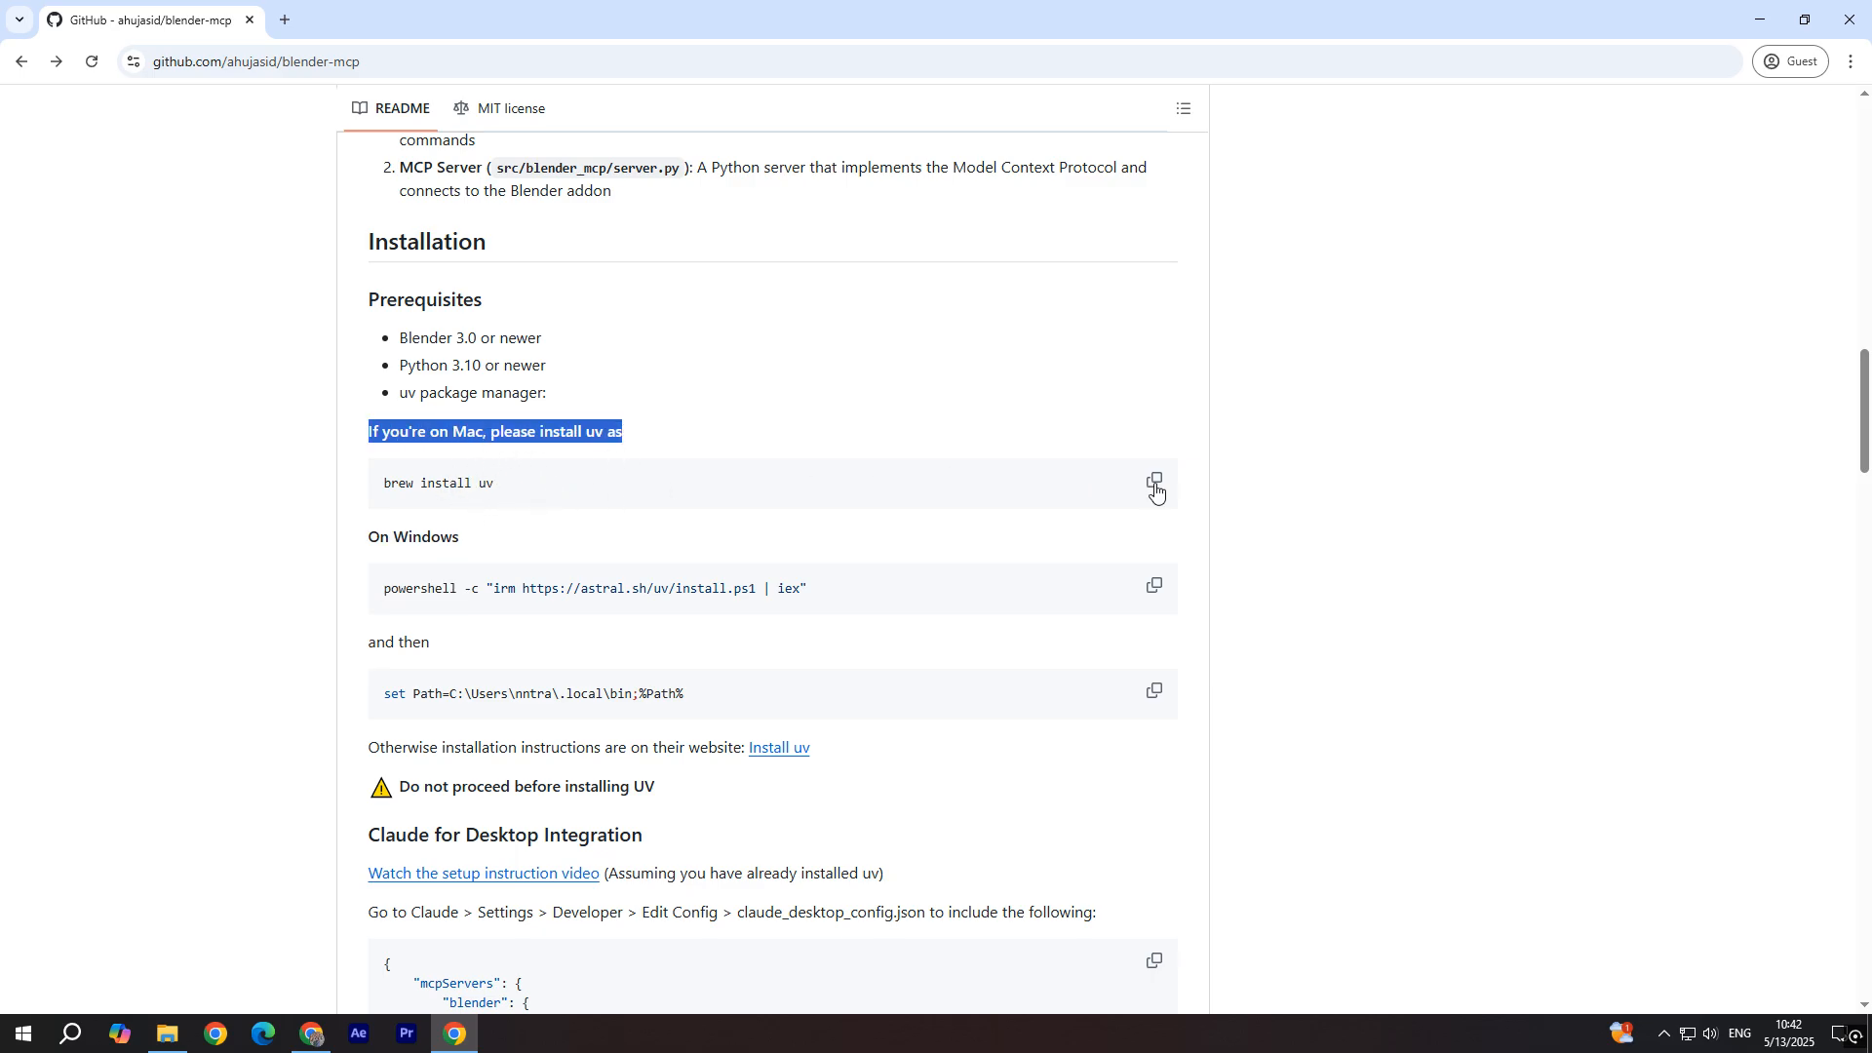
Step: Run the uv PowerShell installer and set Path in Command Prompt, then close it
{"action": "left_click", "coordinate": [70, 1034]}
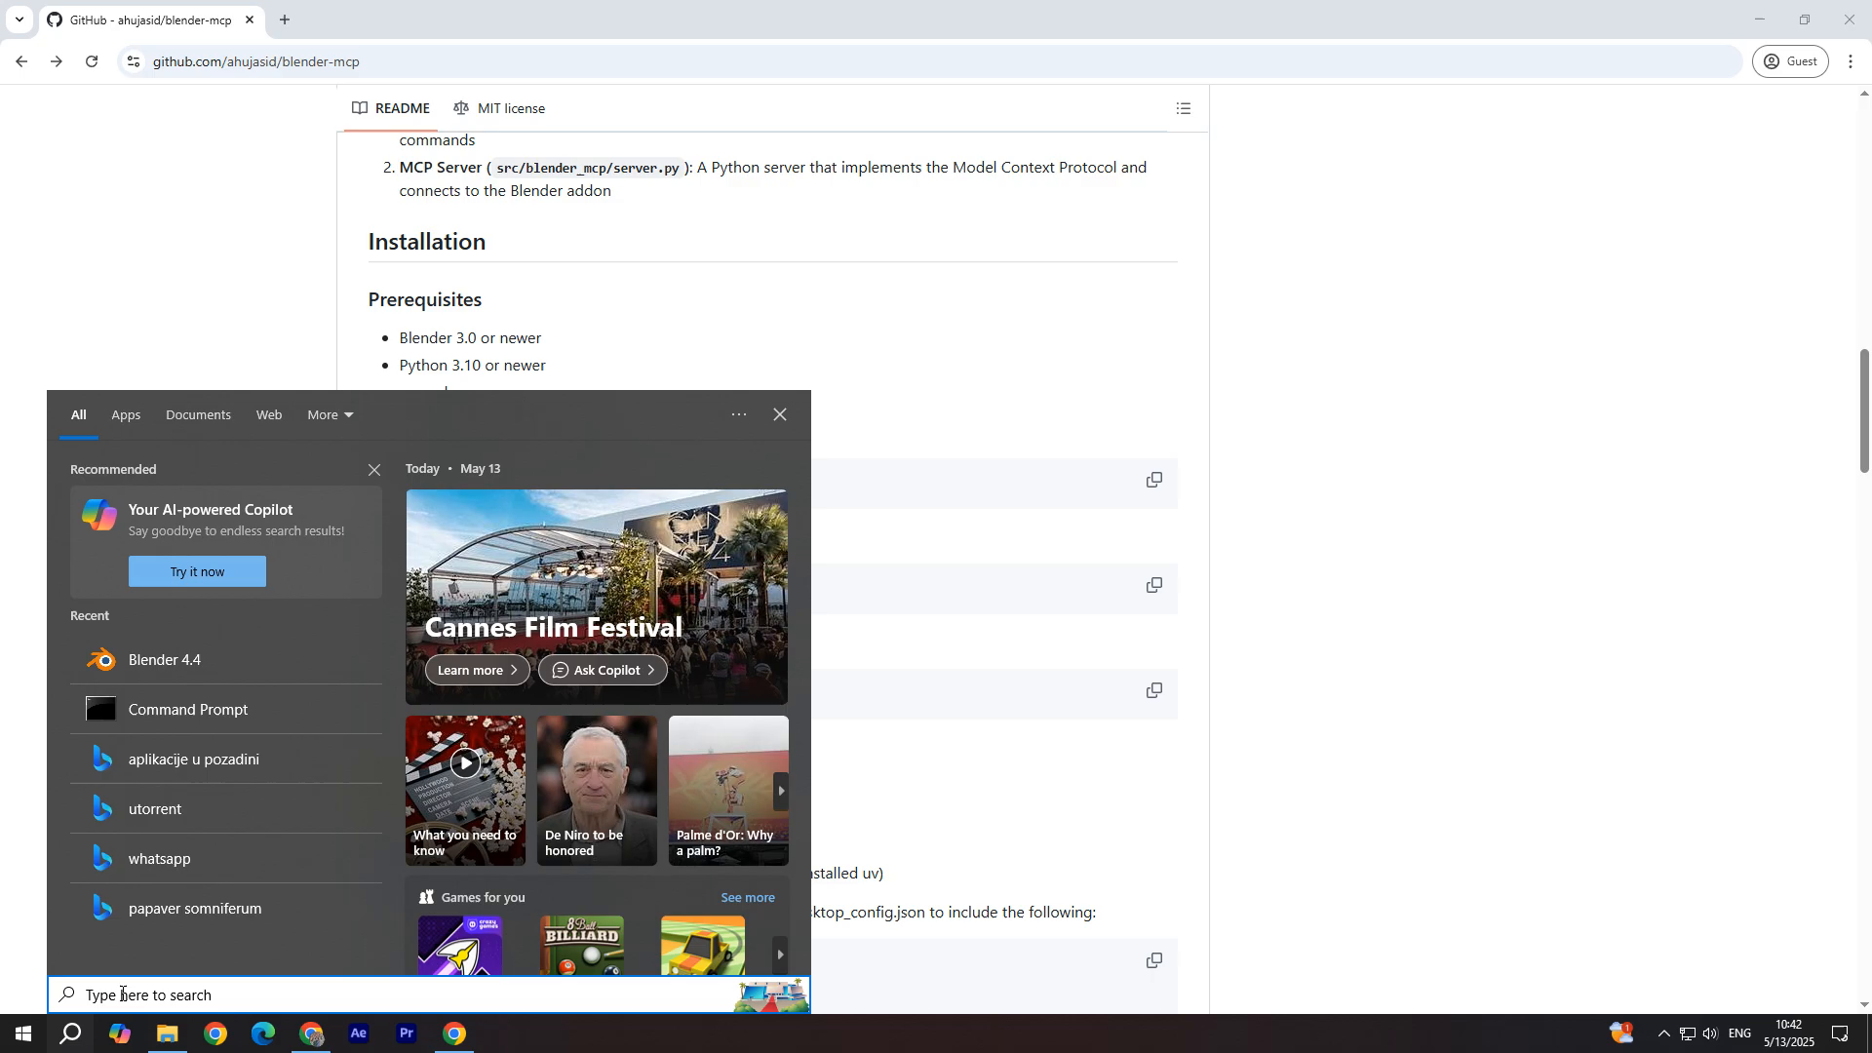
{"action": "left_click", "coordinate": [187, 708]}
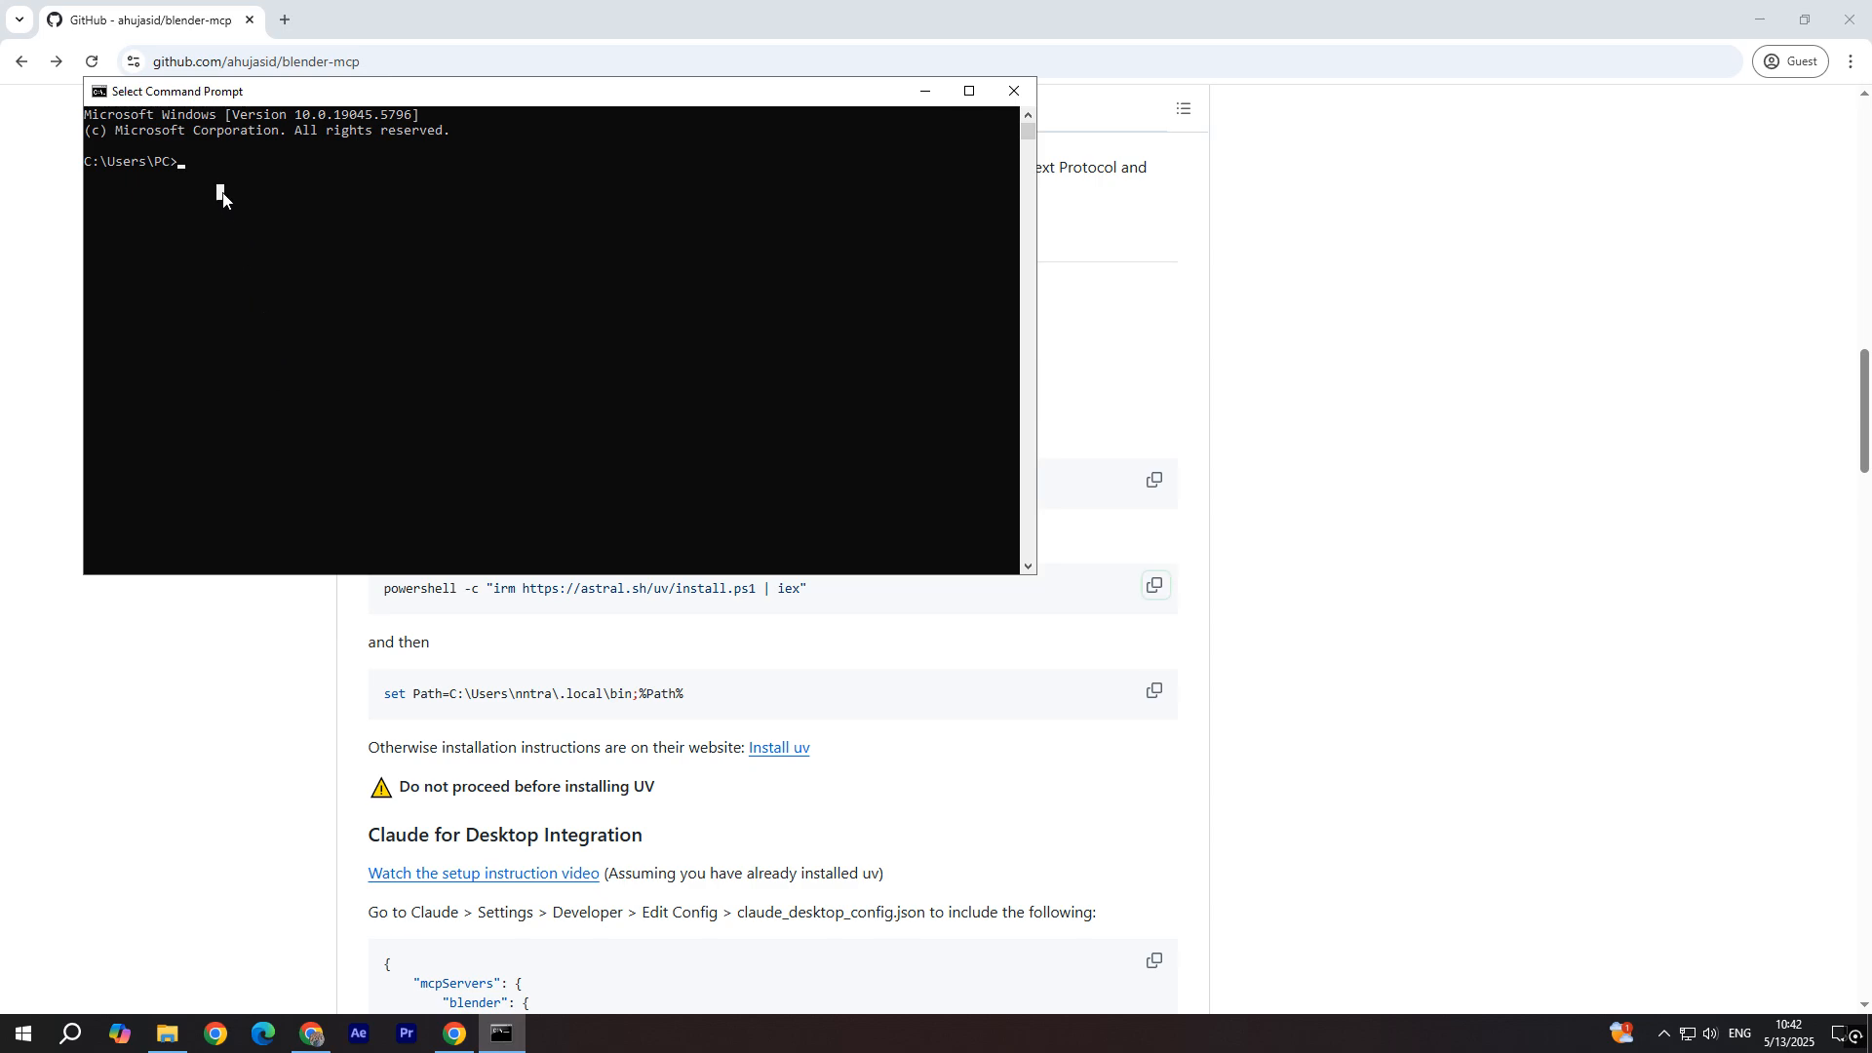
{"action": "type", "text": "powershell -c \"irm https://astral.sh/uv/install.ps1 | iex\""}
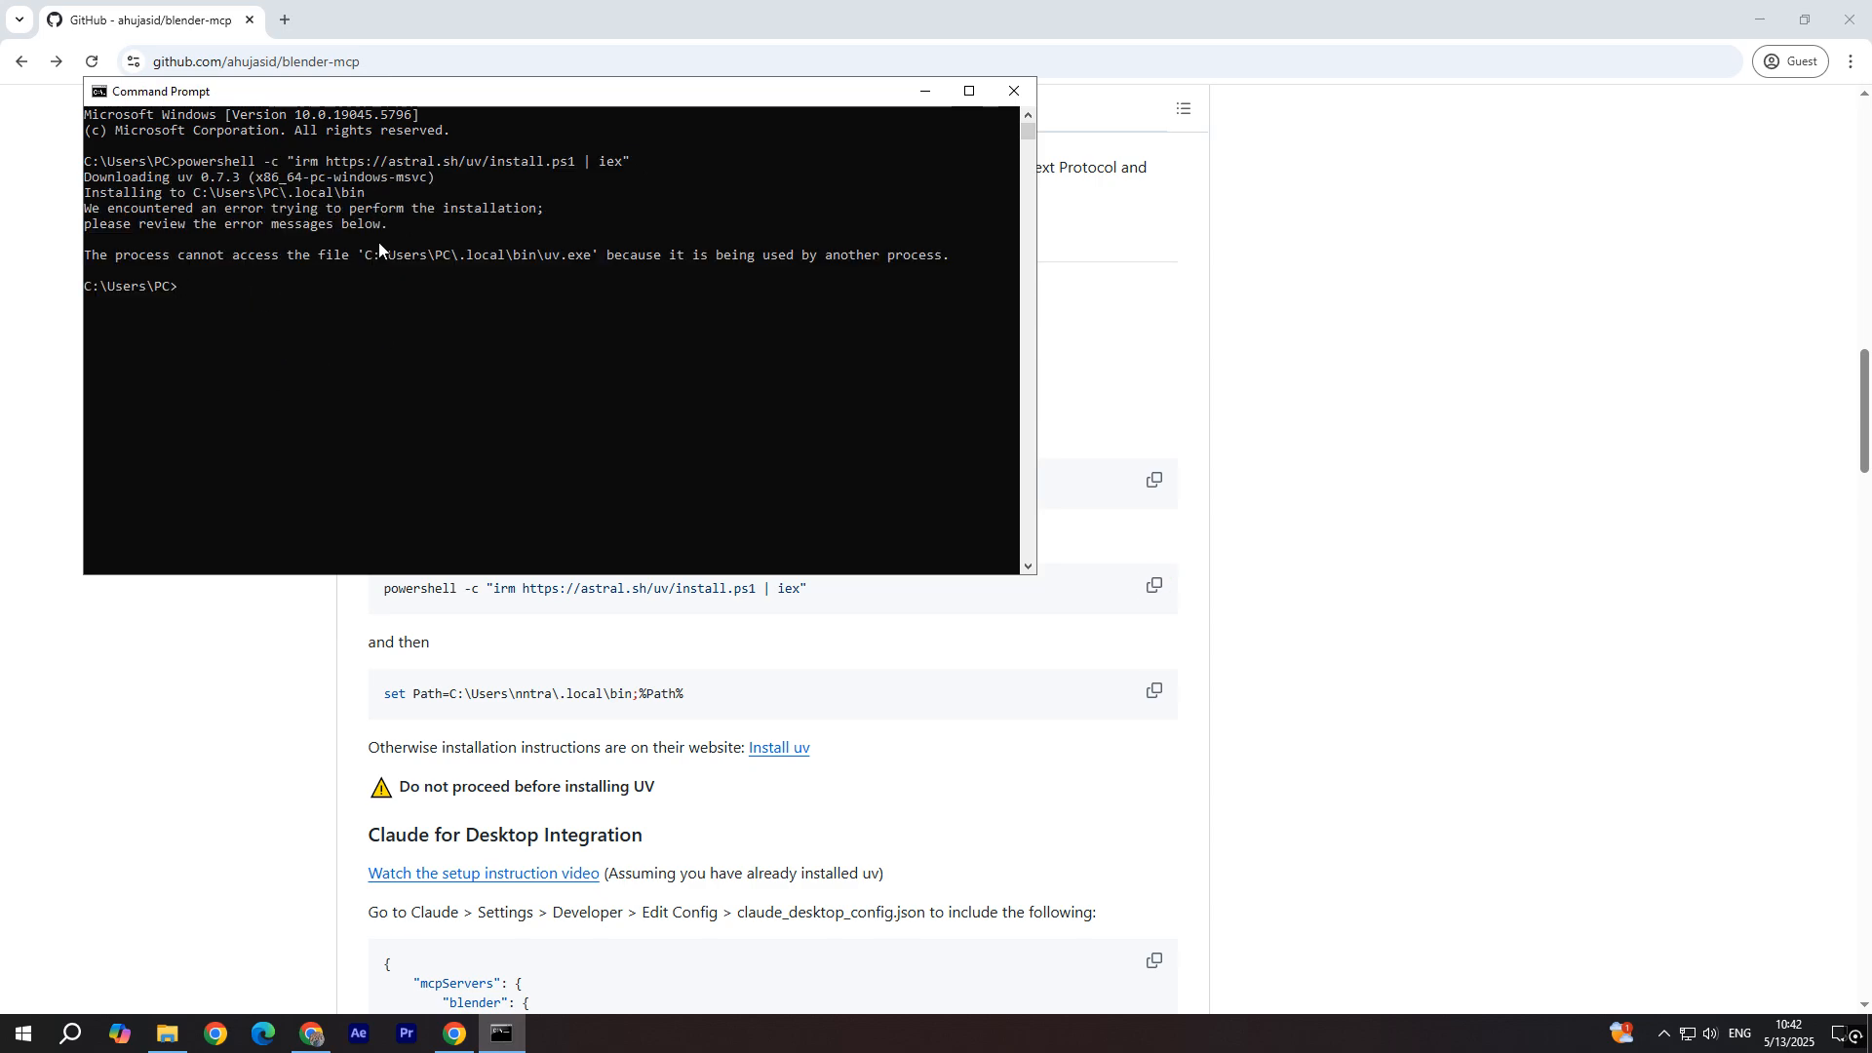
{"action": "left_click", "coordinate": [1011, 91]}
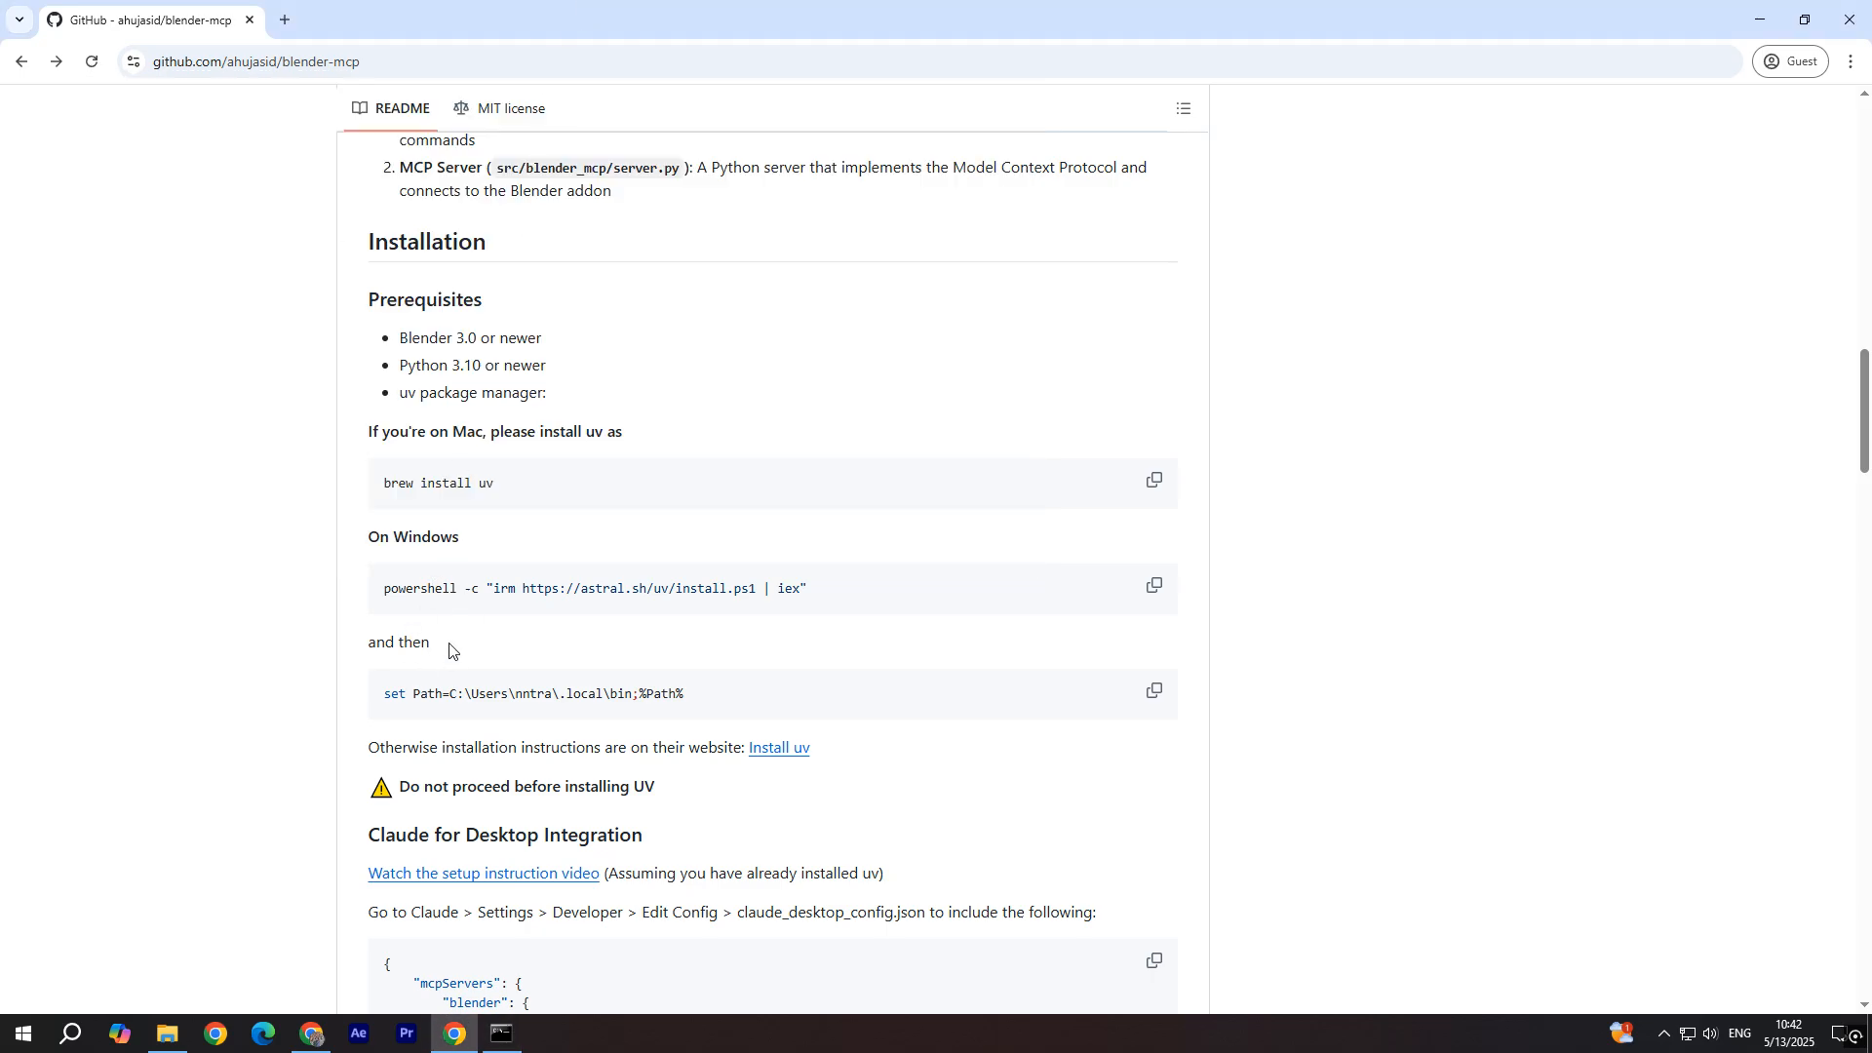
{"action": "mouse_move", "coordinate": [420, 698]}
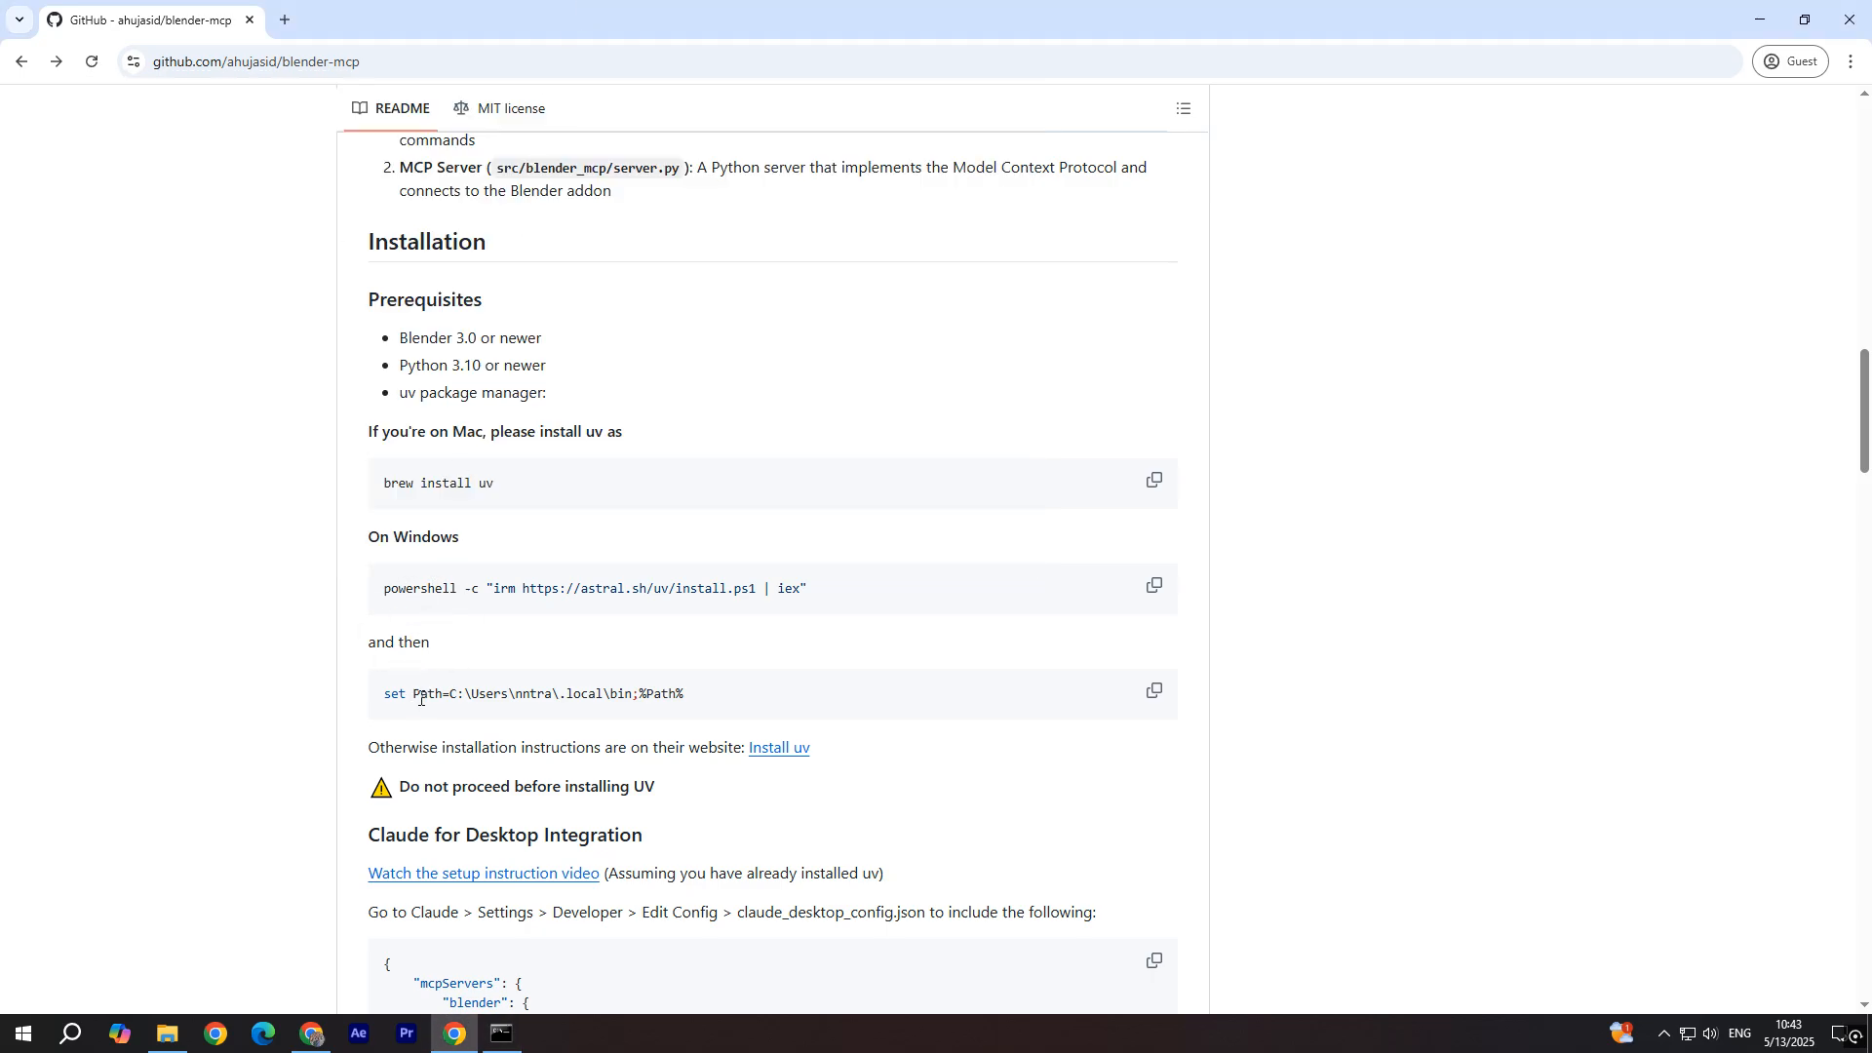
{"action": "mouse_move", "coordinate": [1153, 692]}
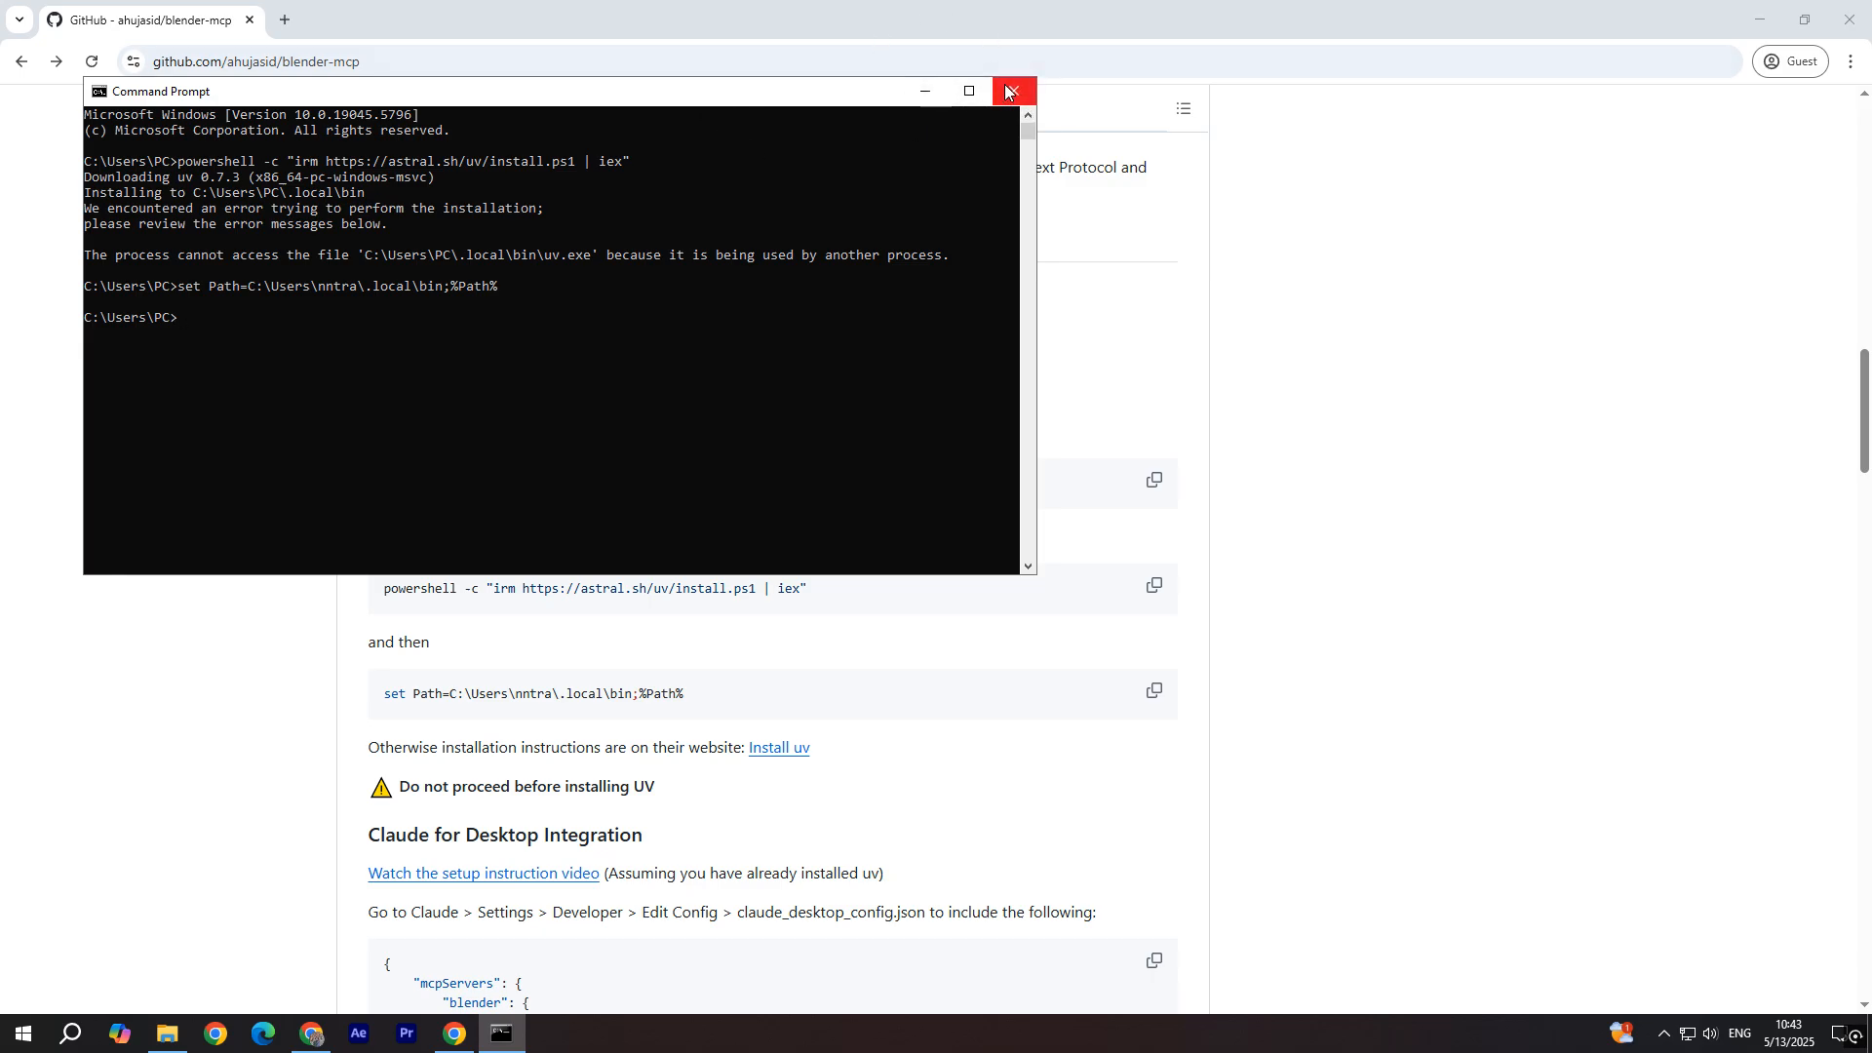
{"action": "left_click", "coordinate": [1013, 91]}
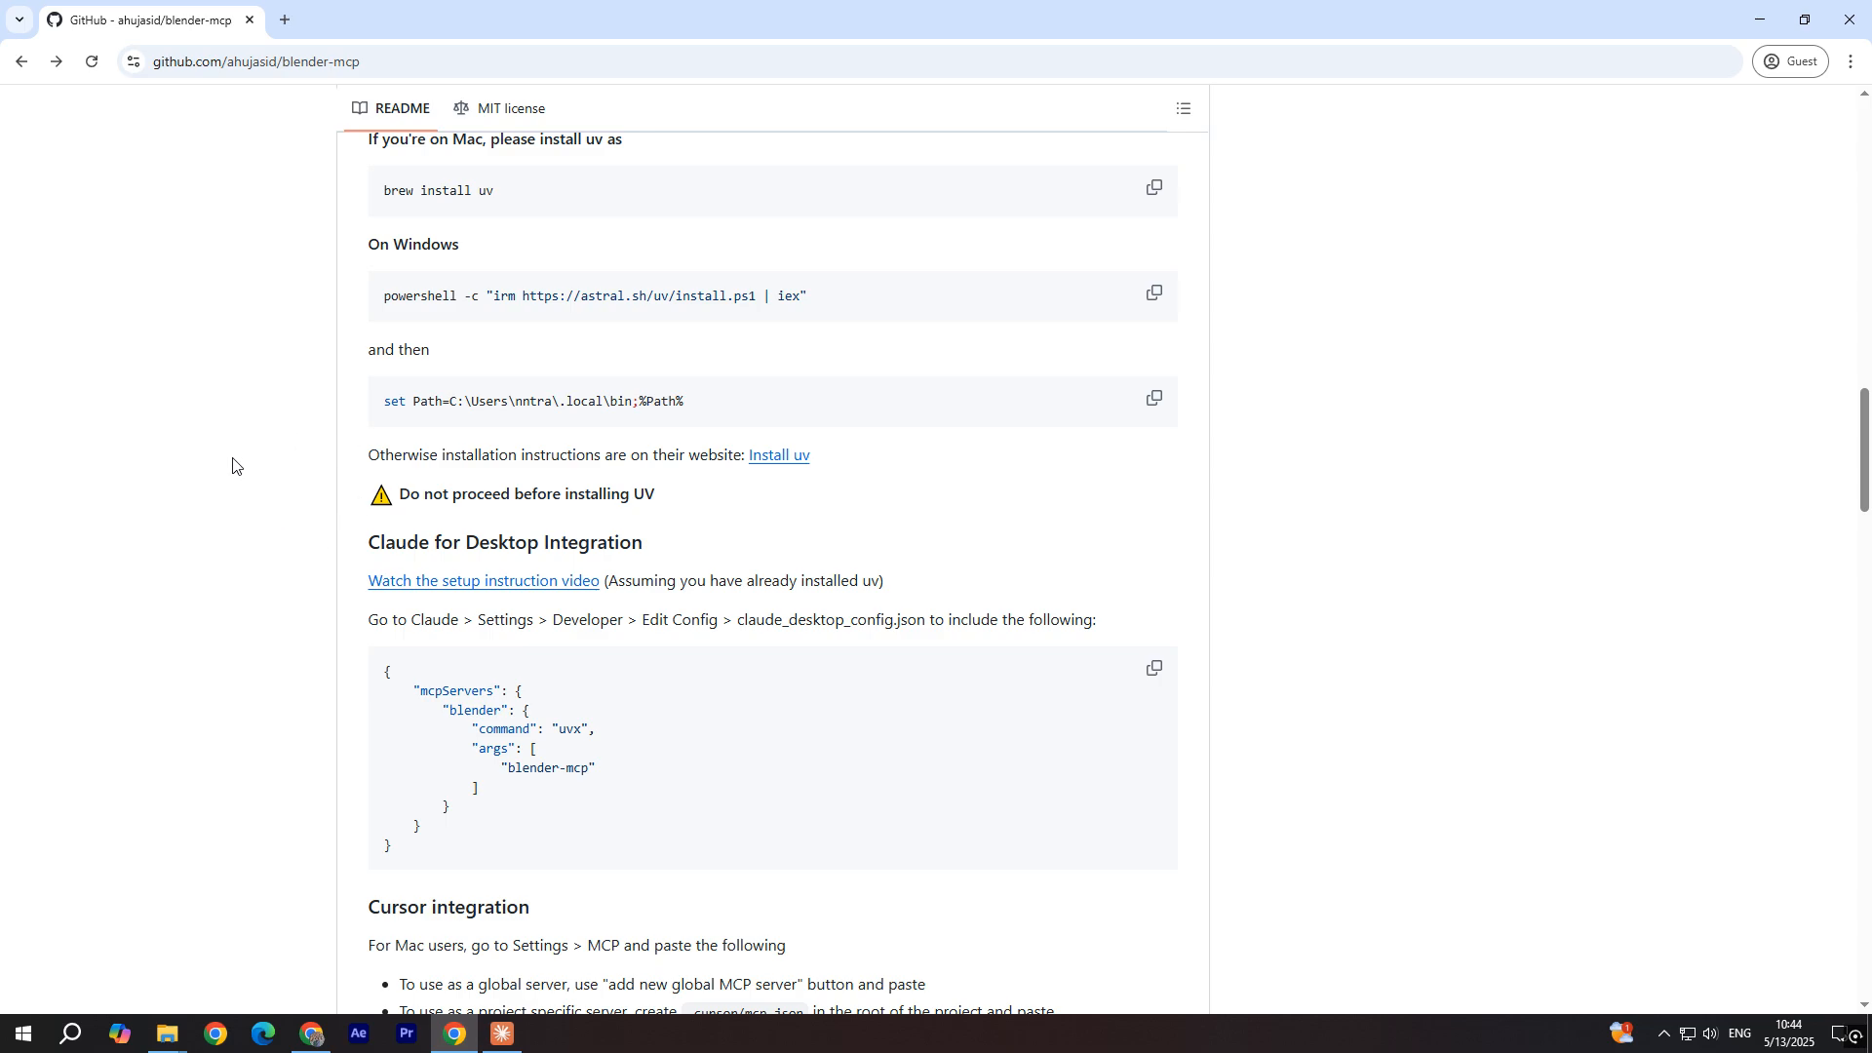
Step: Scroll the README to the Claude for Desktop mcpServers configuration snippet
{"action": "left_click_drag", "start_coordinate": [367, 542], "coordinate": [532, 543]}
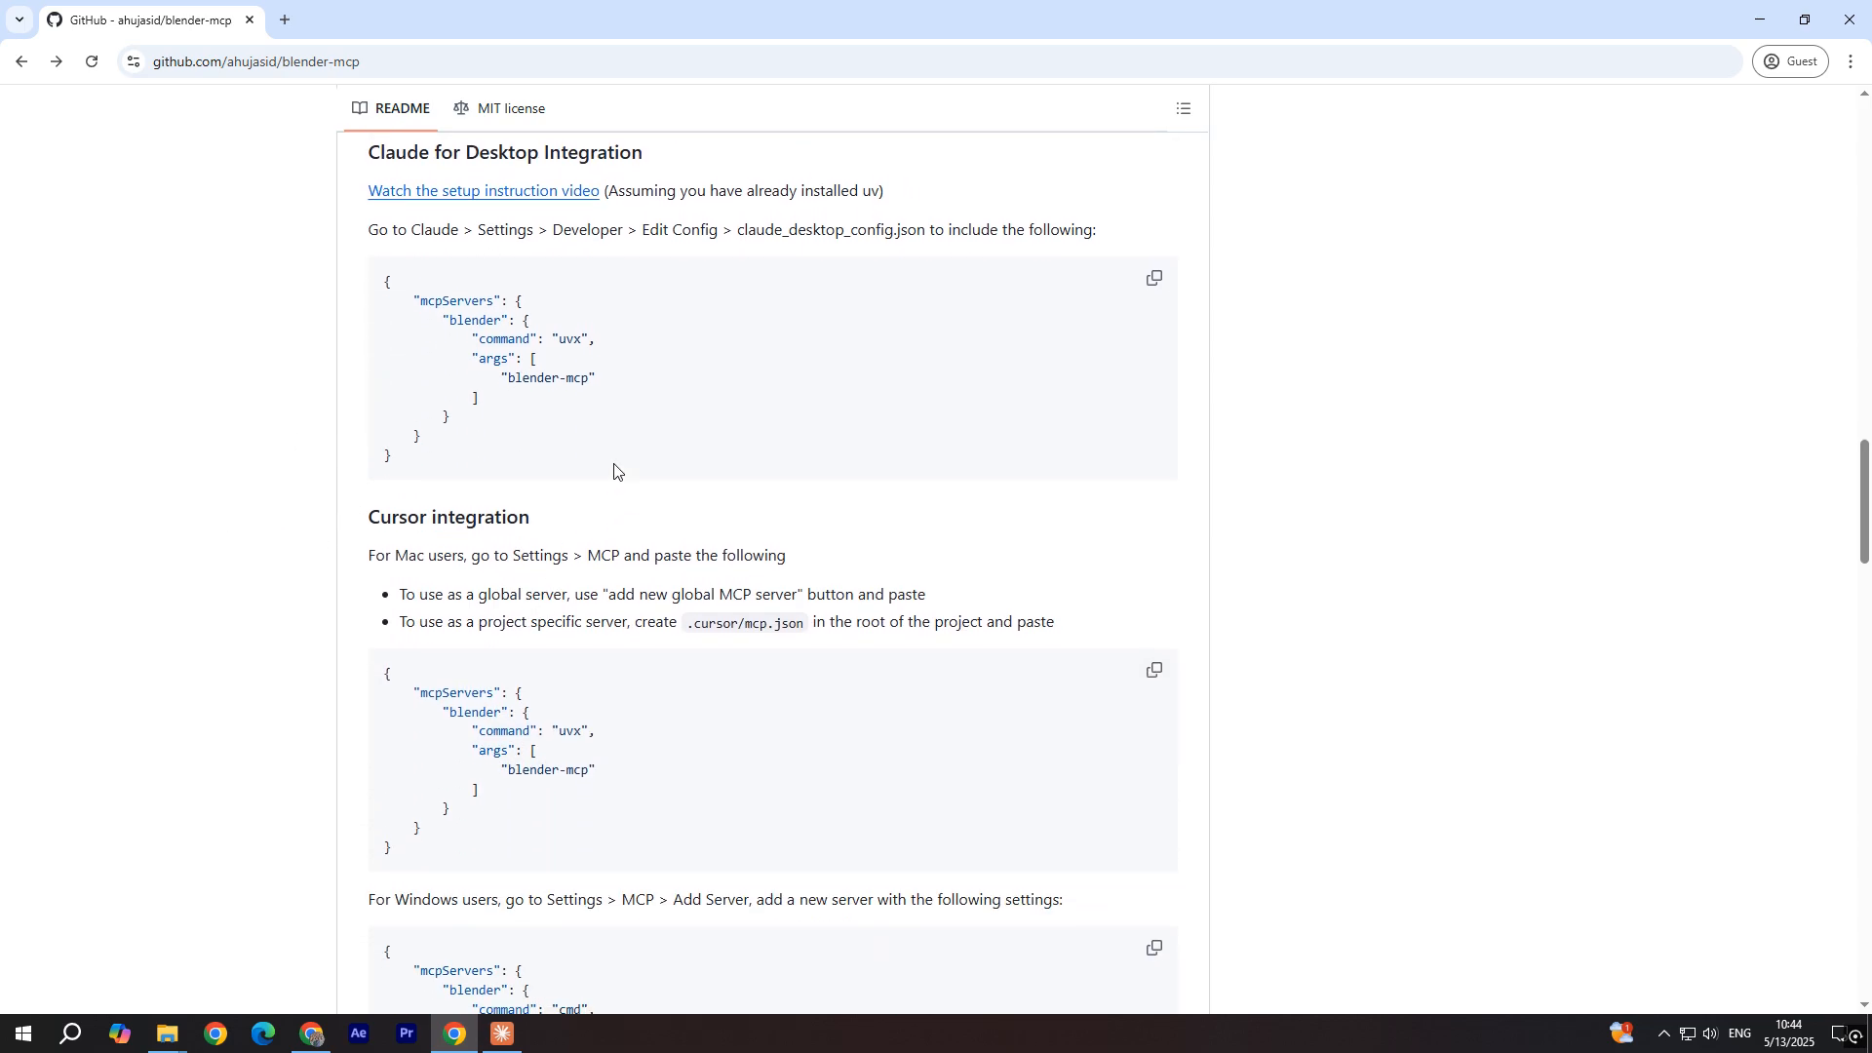
{"action": "left_click", "coordinate": [1154, 277]}
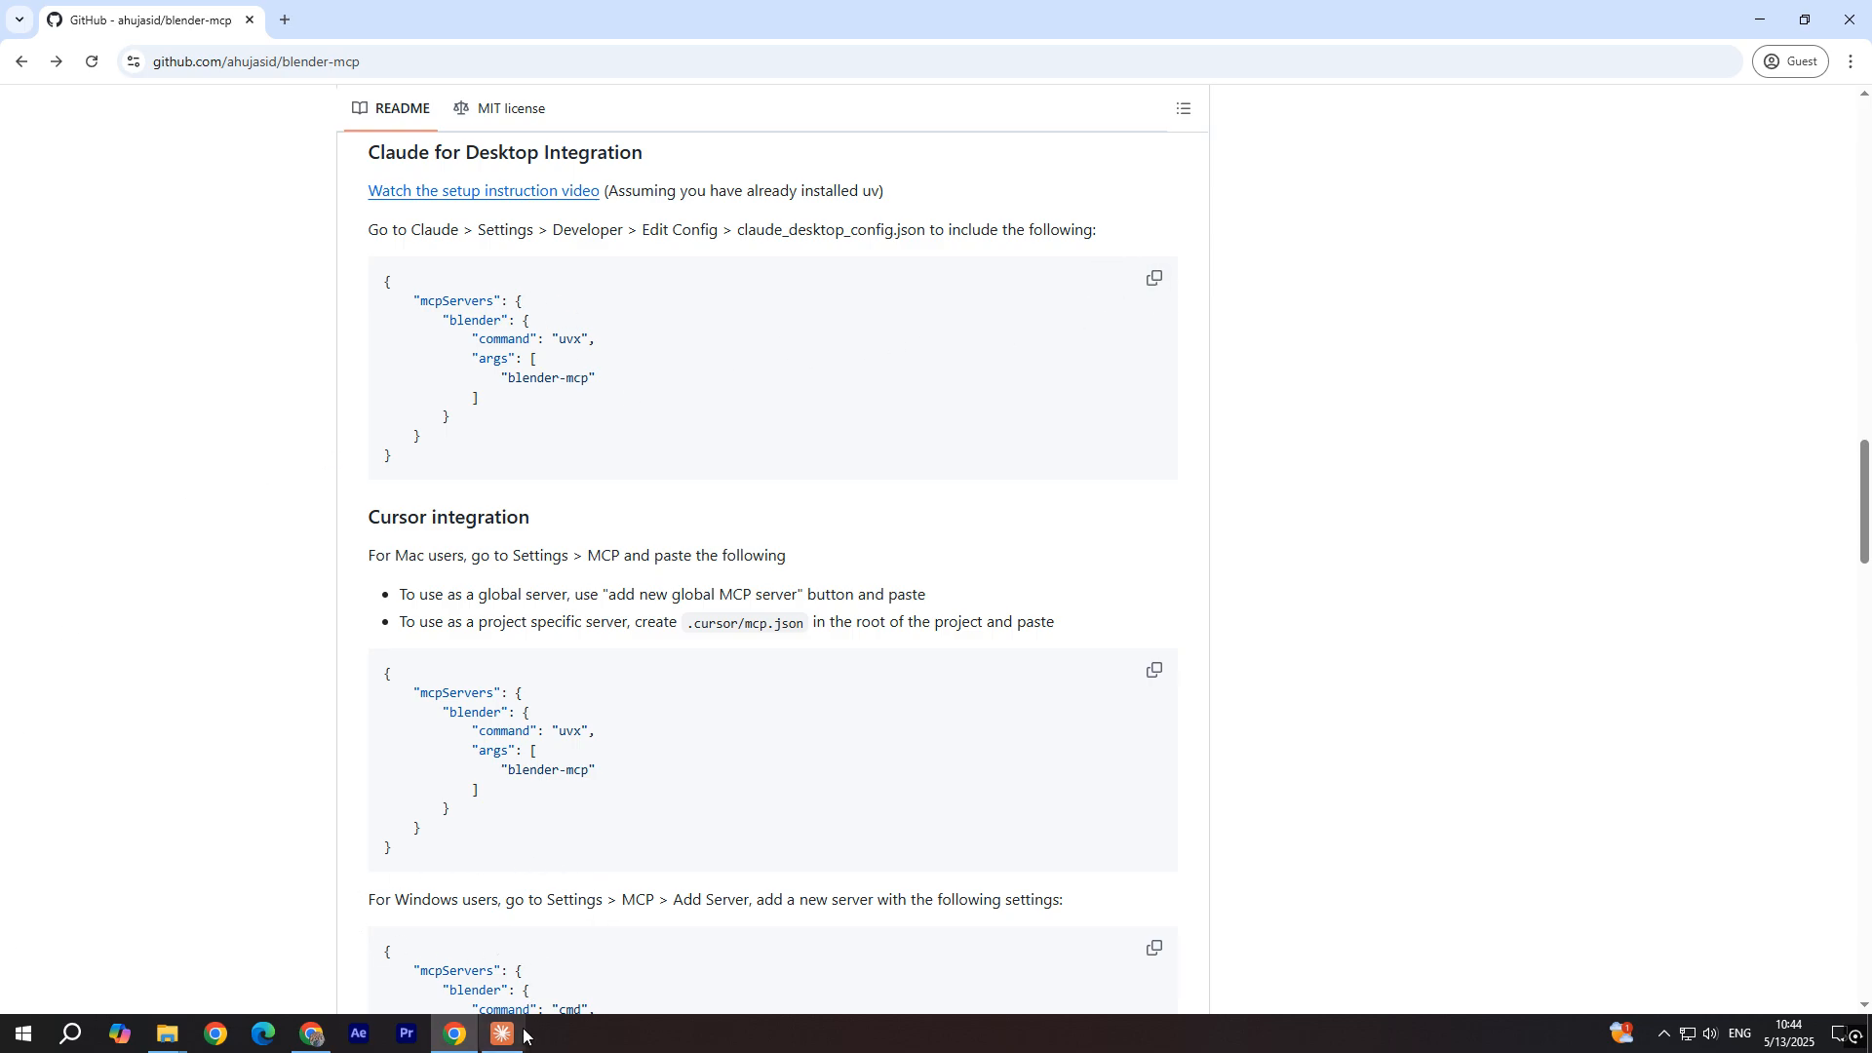
Step: Show the blender server in Claude Desktop's Developer settings and reveal its config file
{"action": "left_click", "coordinate": [500, 1034]}
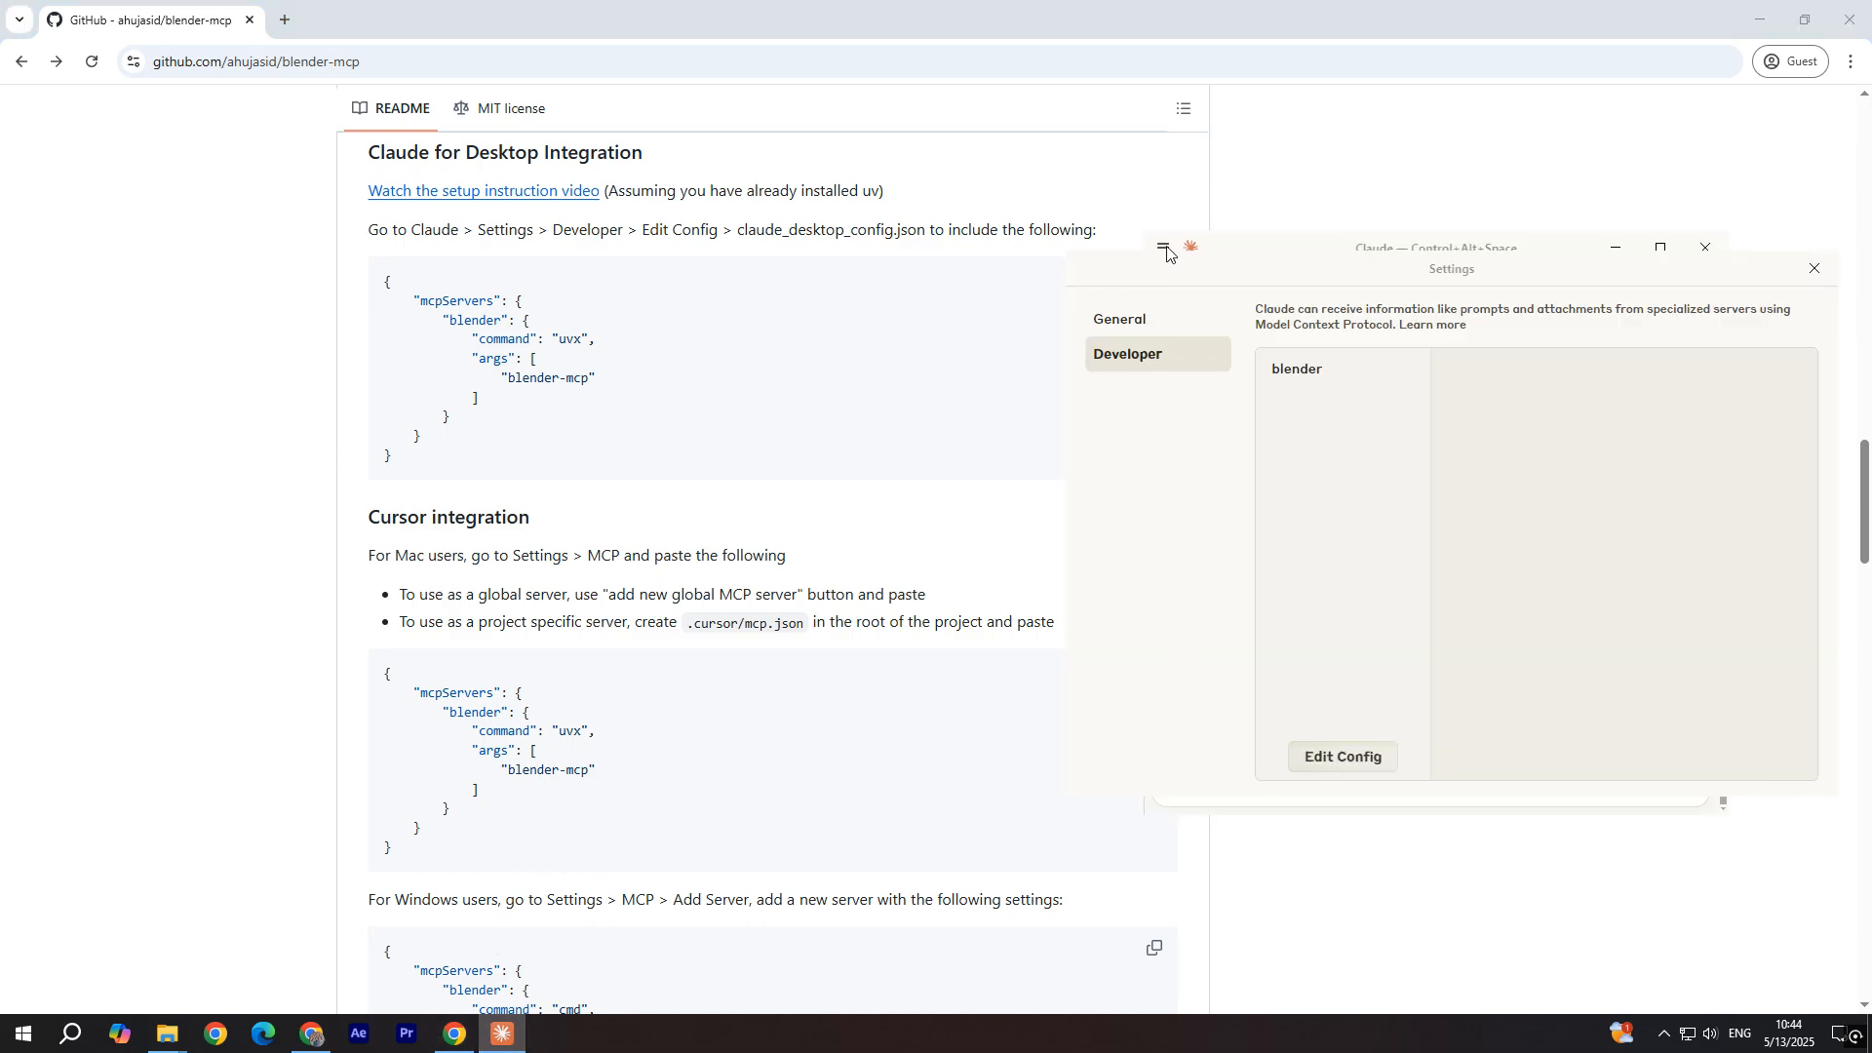
{"action": "left_click", "coordinate": [1161, 249]}
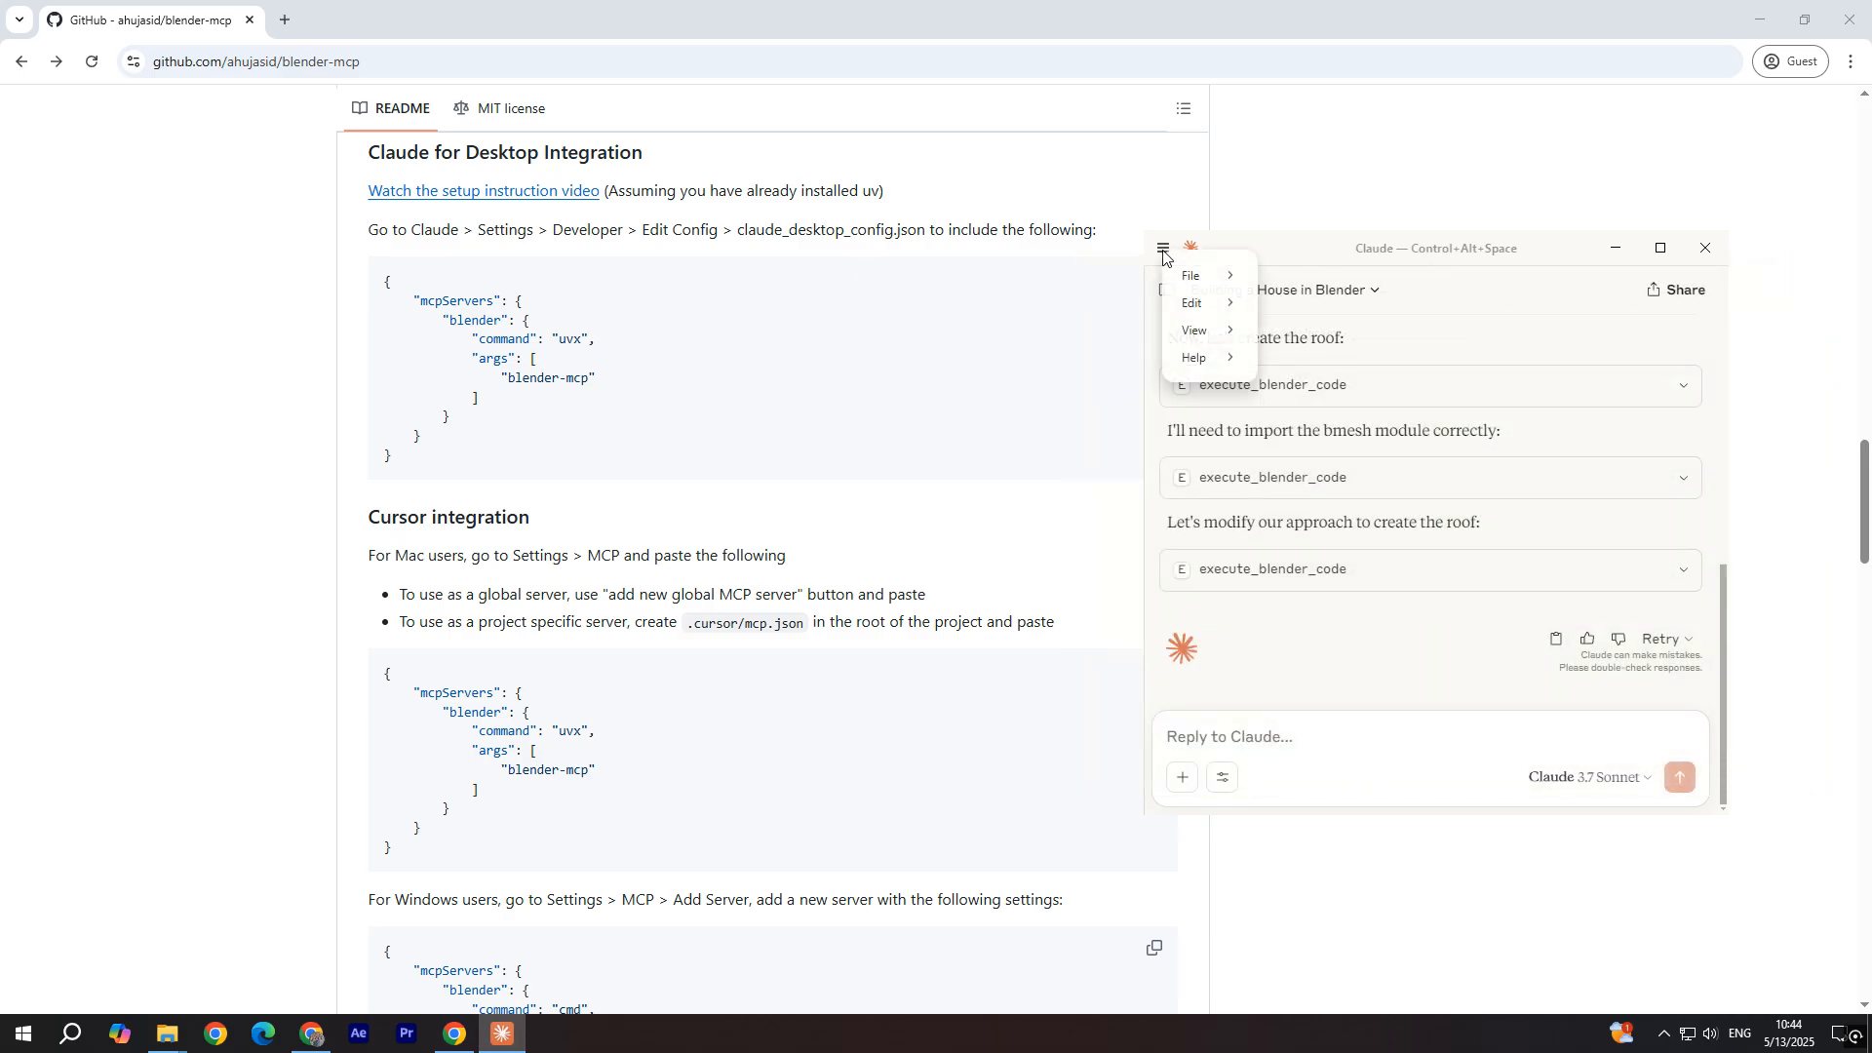
{"action": "left_click", "coordinate": [1191, 276]}
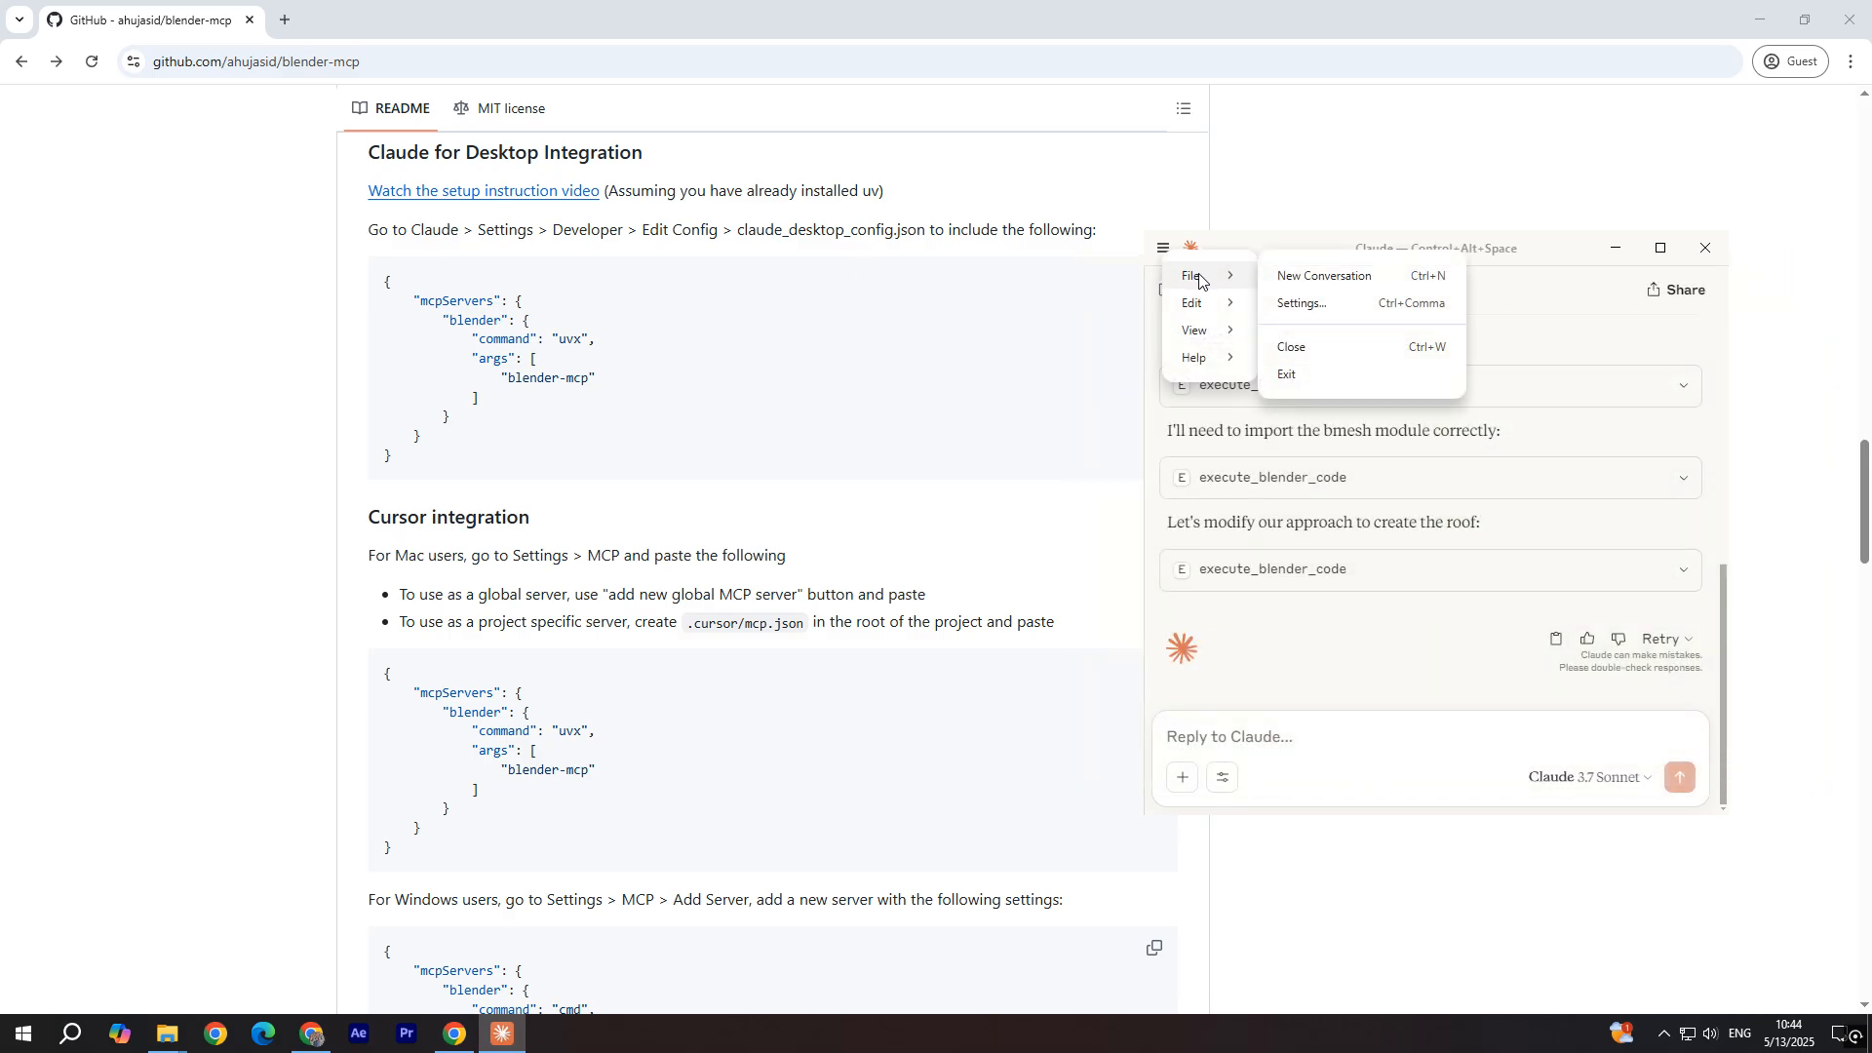
{"action": "left_click", "coordinate": [1300, 304]}
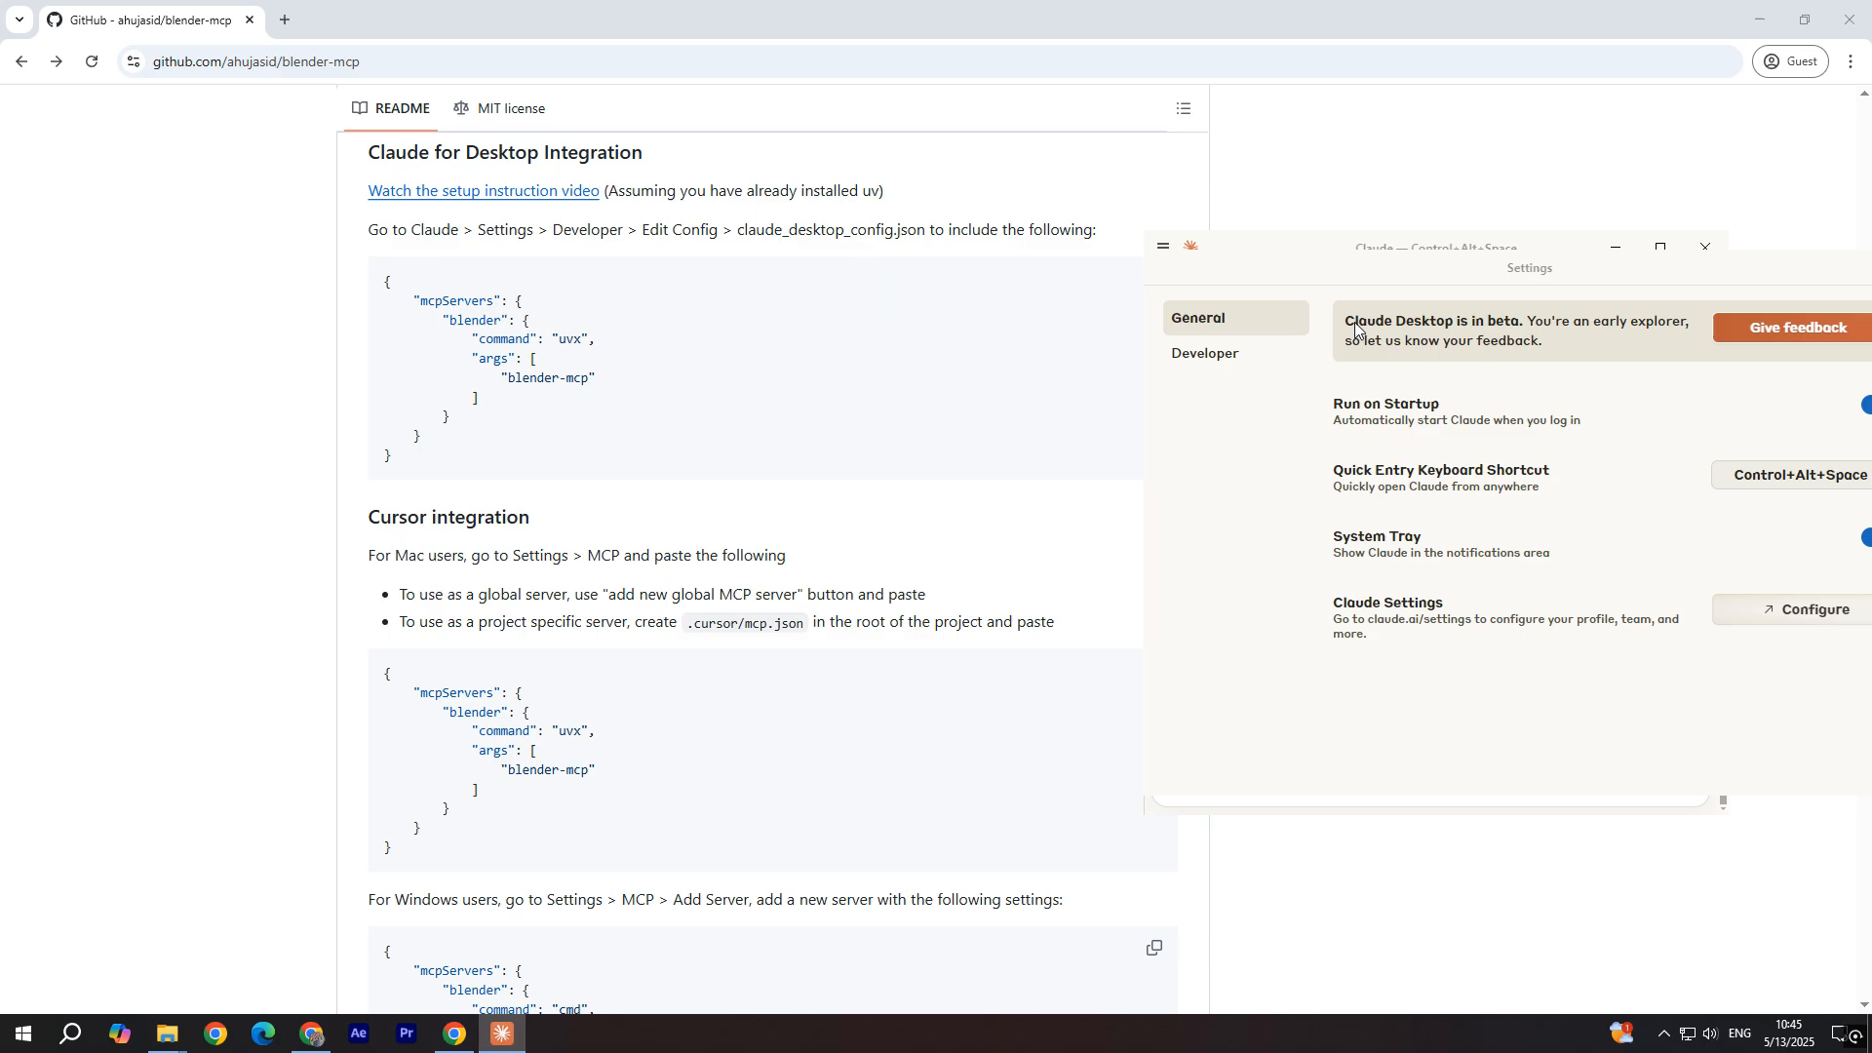
{"action": "left_click", "coordinate": [1205, 352]}
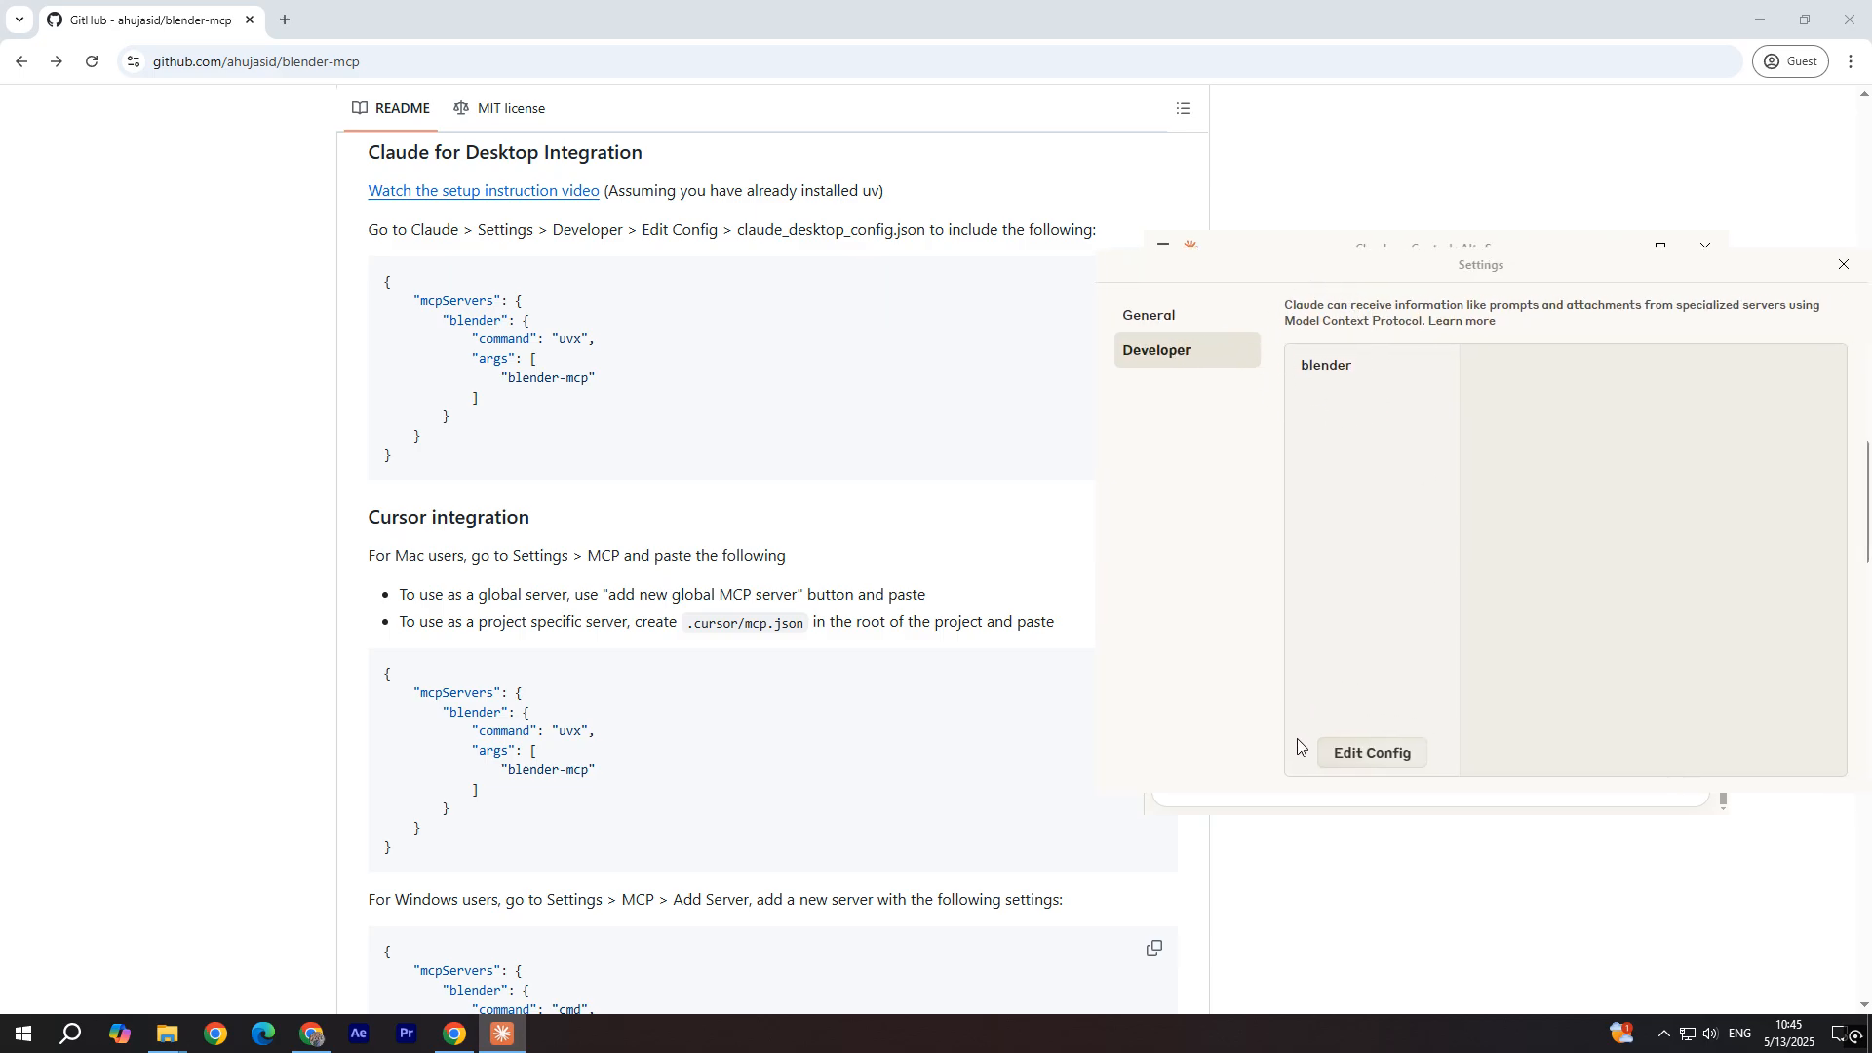
{"action": "left_click", "coordinate": [1371, 752]}
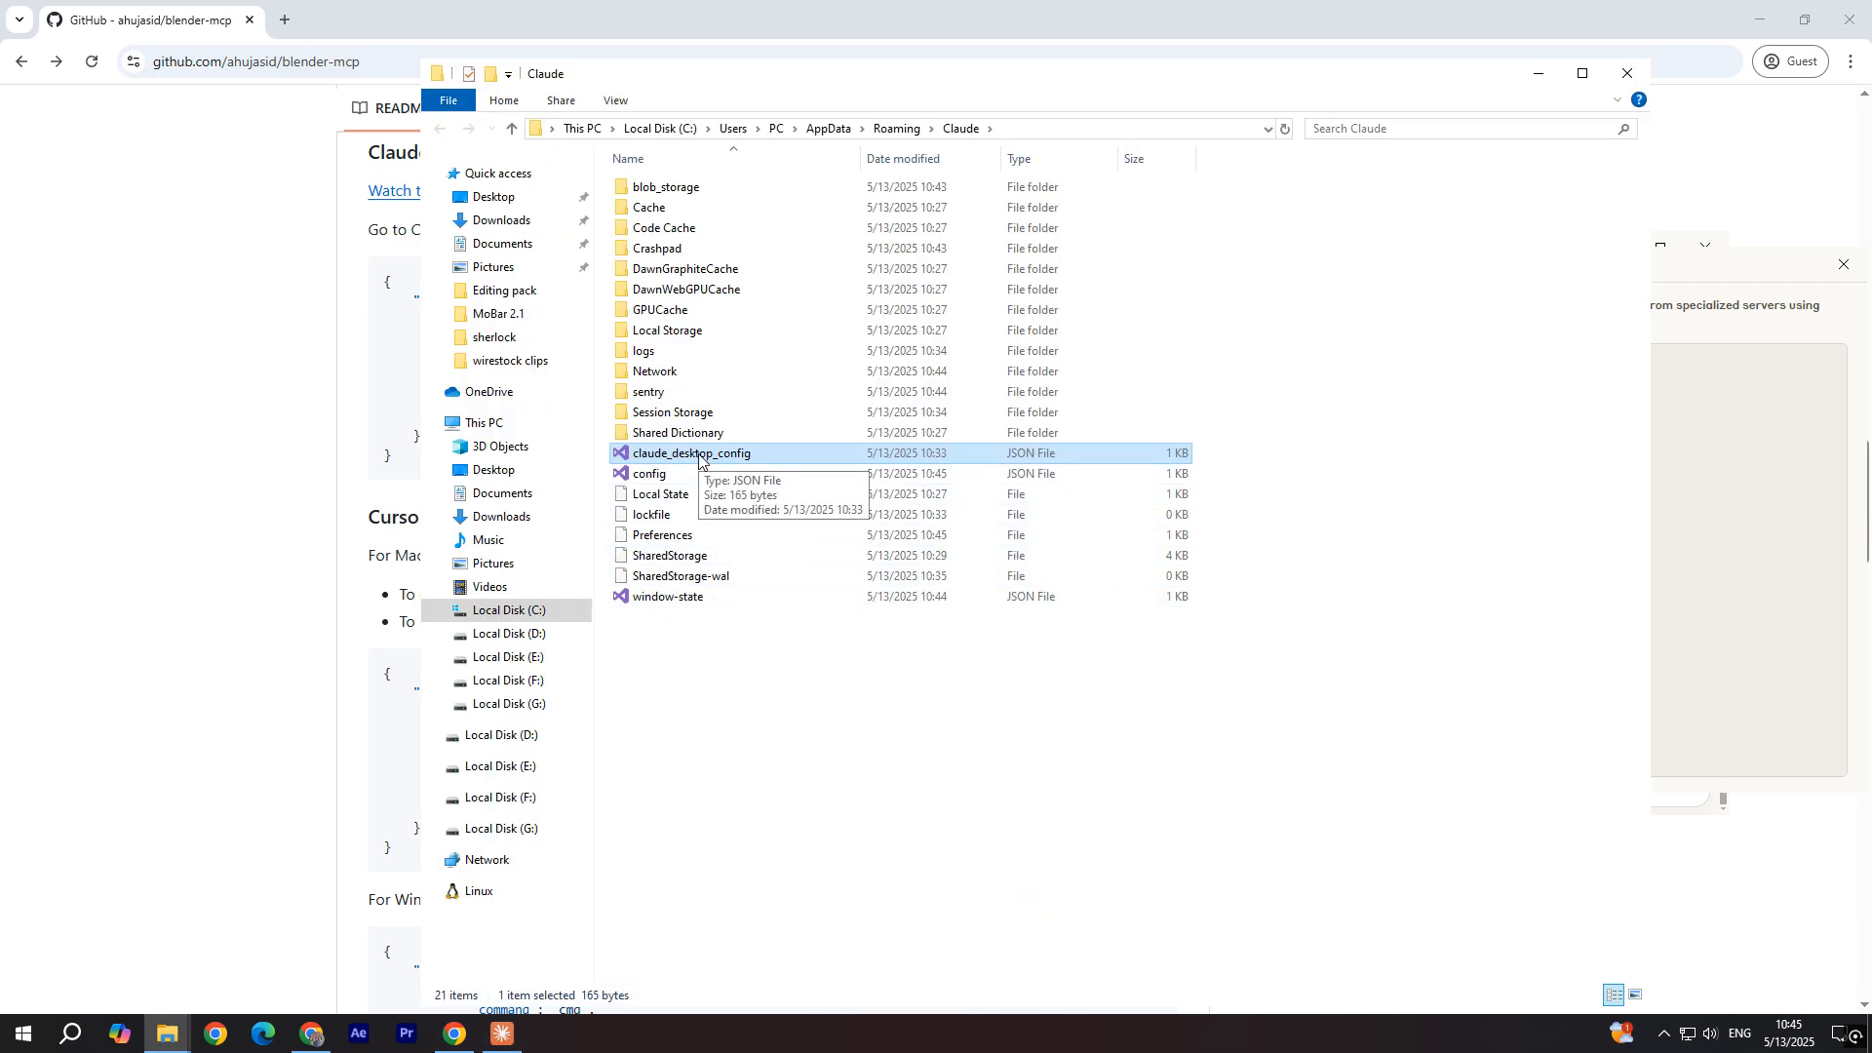
{"action": "mouse_move", "coordinate": [660, 468]}
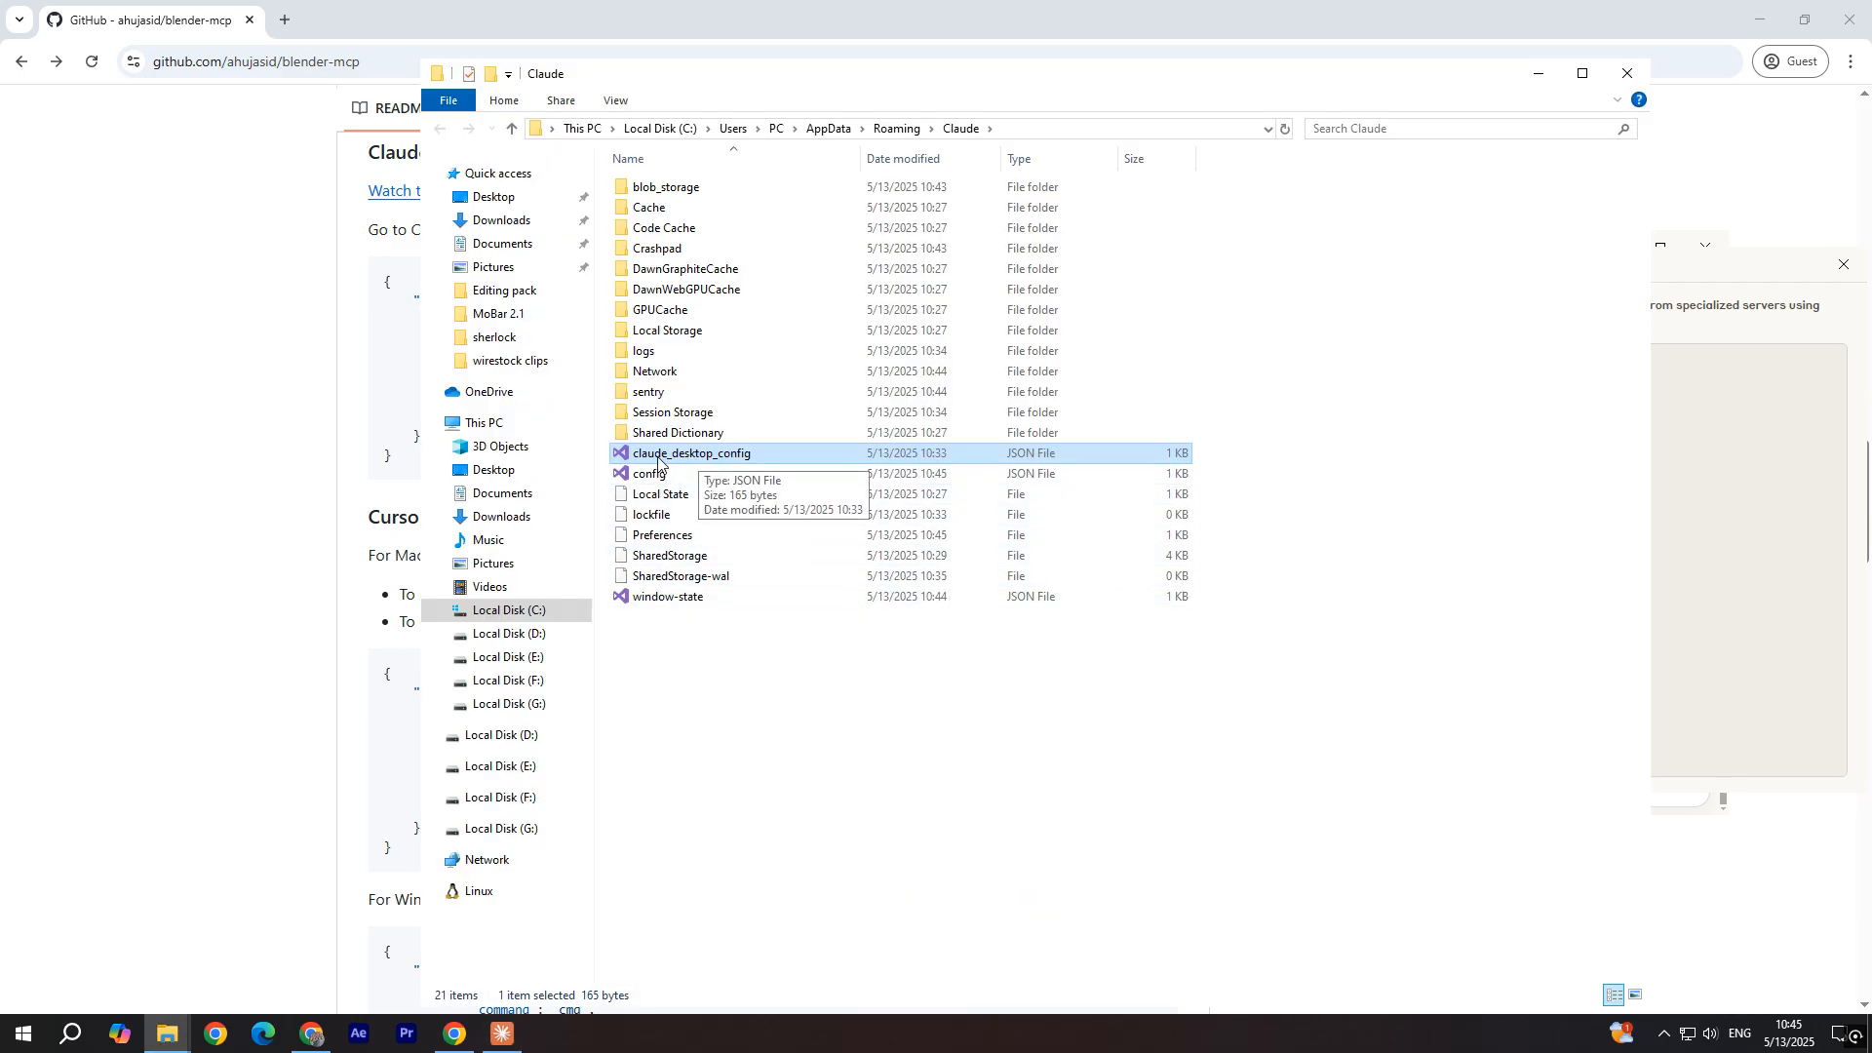
Step: Show the context menu for claude_desktop_config in AppData\Roaming\Claude
{"action": "right_click", "coordinate": [691, 453]}
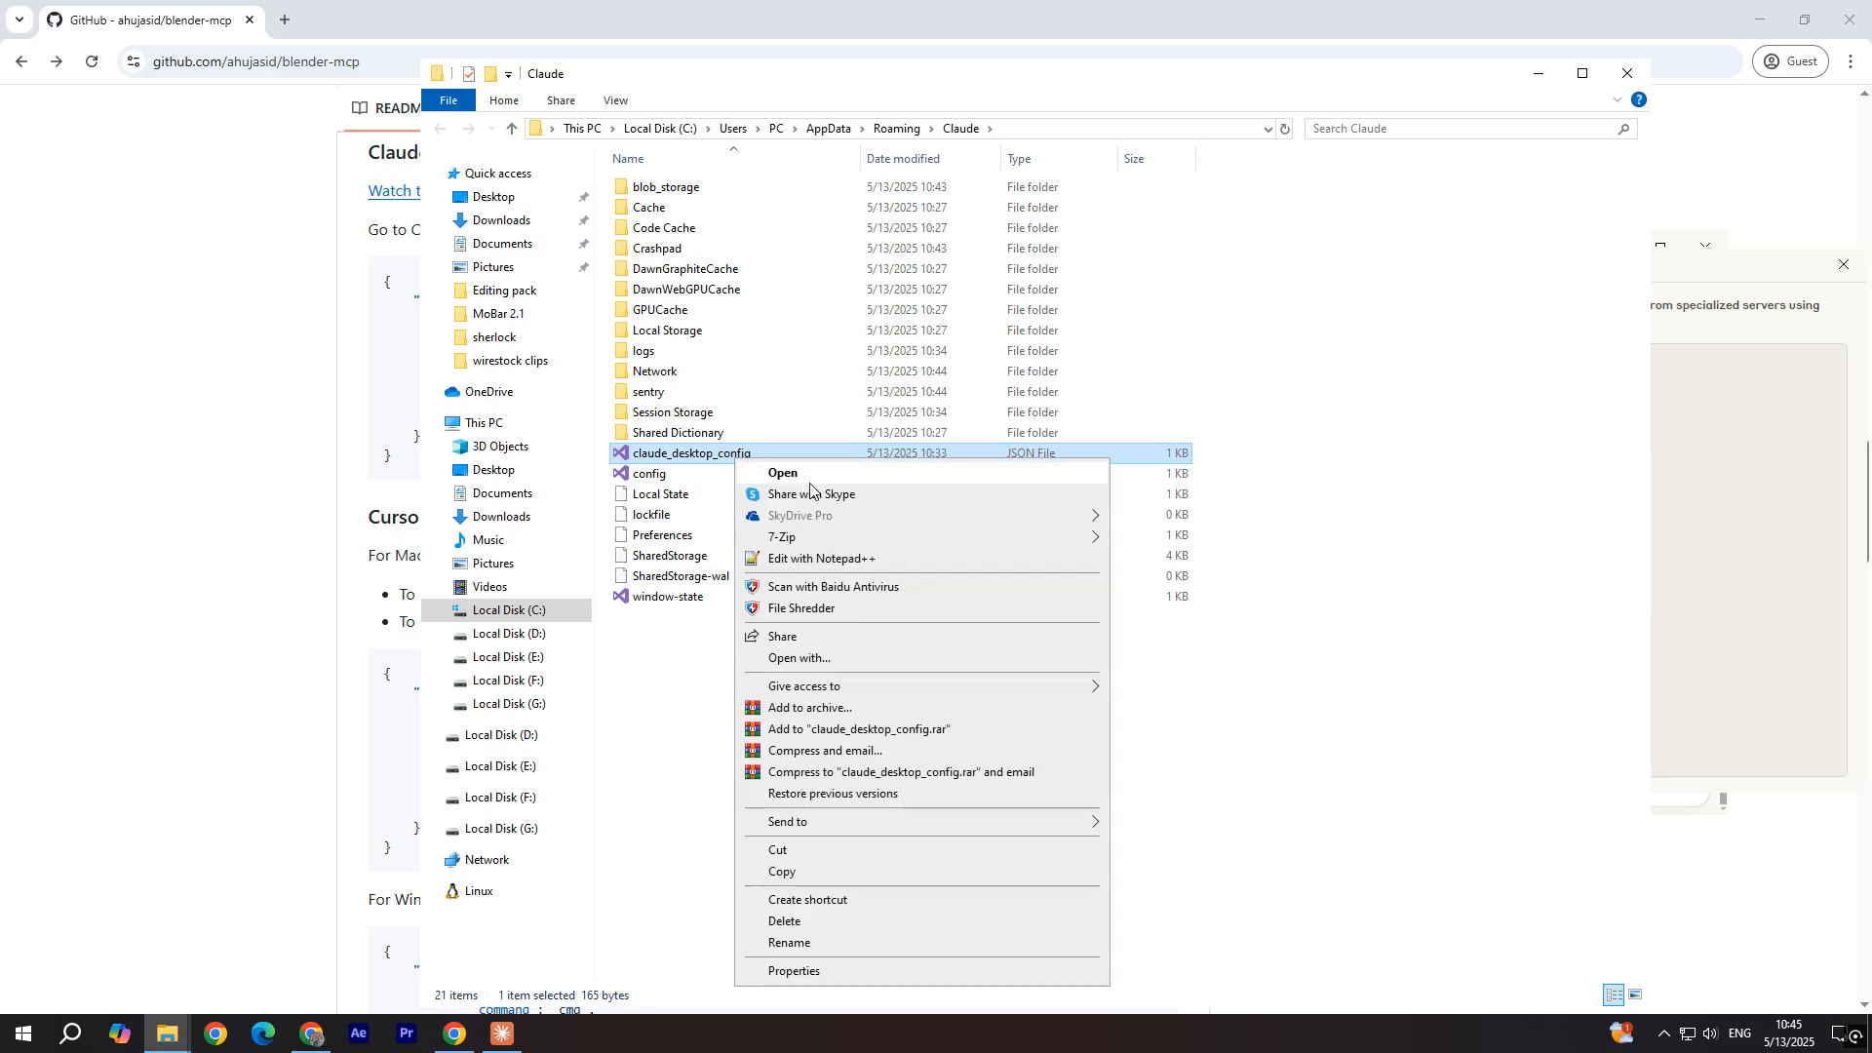
{"action": "mouse_move", "coordinate": [820, 523]}
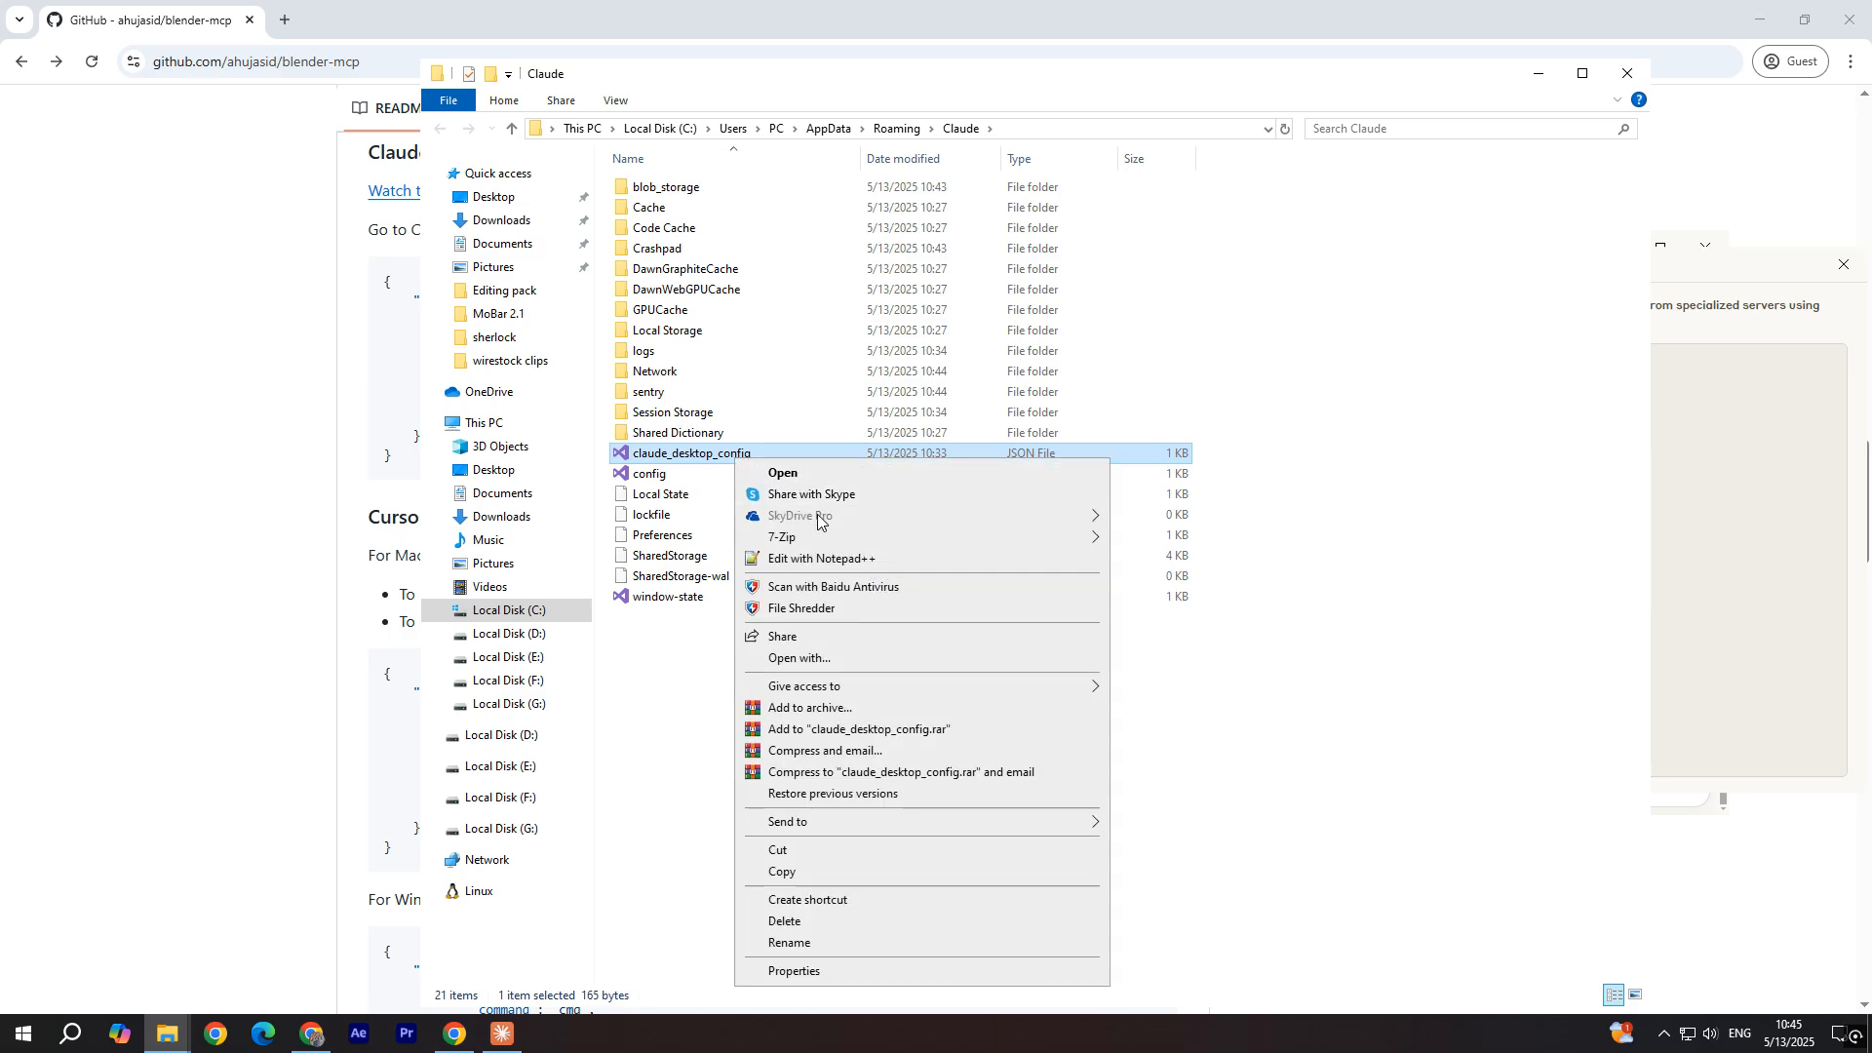
{"action": "mouse_move", "coordinate": [821, 558]}
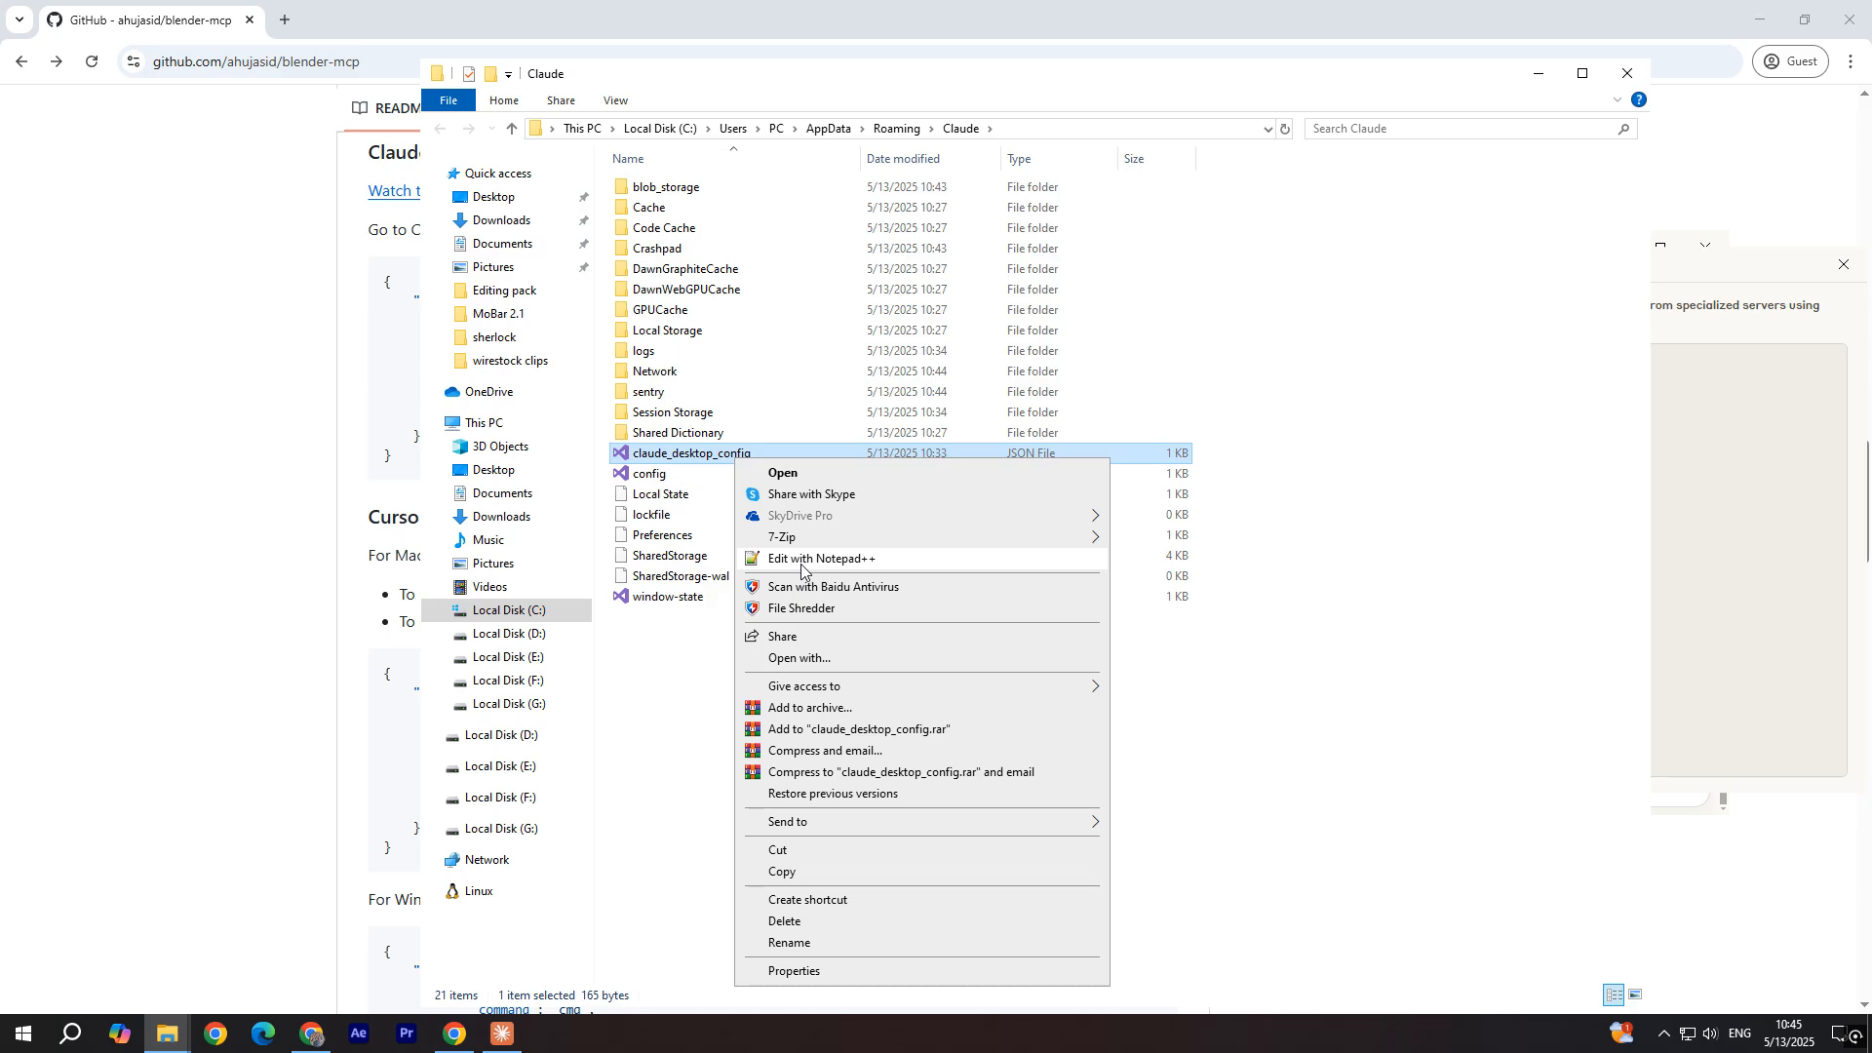
Step: Confirm claude_desktop_config.json holds the blender mcpServers entry in Notepad++, then close it
{"action": "left_click", "coordinate": [820, 558]}
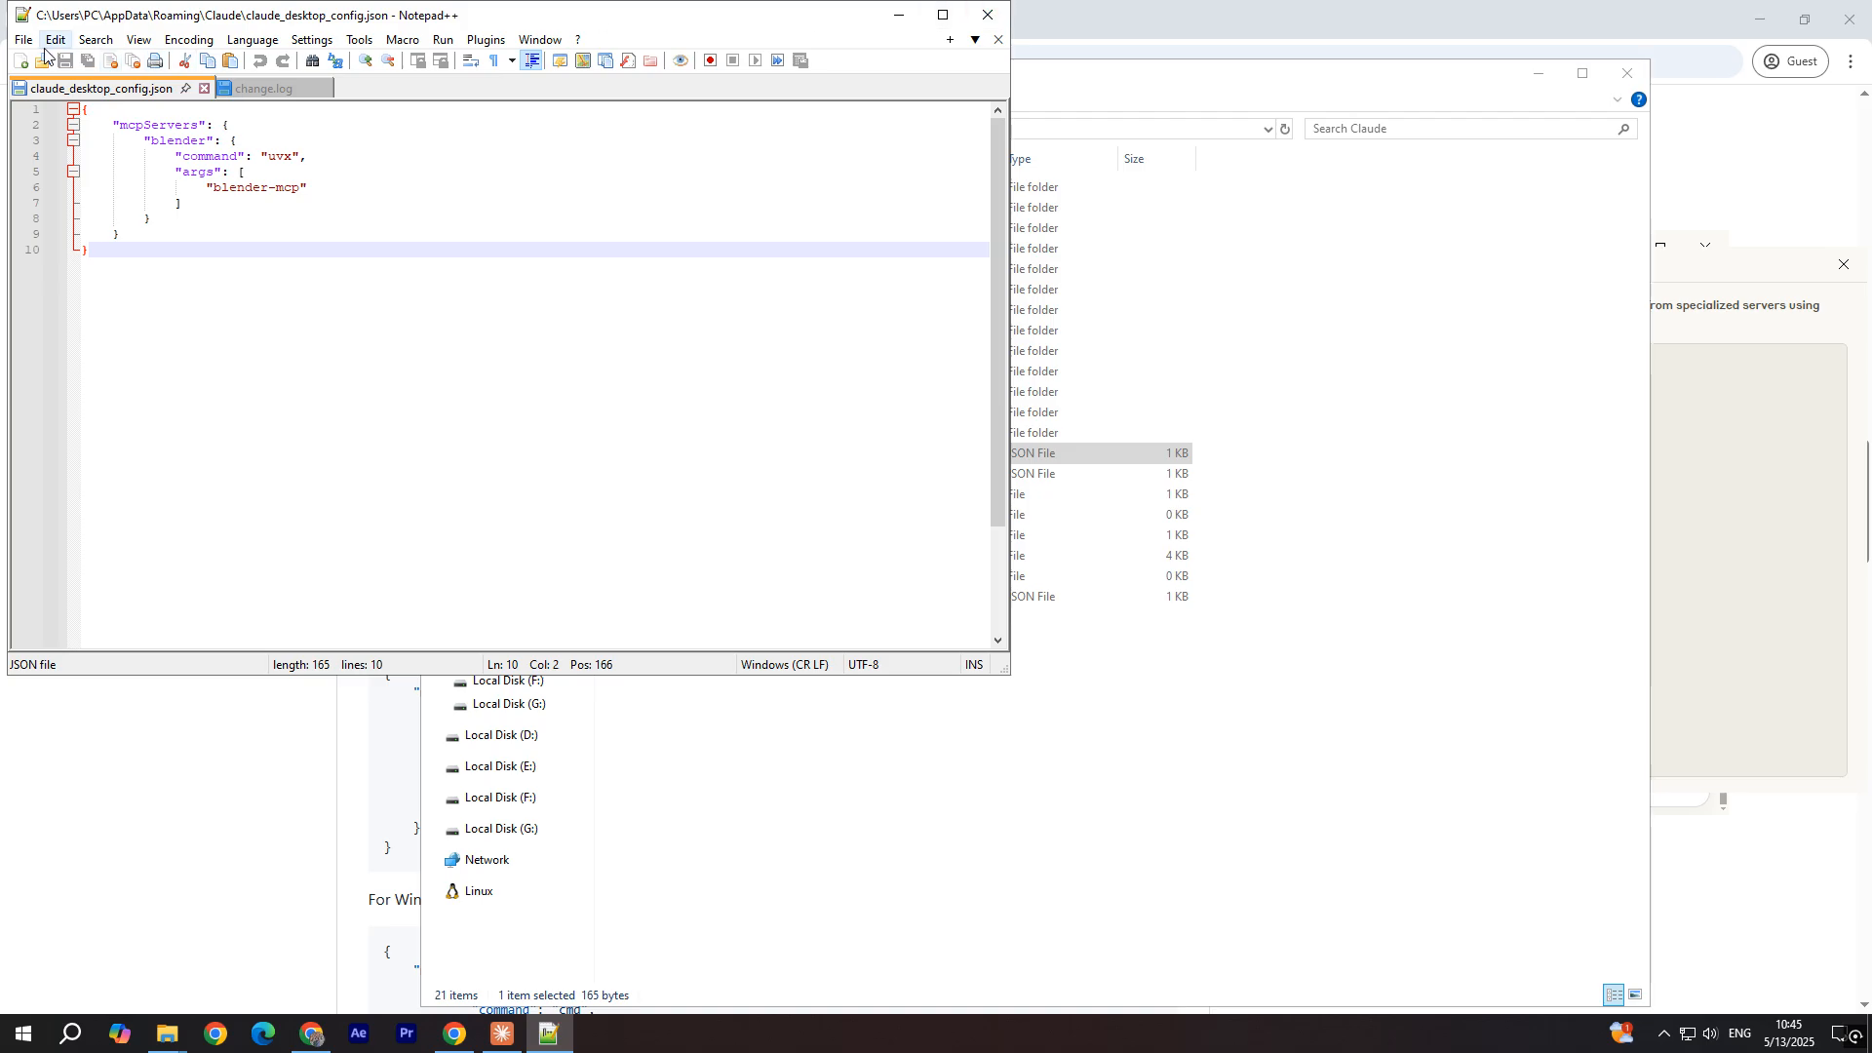
{"action": "left_click", "coordinate": [21, 39]}
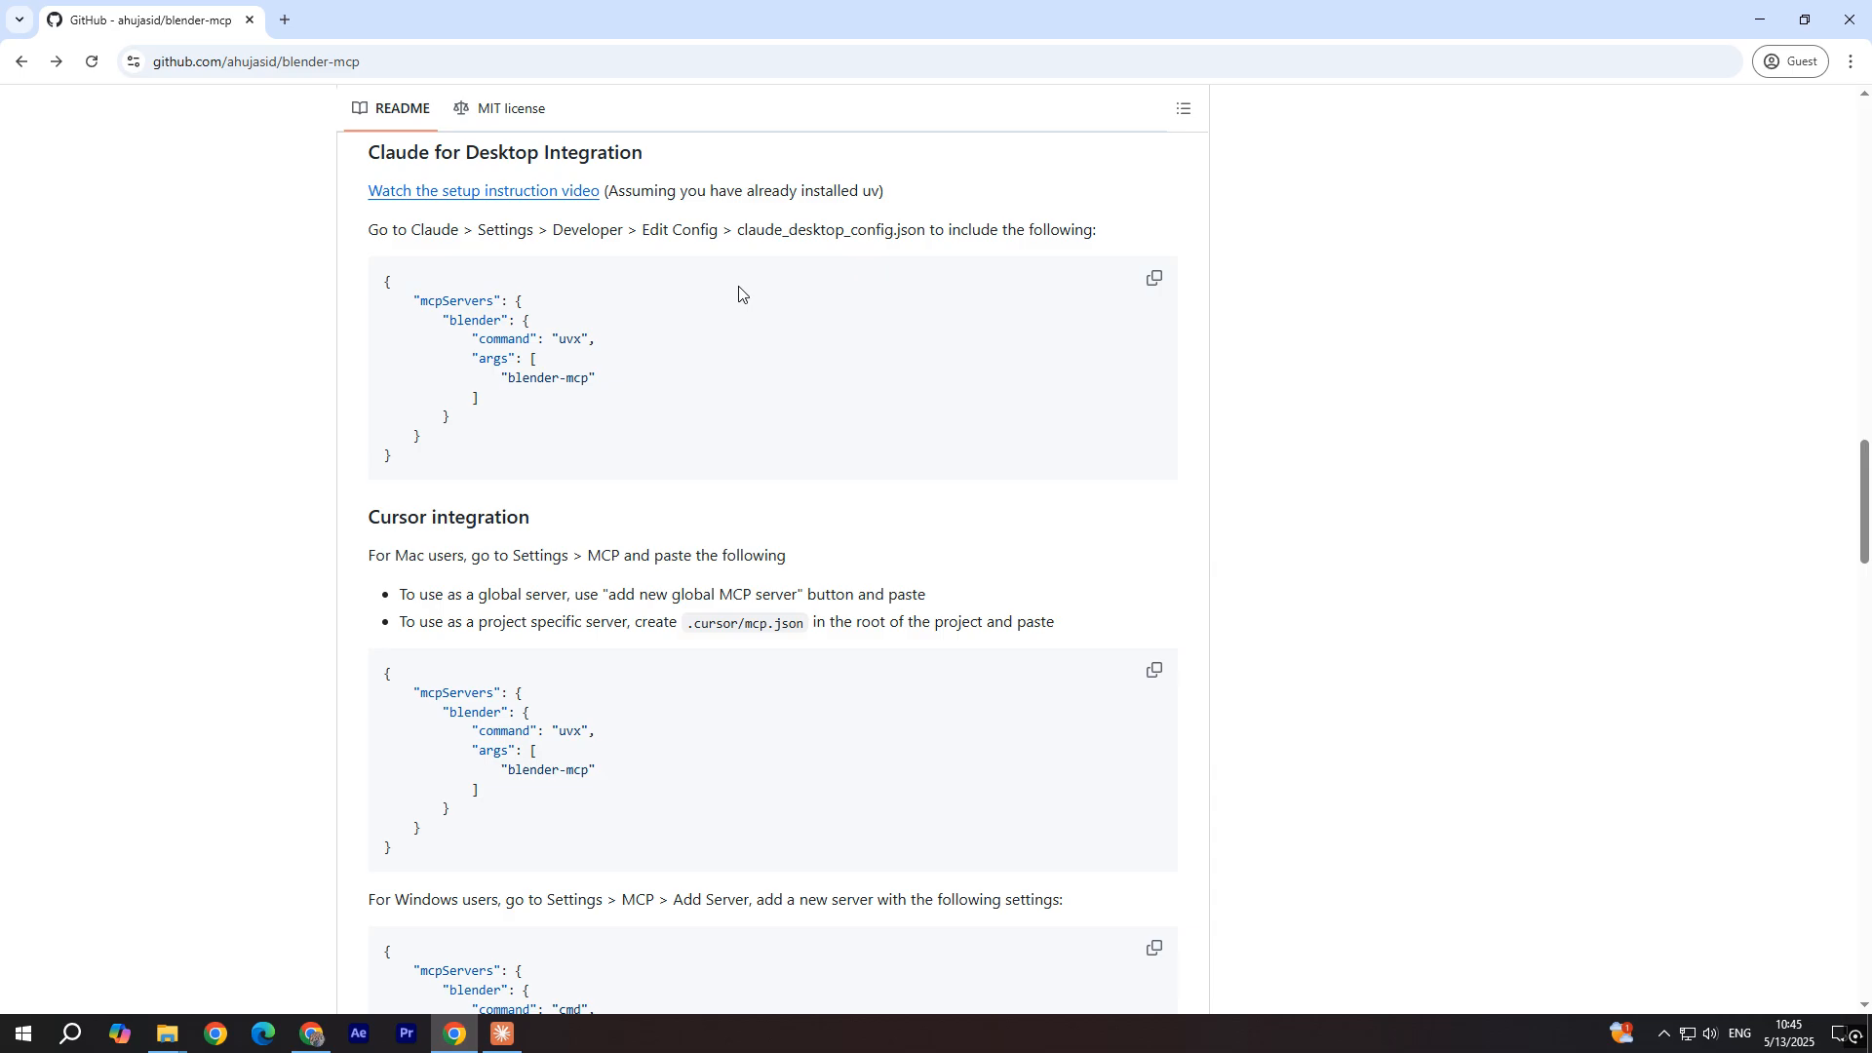
Step: Close the Claude Desktop window showing the Building a House in Blender chat
{"action": "left_click", "coordinate": [501, 1034]}
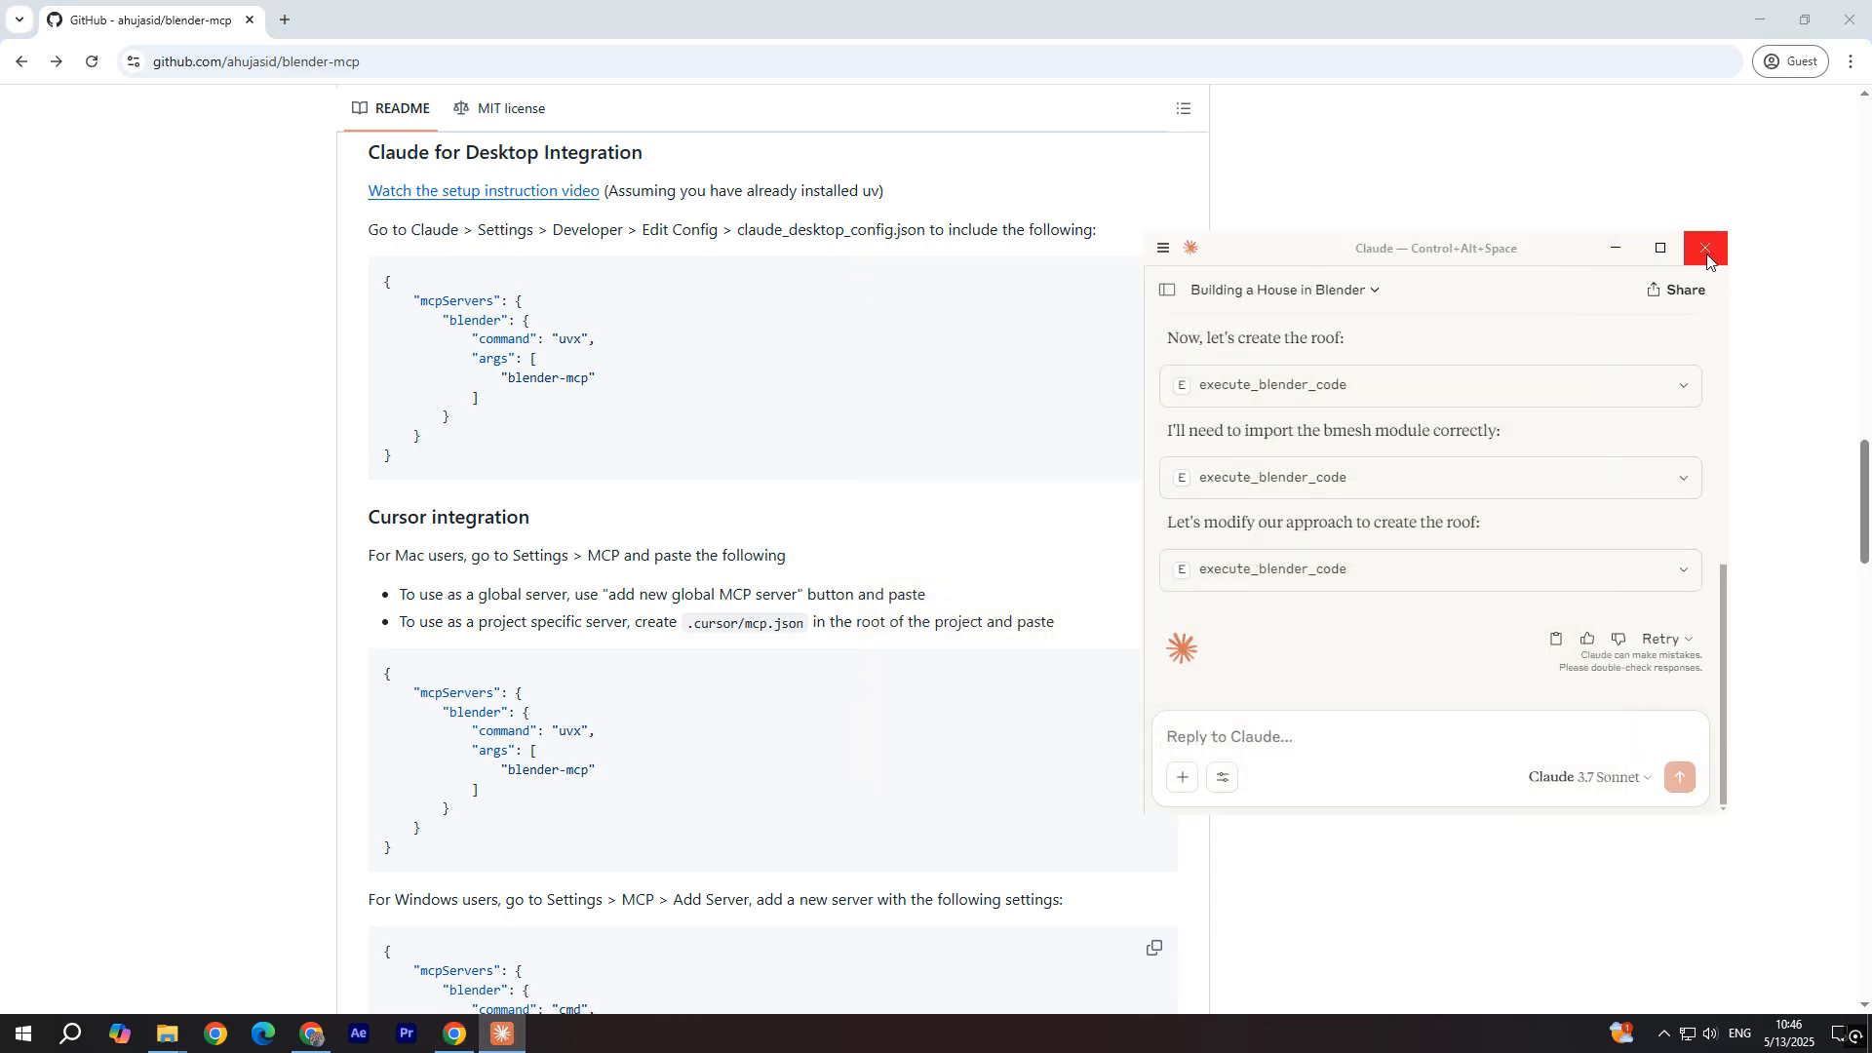
{"action": "left_click", "coordinate": [1705, 249]}
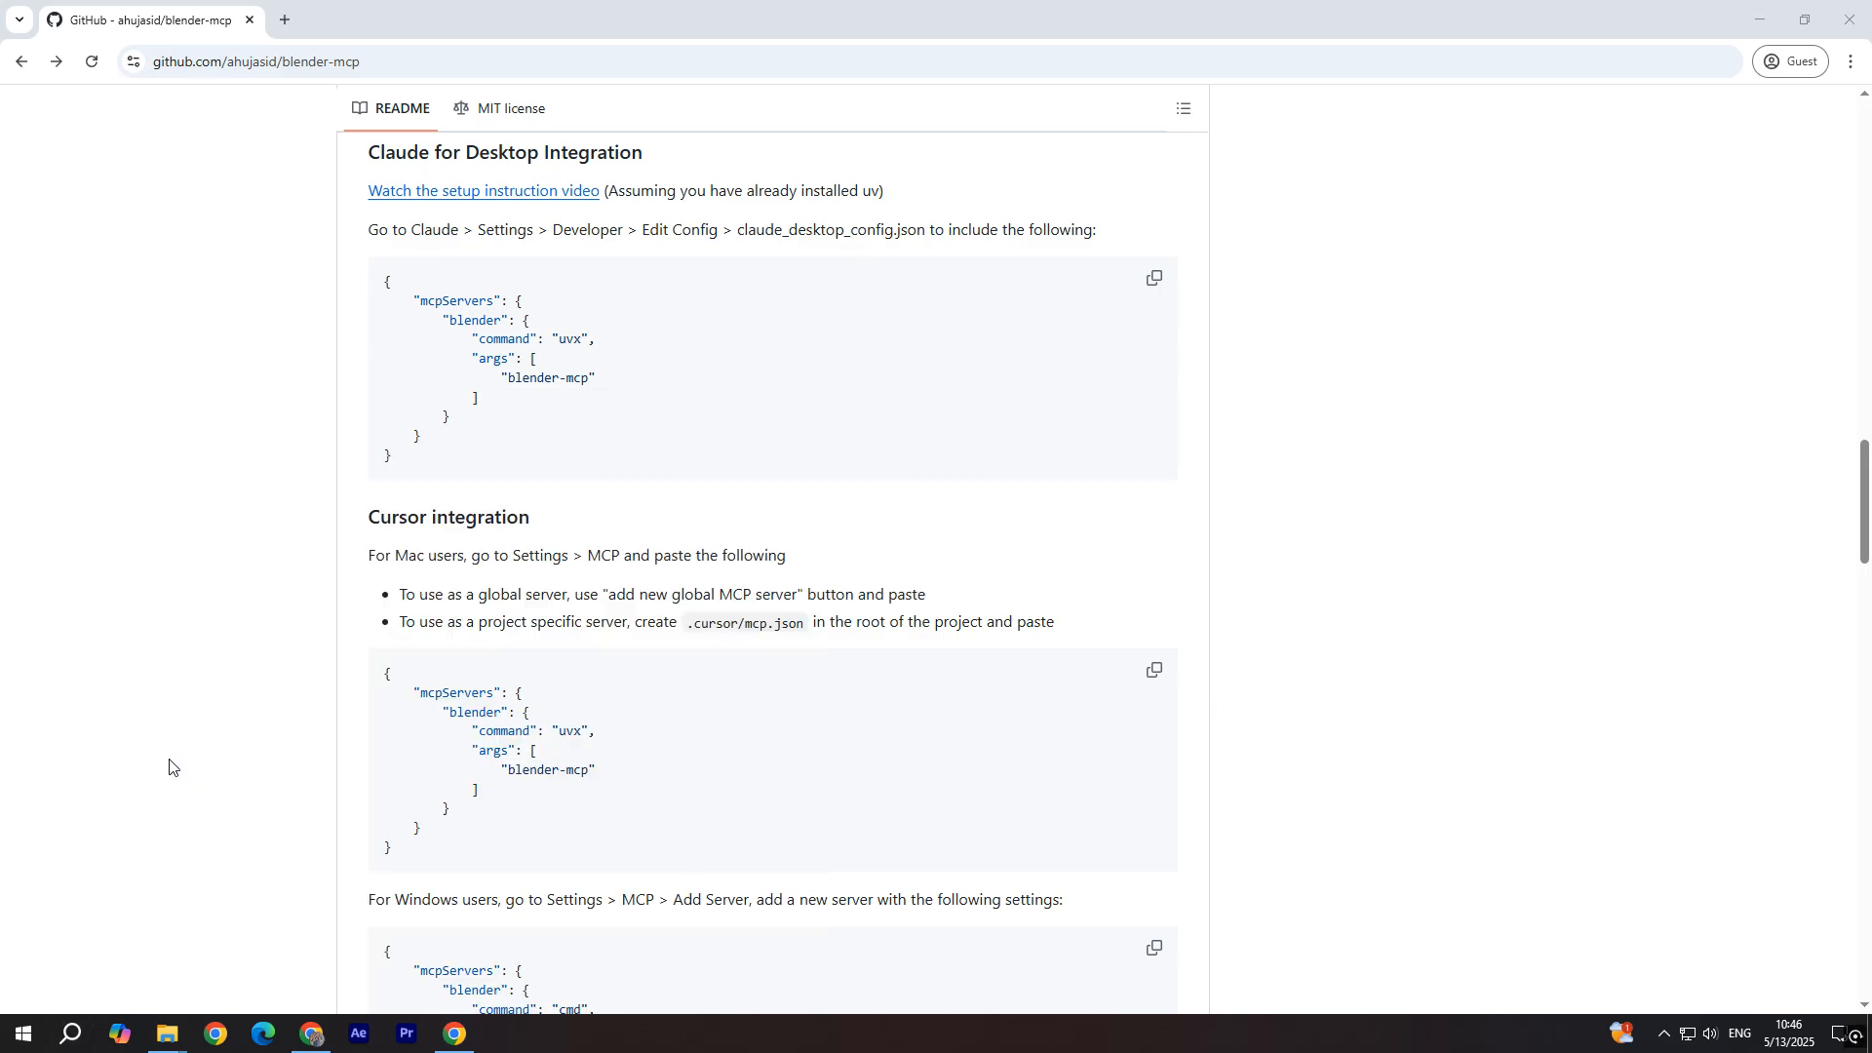
Step: Install addon.py from disk in Blender's Add-ons preferences
{"action": "left_click", "coordinate": [500, 1033]}
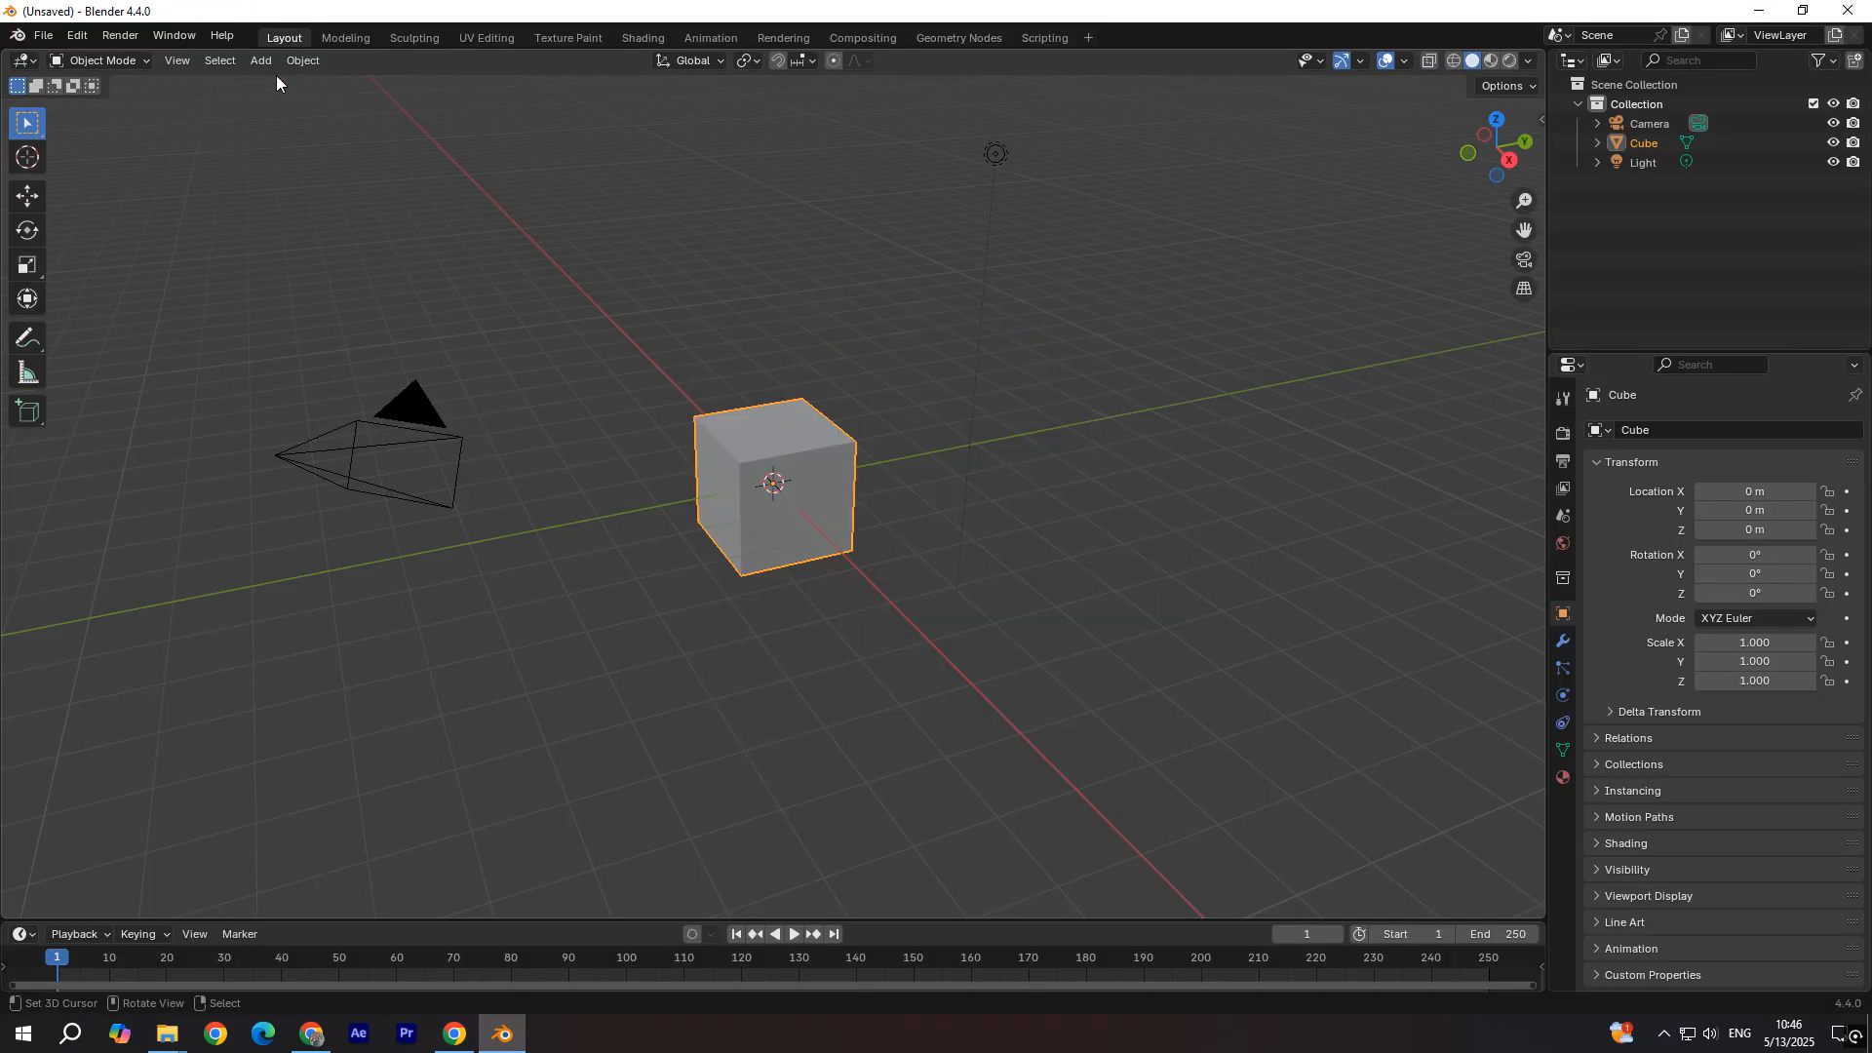
{"action": "left_click", "coordinate": [75, 35]}
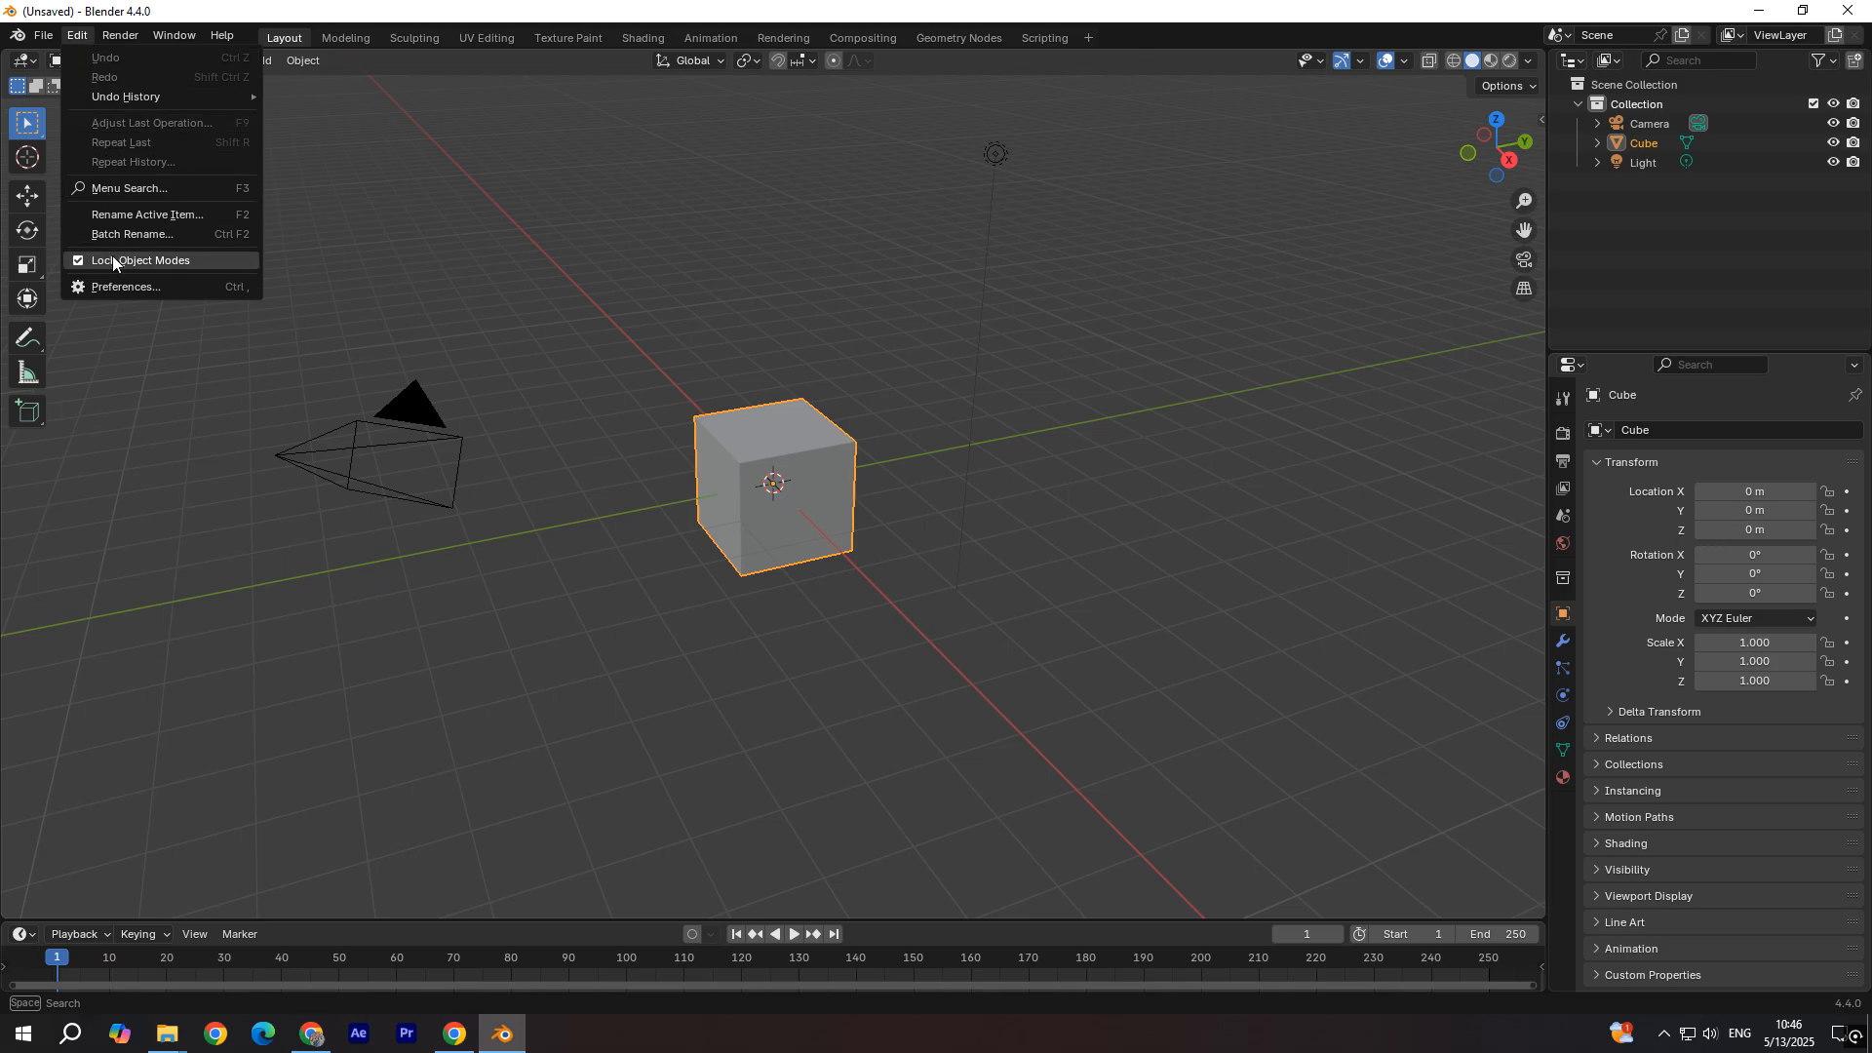
{"action": "left_click", "coordinate": [124, 287]}
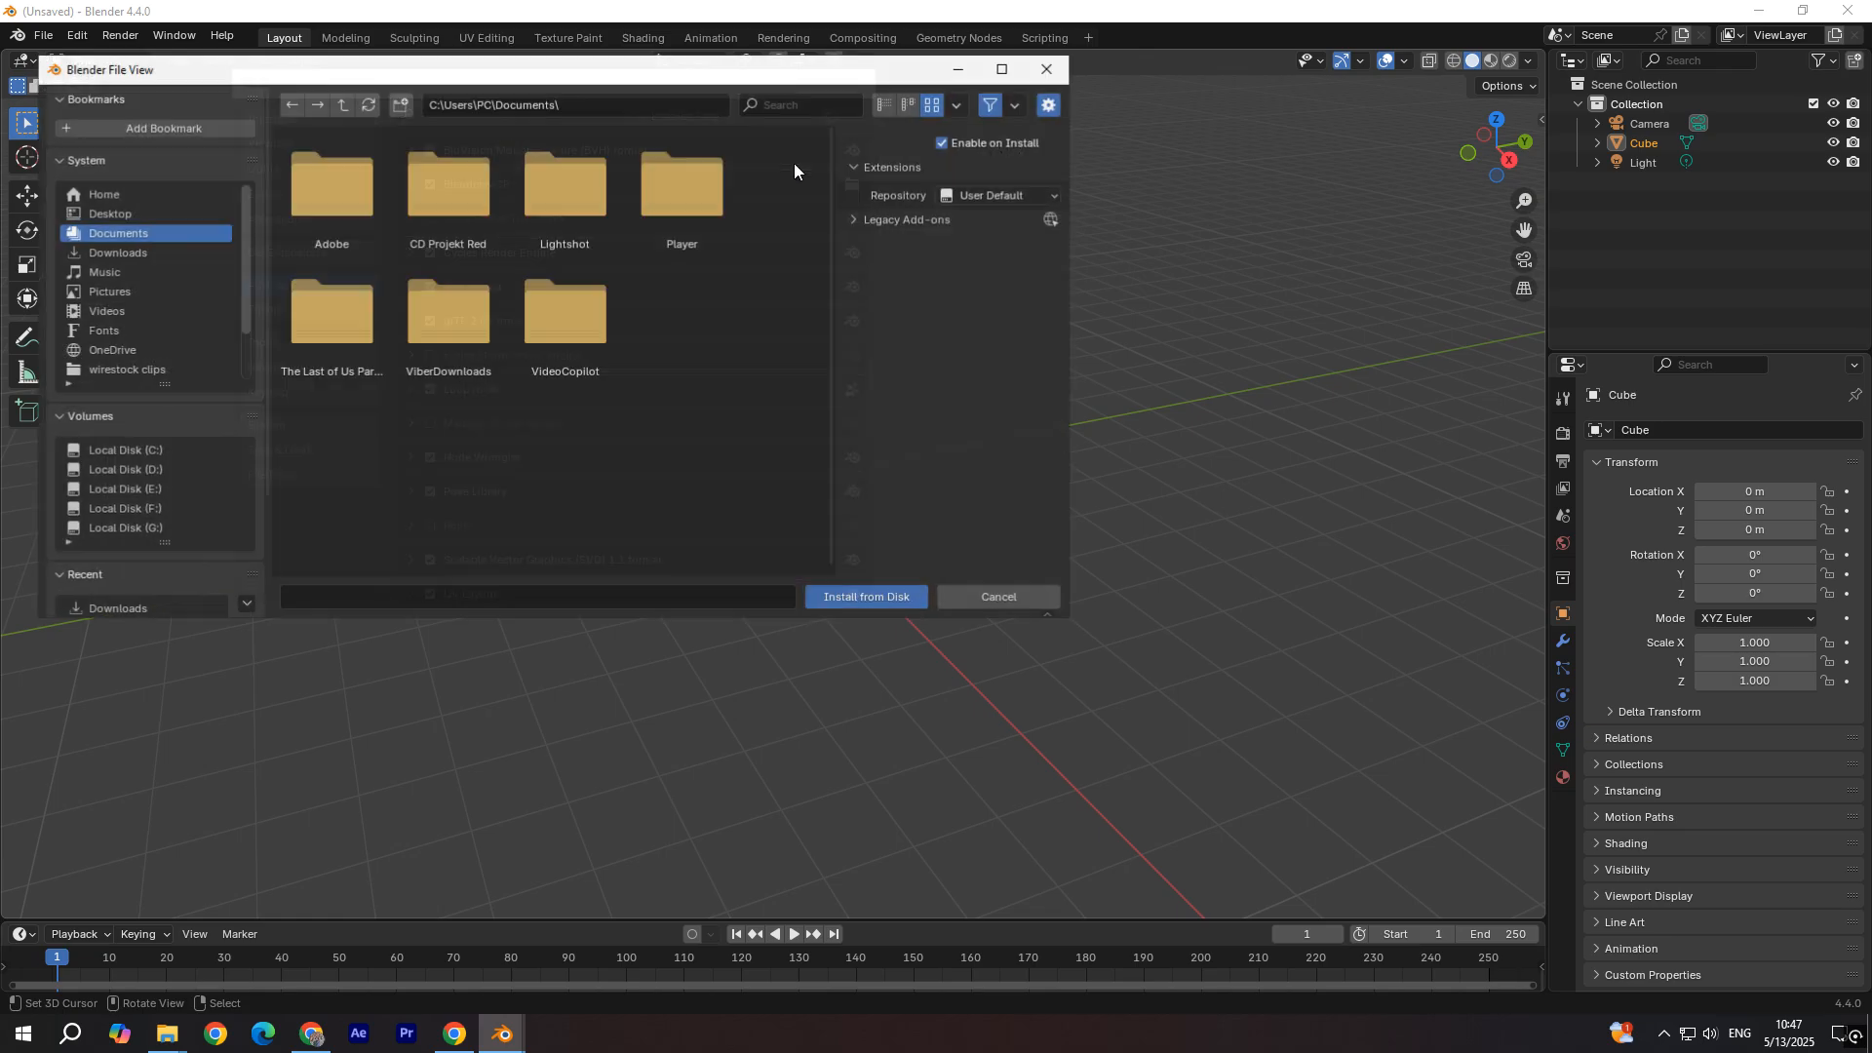
{"action": "left_click", "coordinate": [117, 251]}
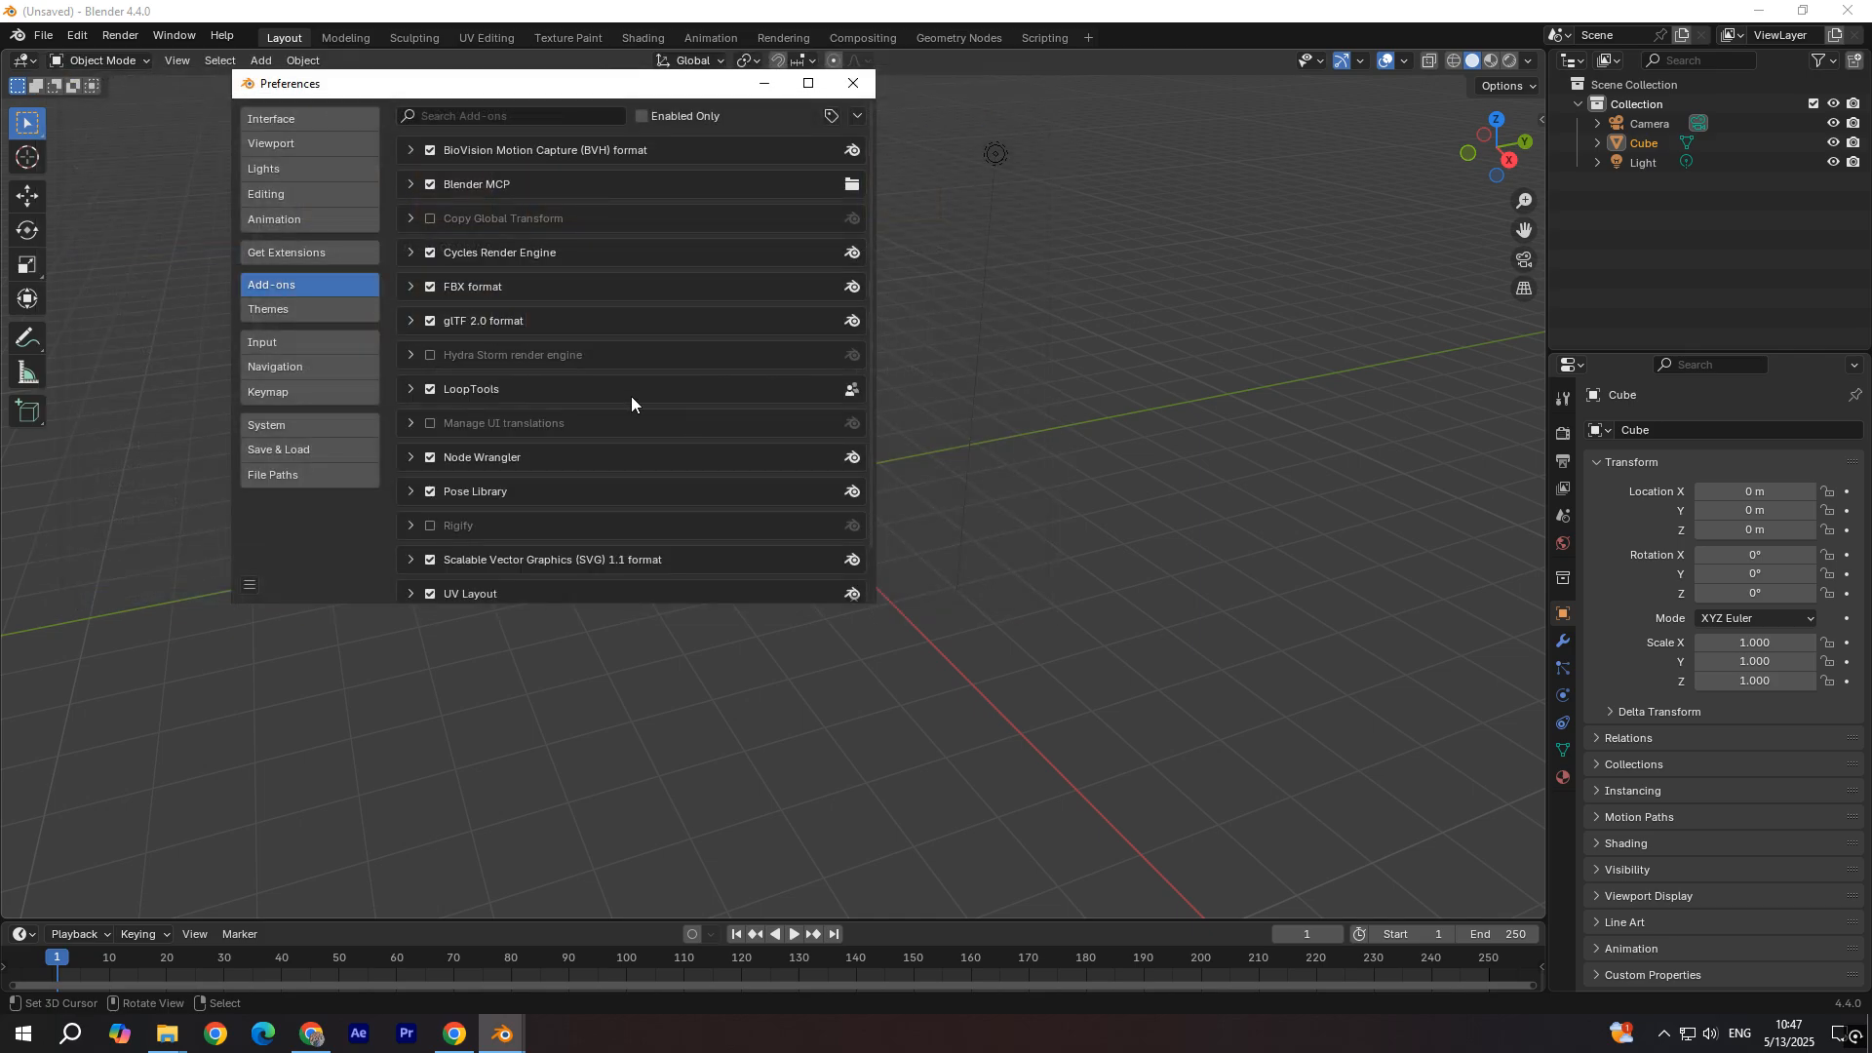
Step: Expand Blender MCP, toggle its checkbox off and back on, and close Preferences
{"action": "left_click", "coordinate": [411, 184]}
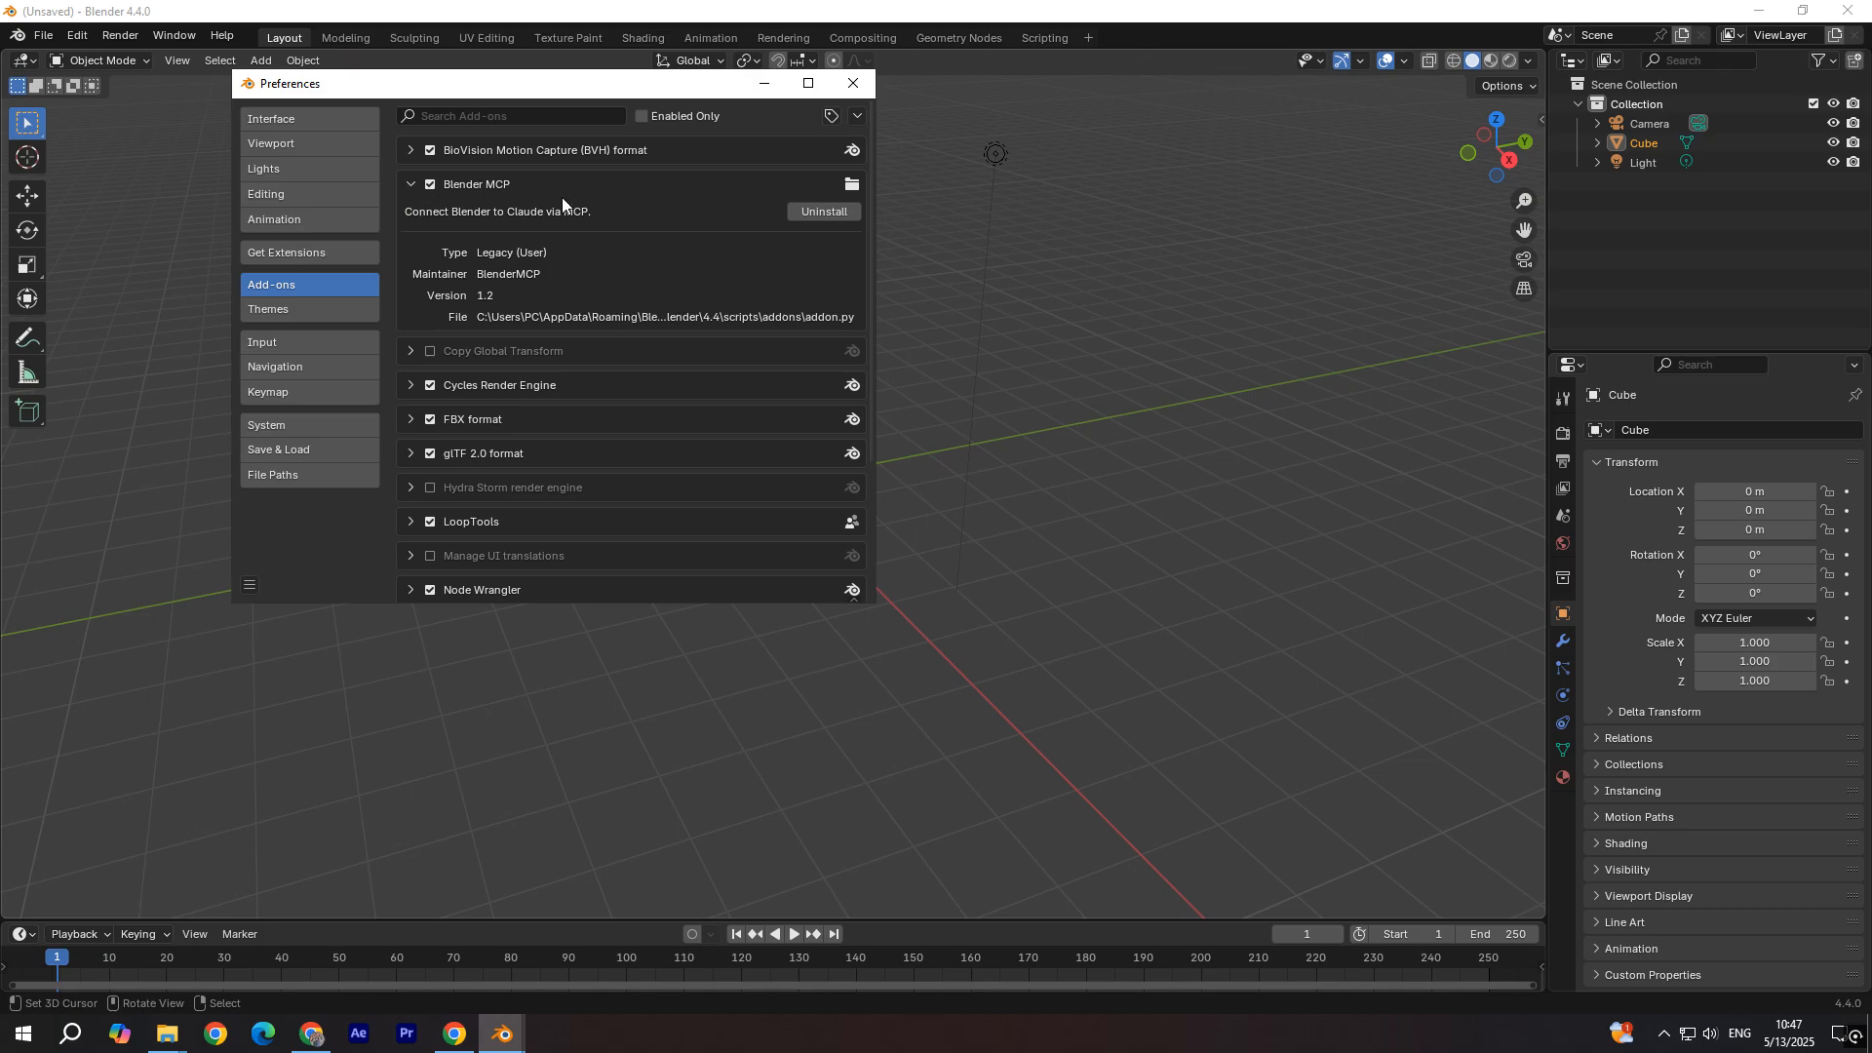
{"action": "left_click", "coordinate": [430, 184]}
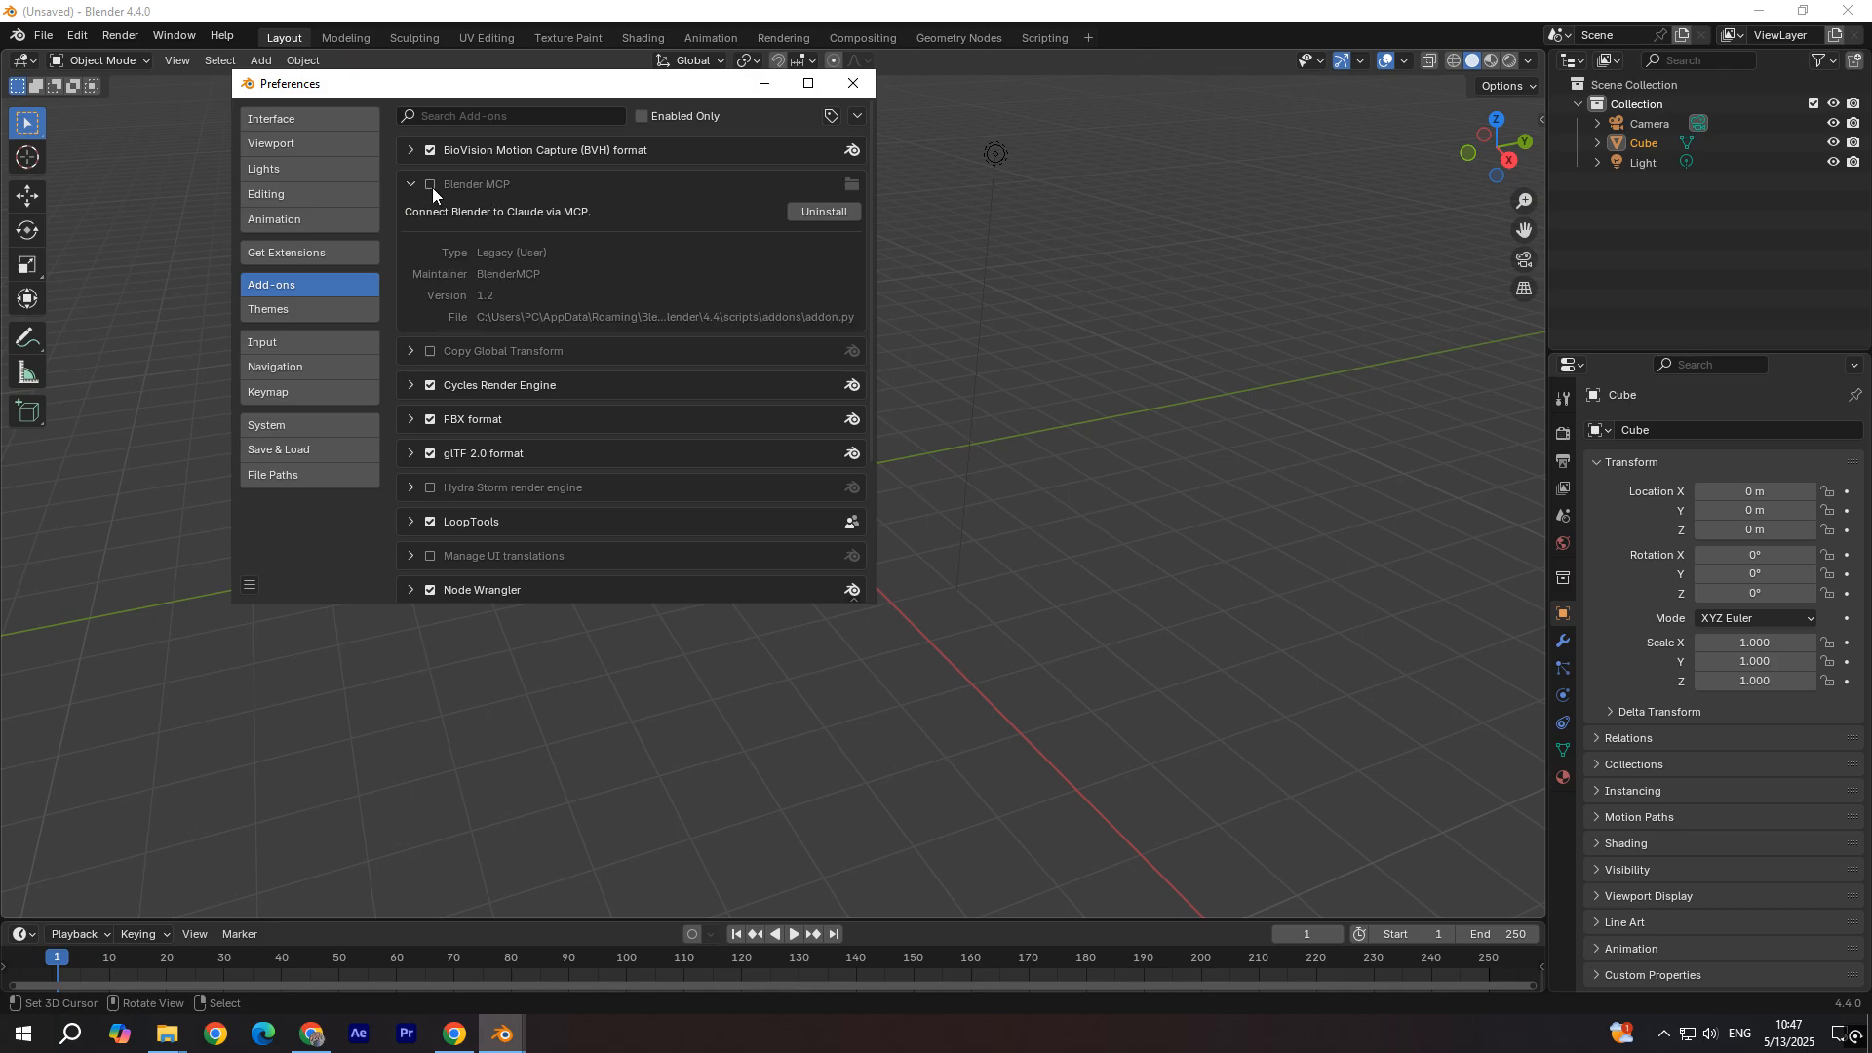
{"action": "left_click", "coordinate": [429, 185]}
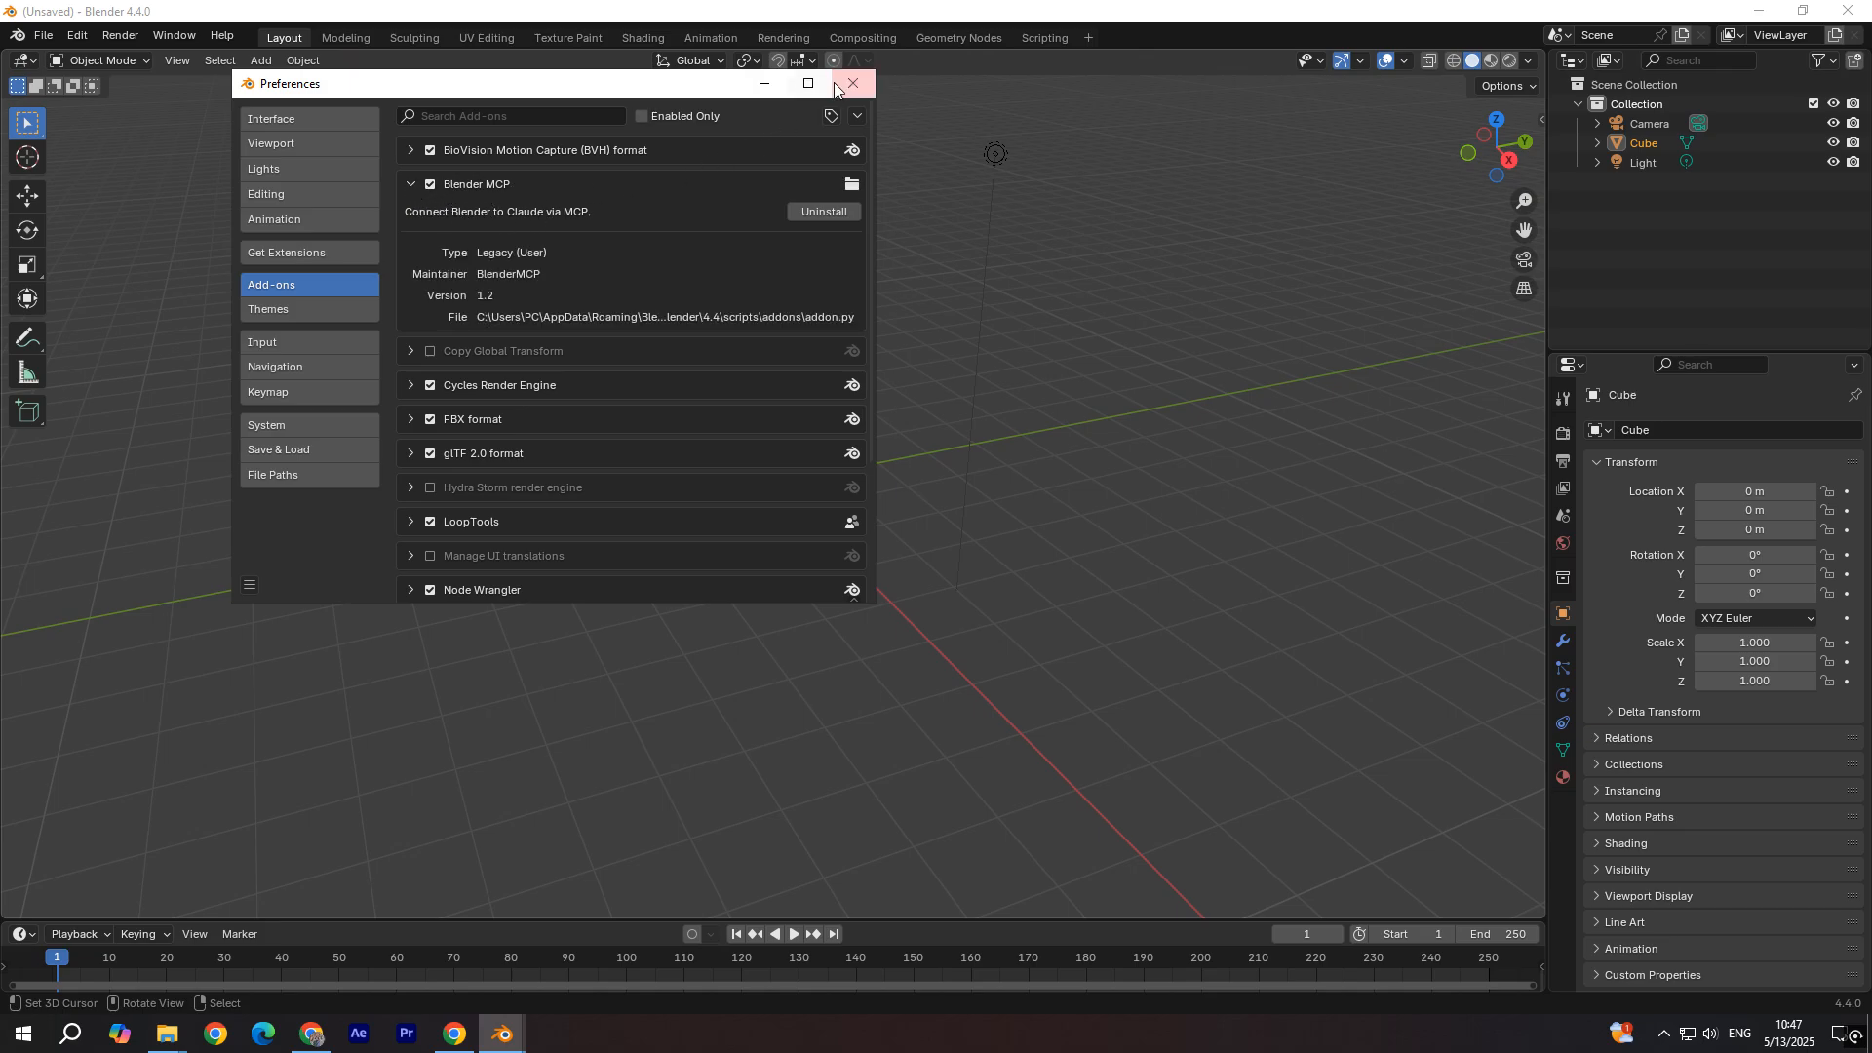
{"action": "left_click", "coordinate": [852, 84]}
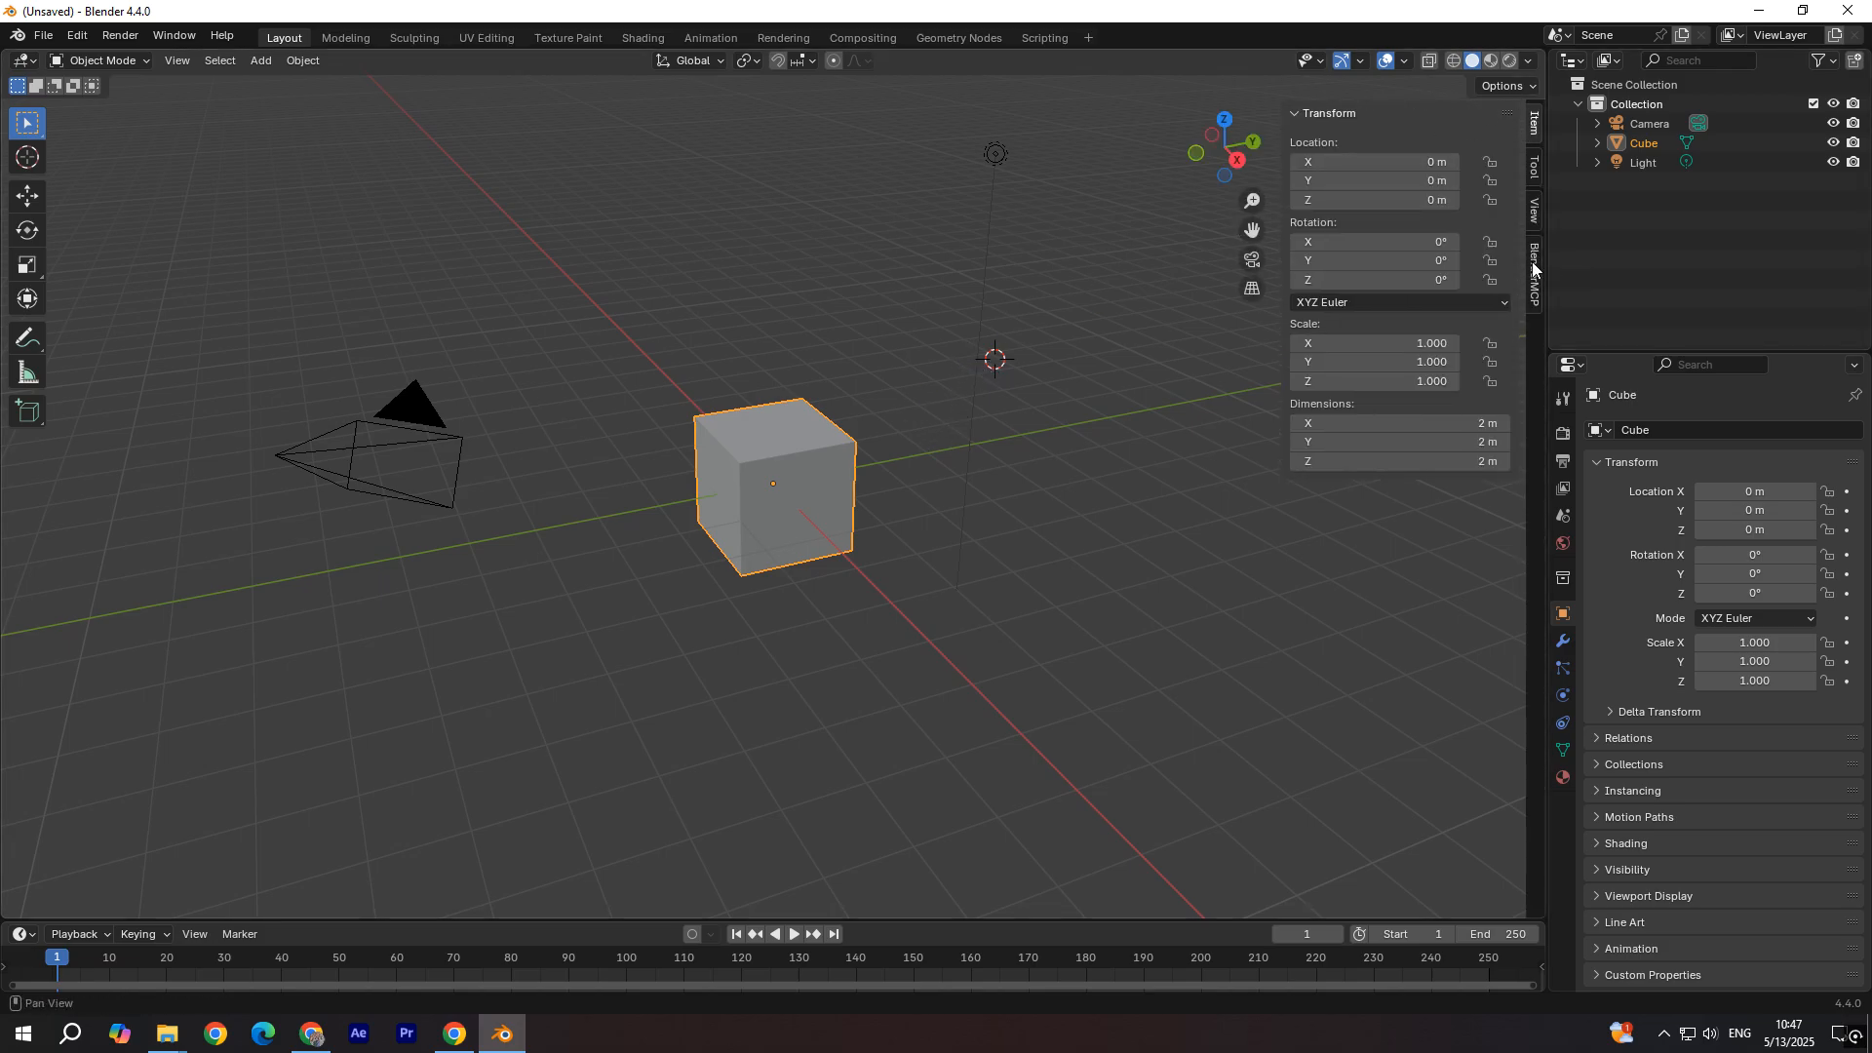
Step: Start the Blender MCP server on port 9876 from the BlenderMCP sidebar panel
{"action": "left_click", "coordinate": [1534, 275]}
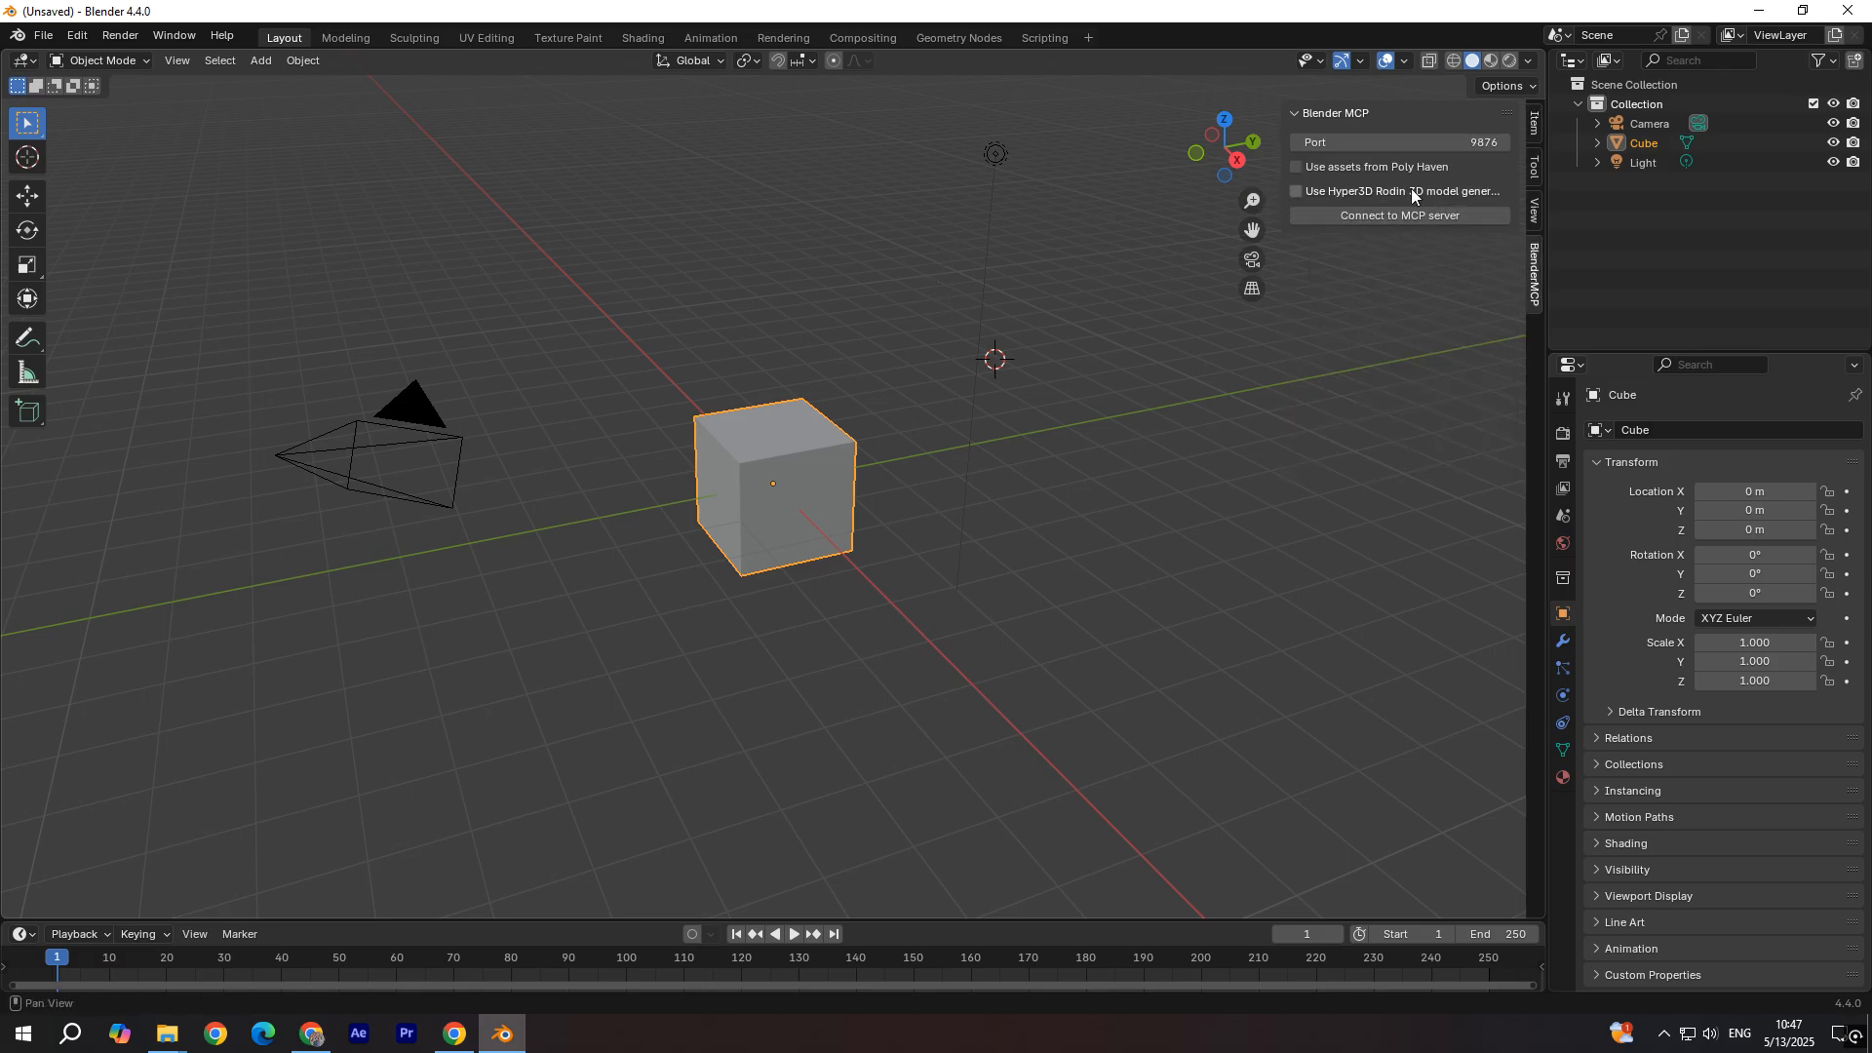
{"action": "left_click", "coordinate": [1398, 215]}
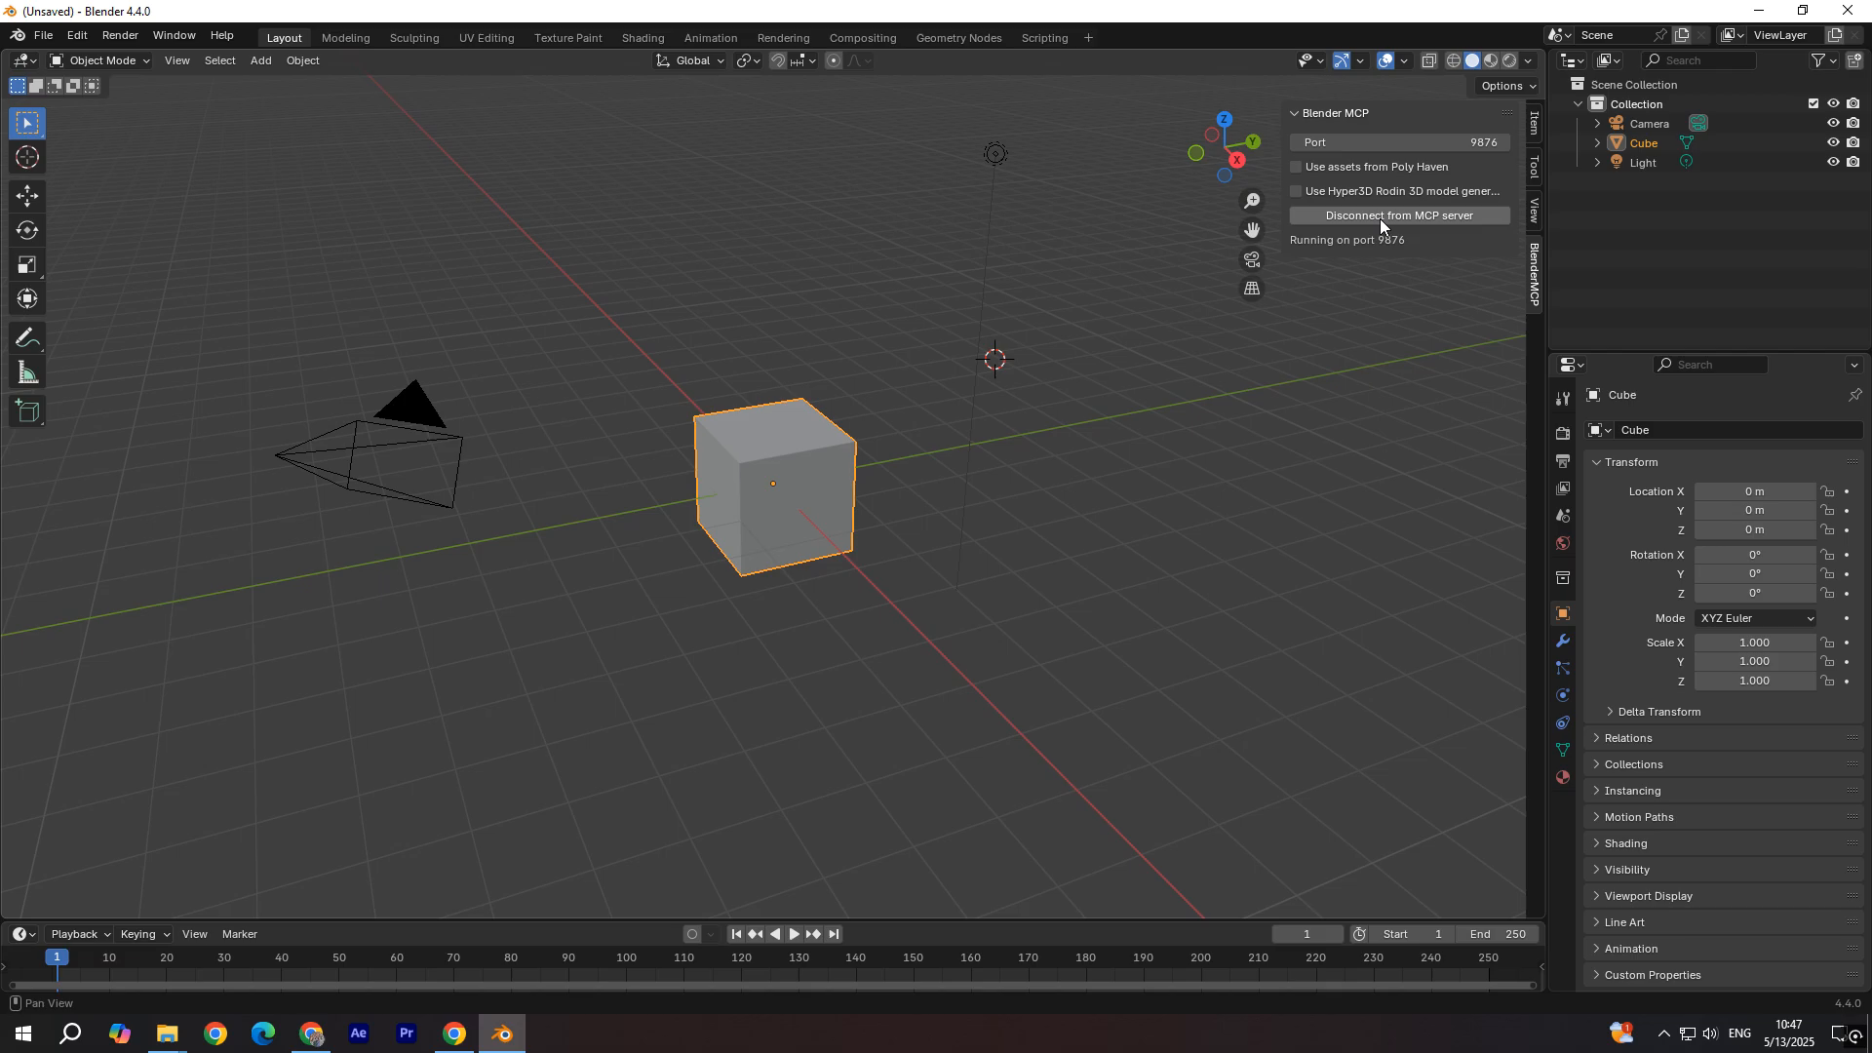
{"action": "left_click", "coordinate": [69, 1034]}
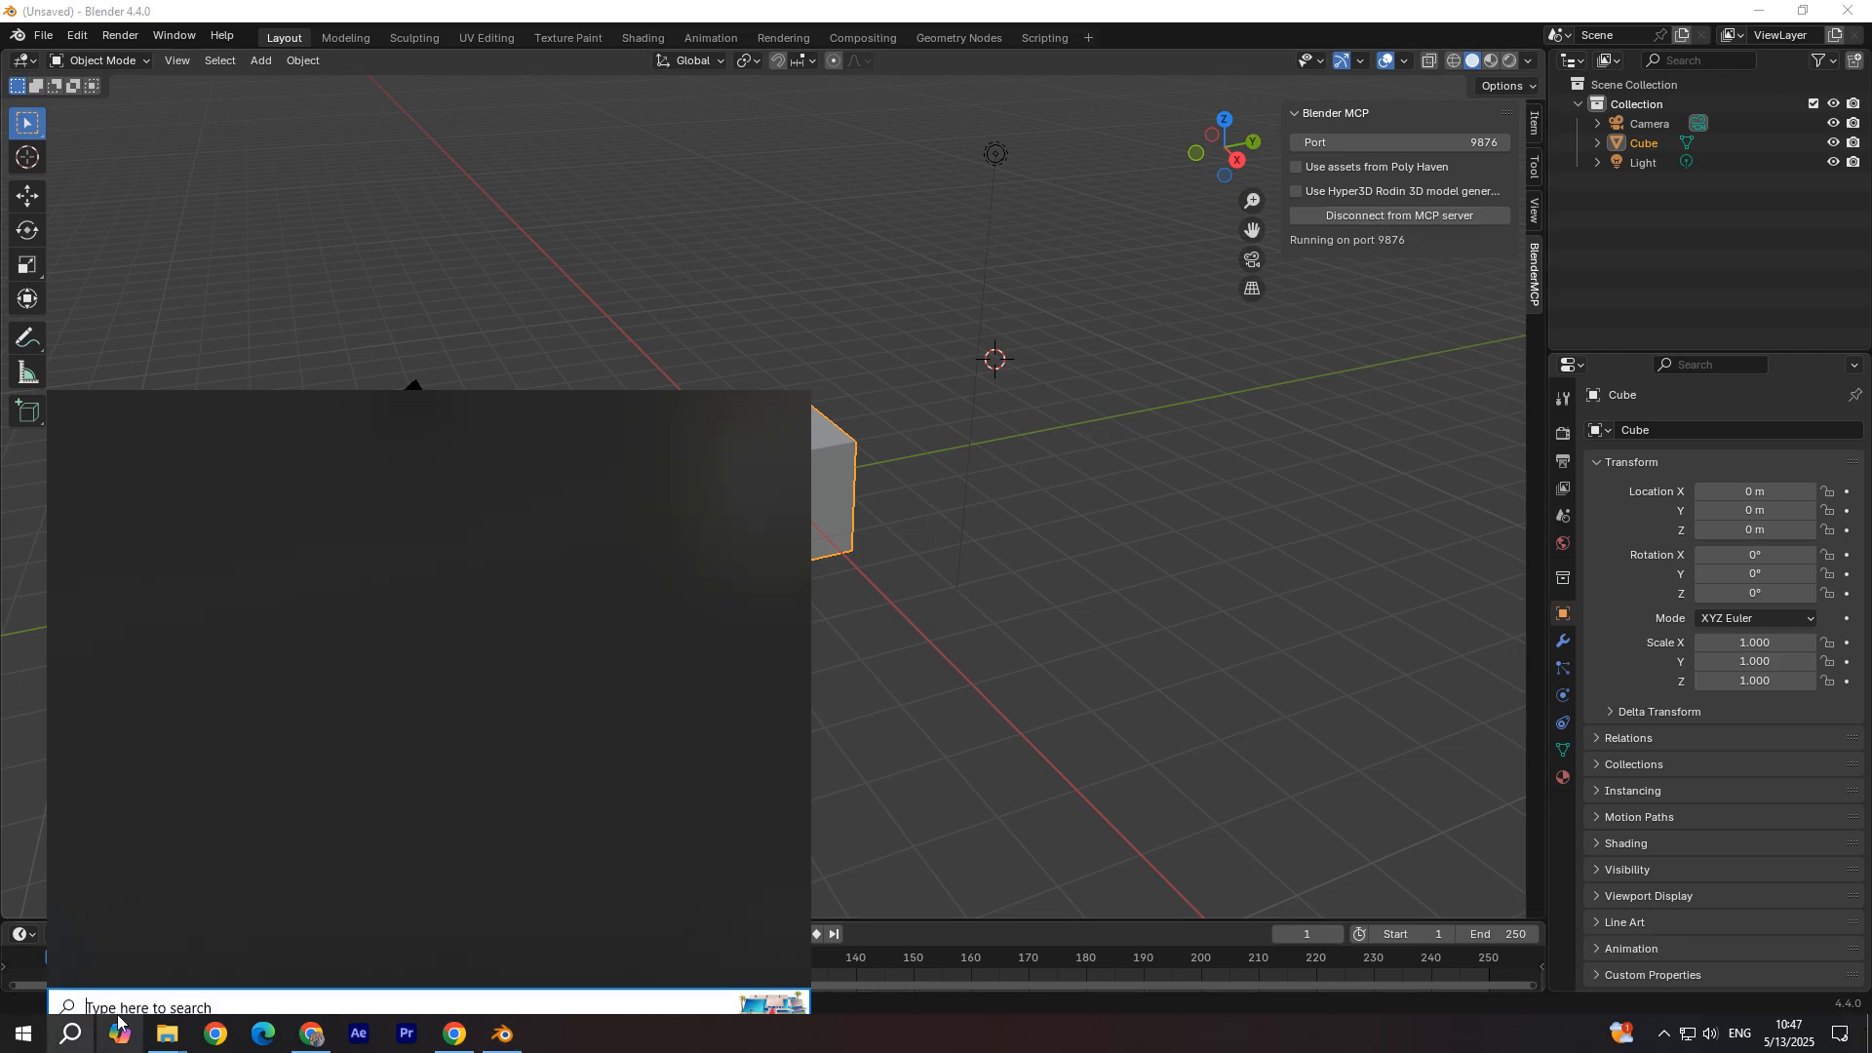
Step: Launch Claude Desktop from Windows search and send the prompt 'create a ball'
{"action": "left_click", "coordinate": [70, 1033]}
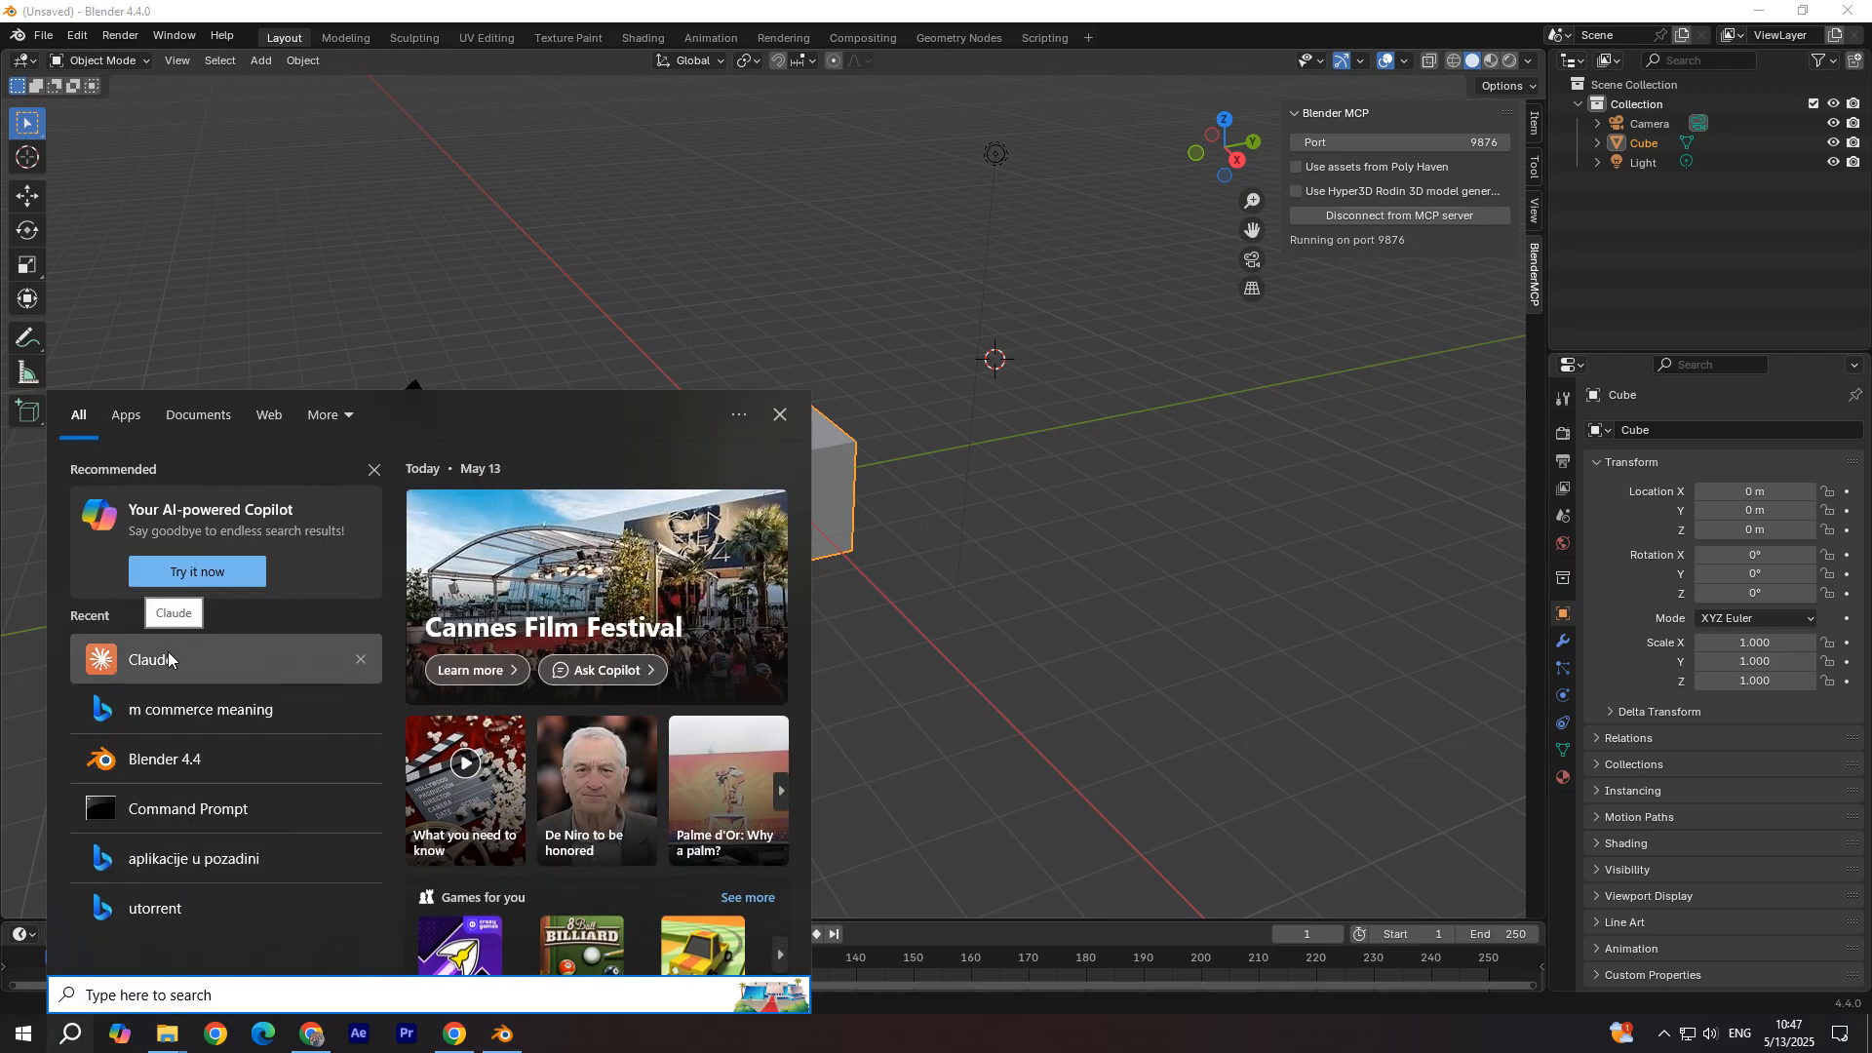
{"action": "left_click", "coordinate": [148, 660]}
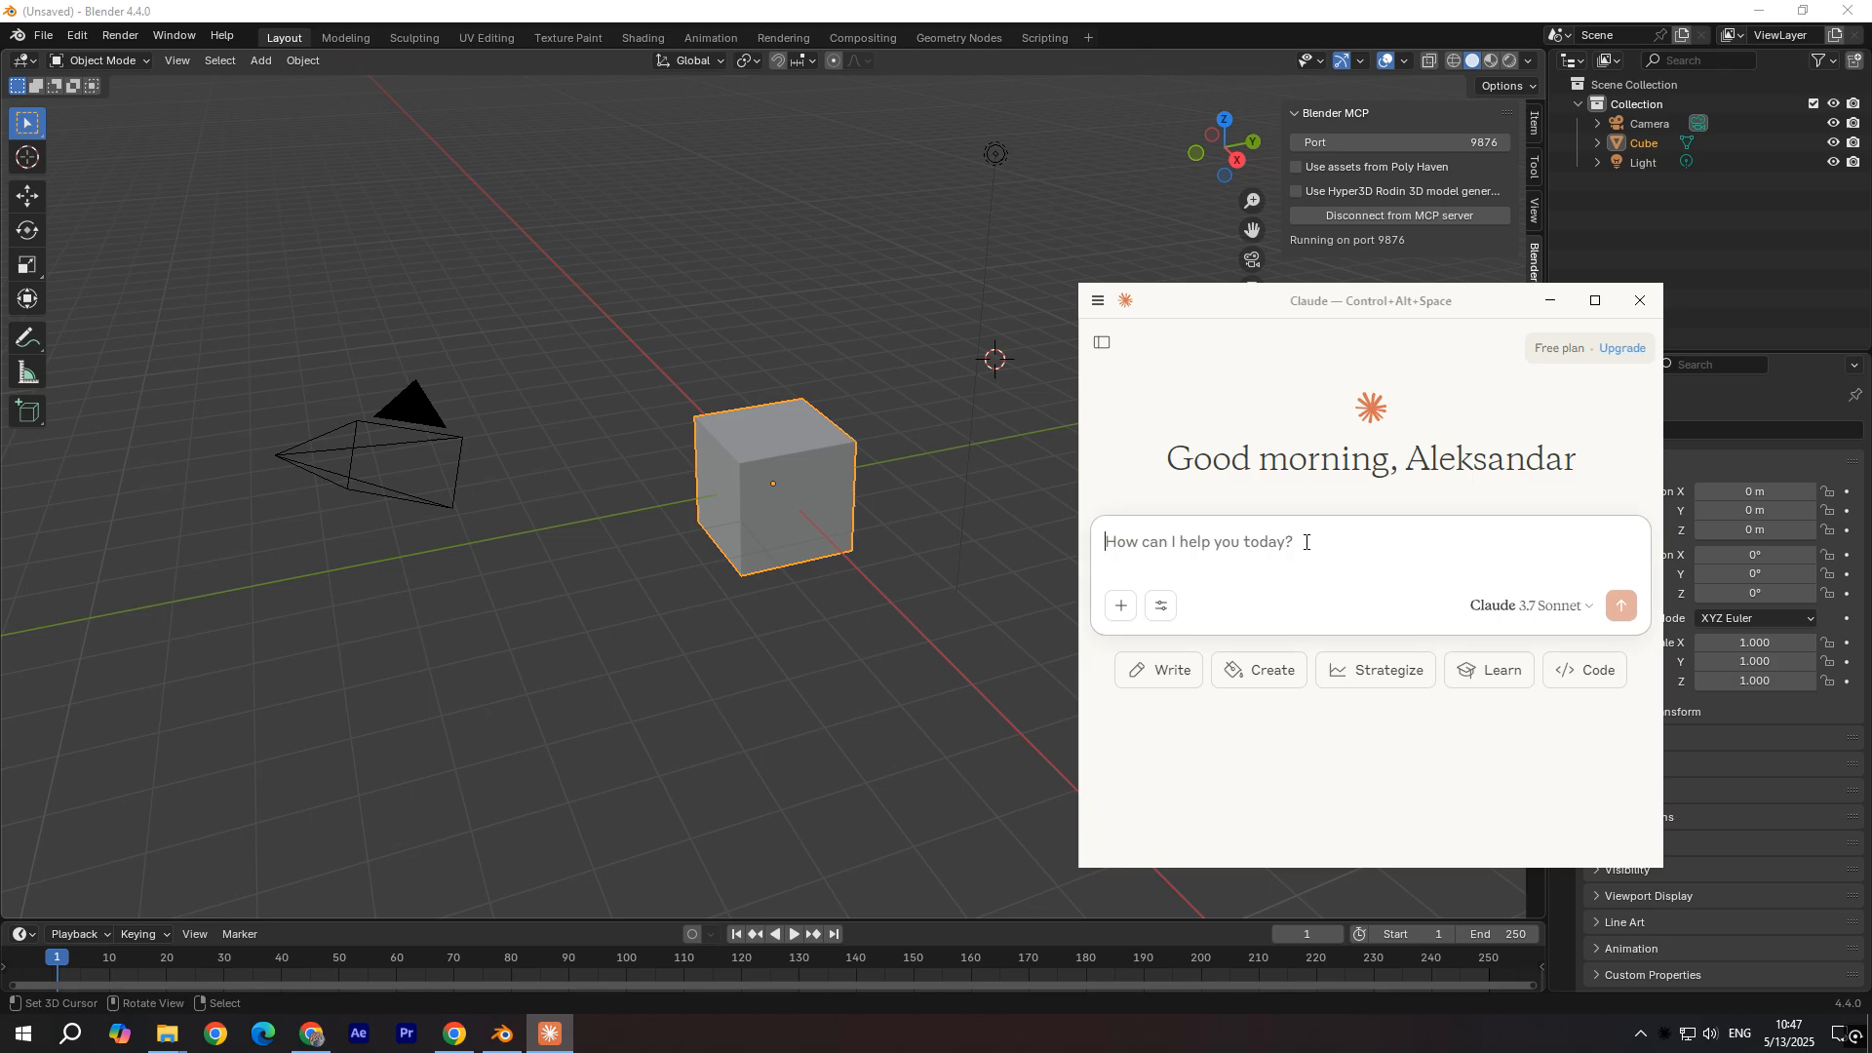
{"action": "type", "text": "create a"}
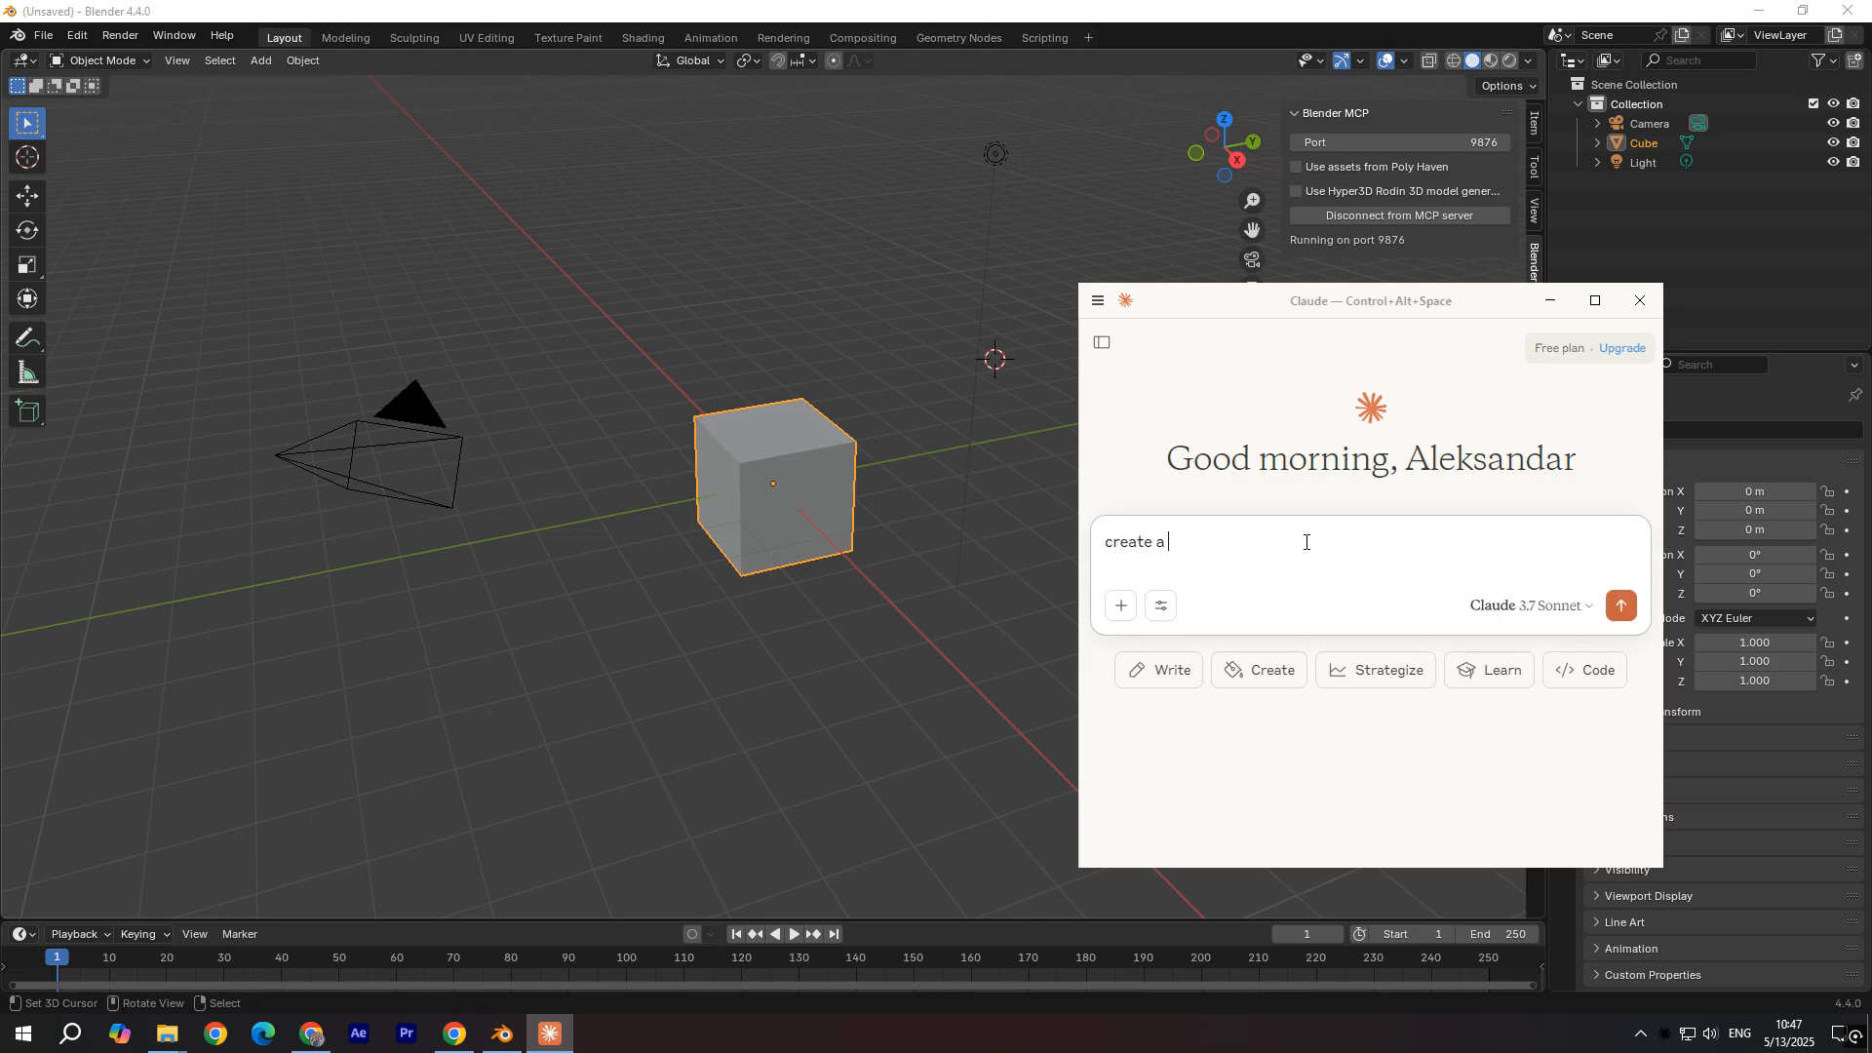
{"action": "type", "text": "ball"}
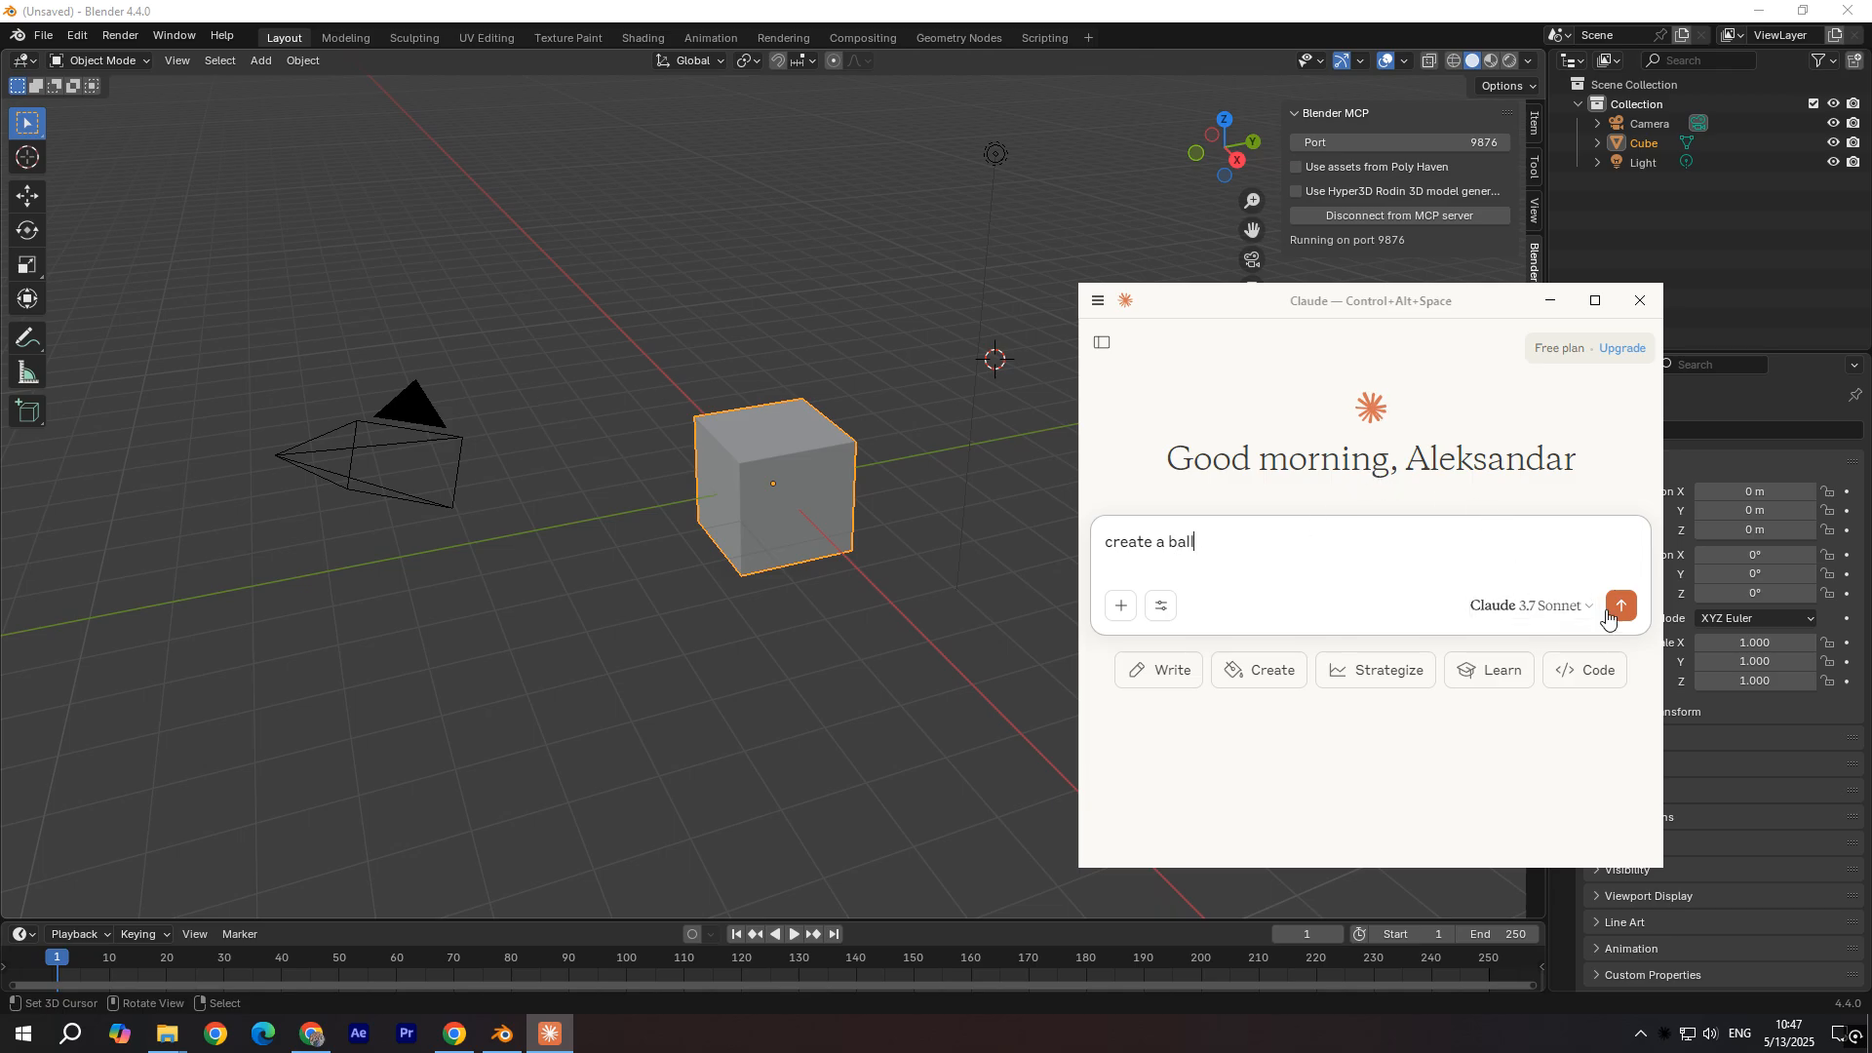
{"action": "left_click", "coordinate": [1620, 606]}
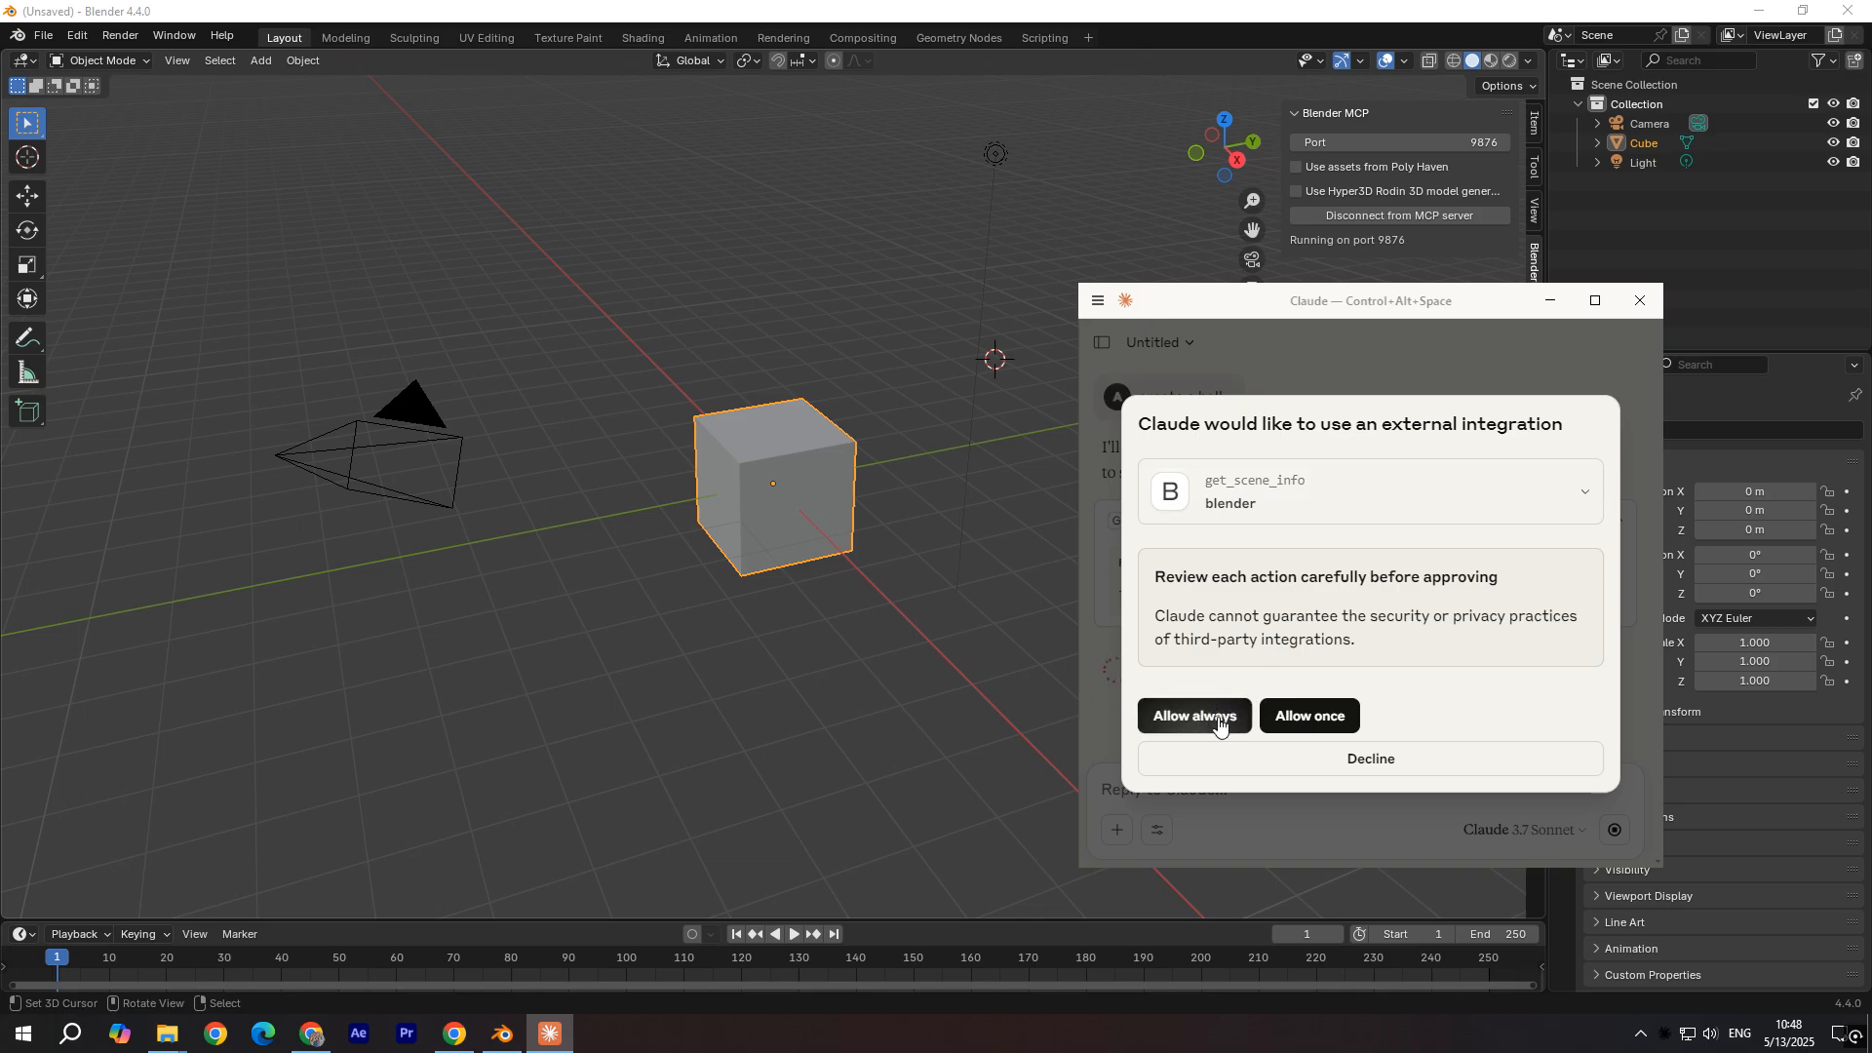
Step: Always allow the Blender integration so Claude replaces the cube with a sphere named Ball
{"action": "left_click", "coordinate": [1193, 715]}
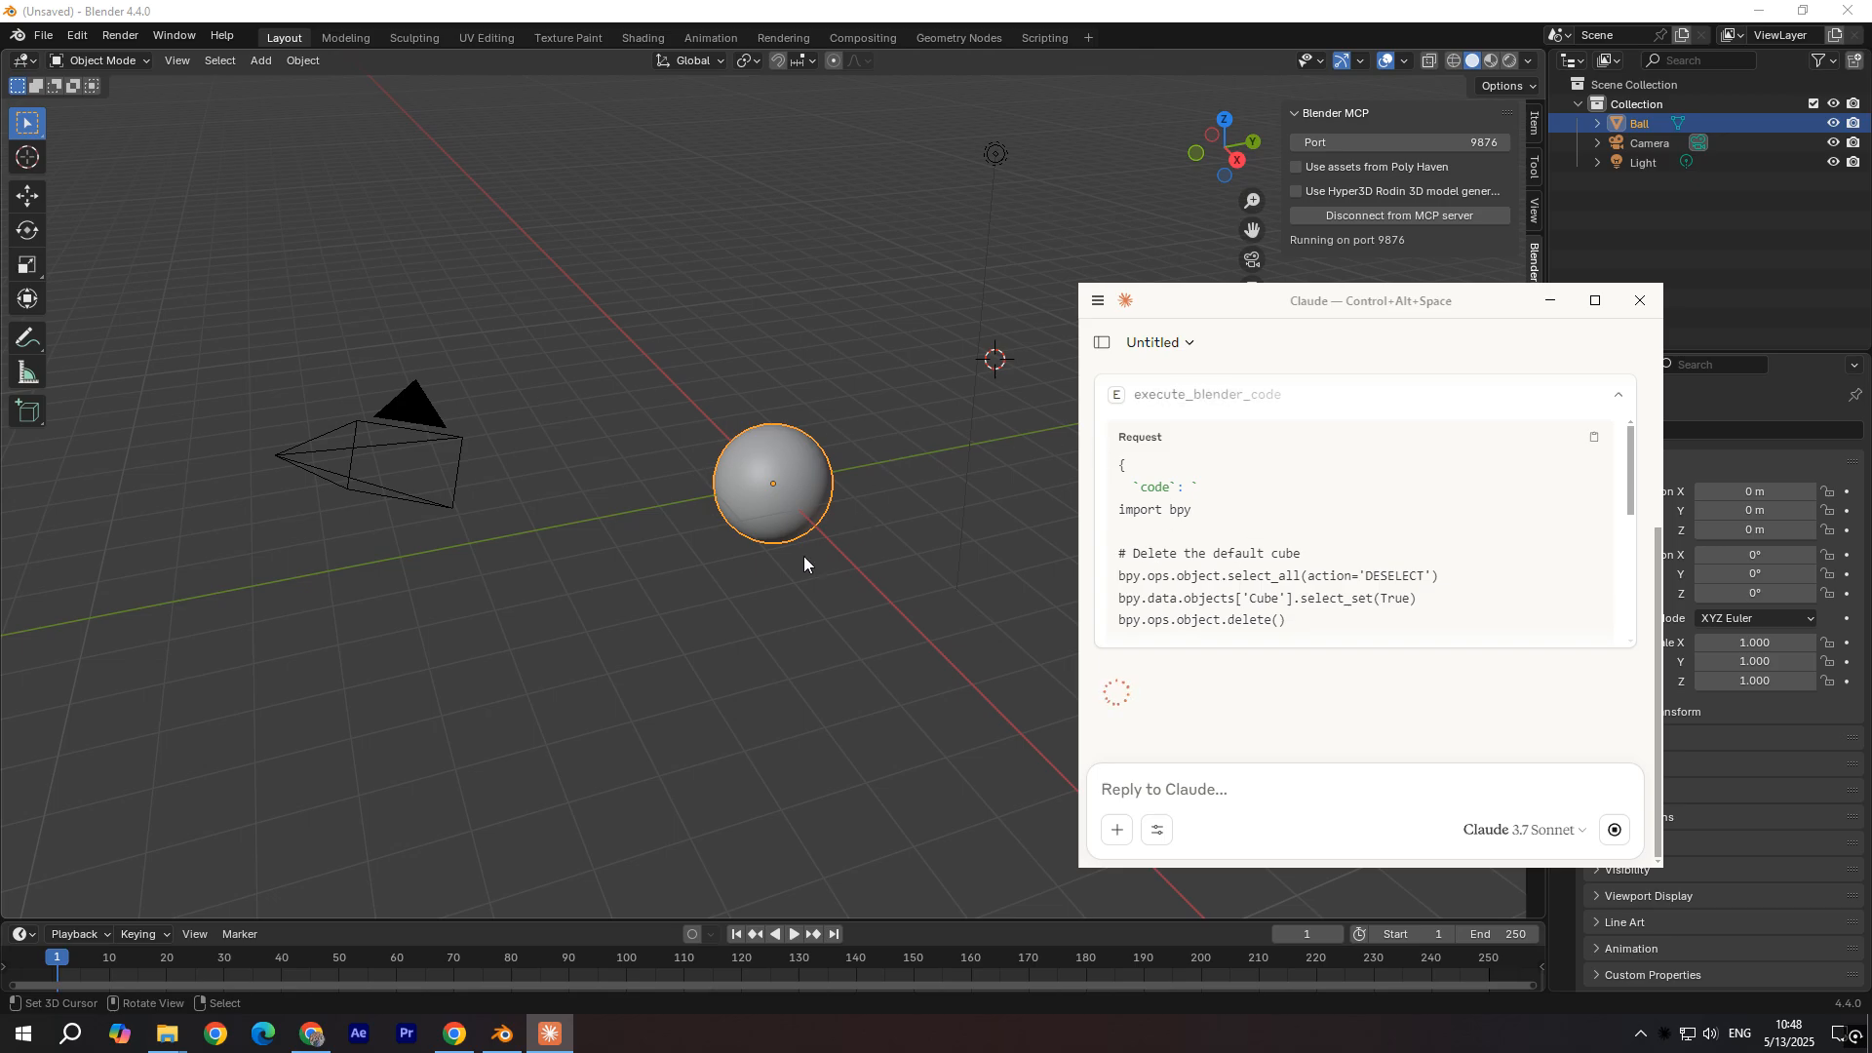
{"action": "mouse_move", "coordinate": [1266, 527]}
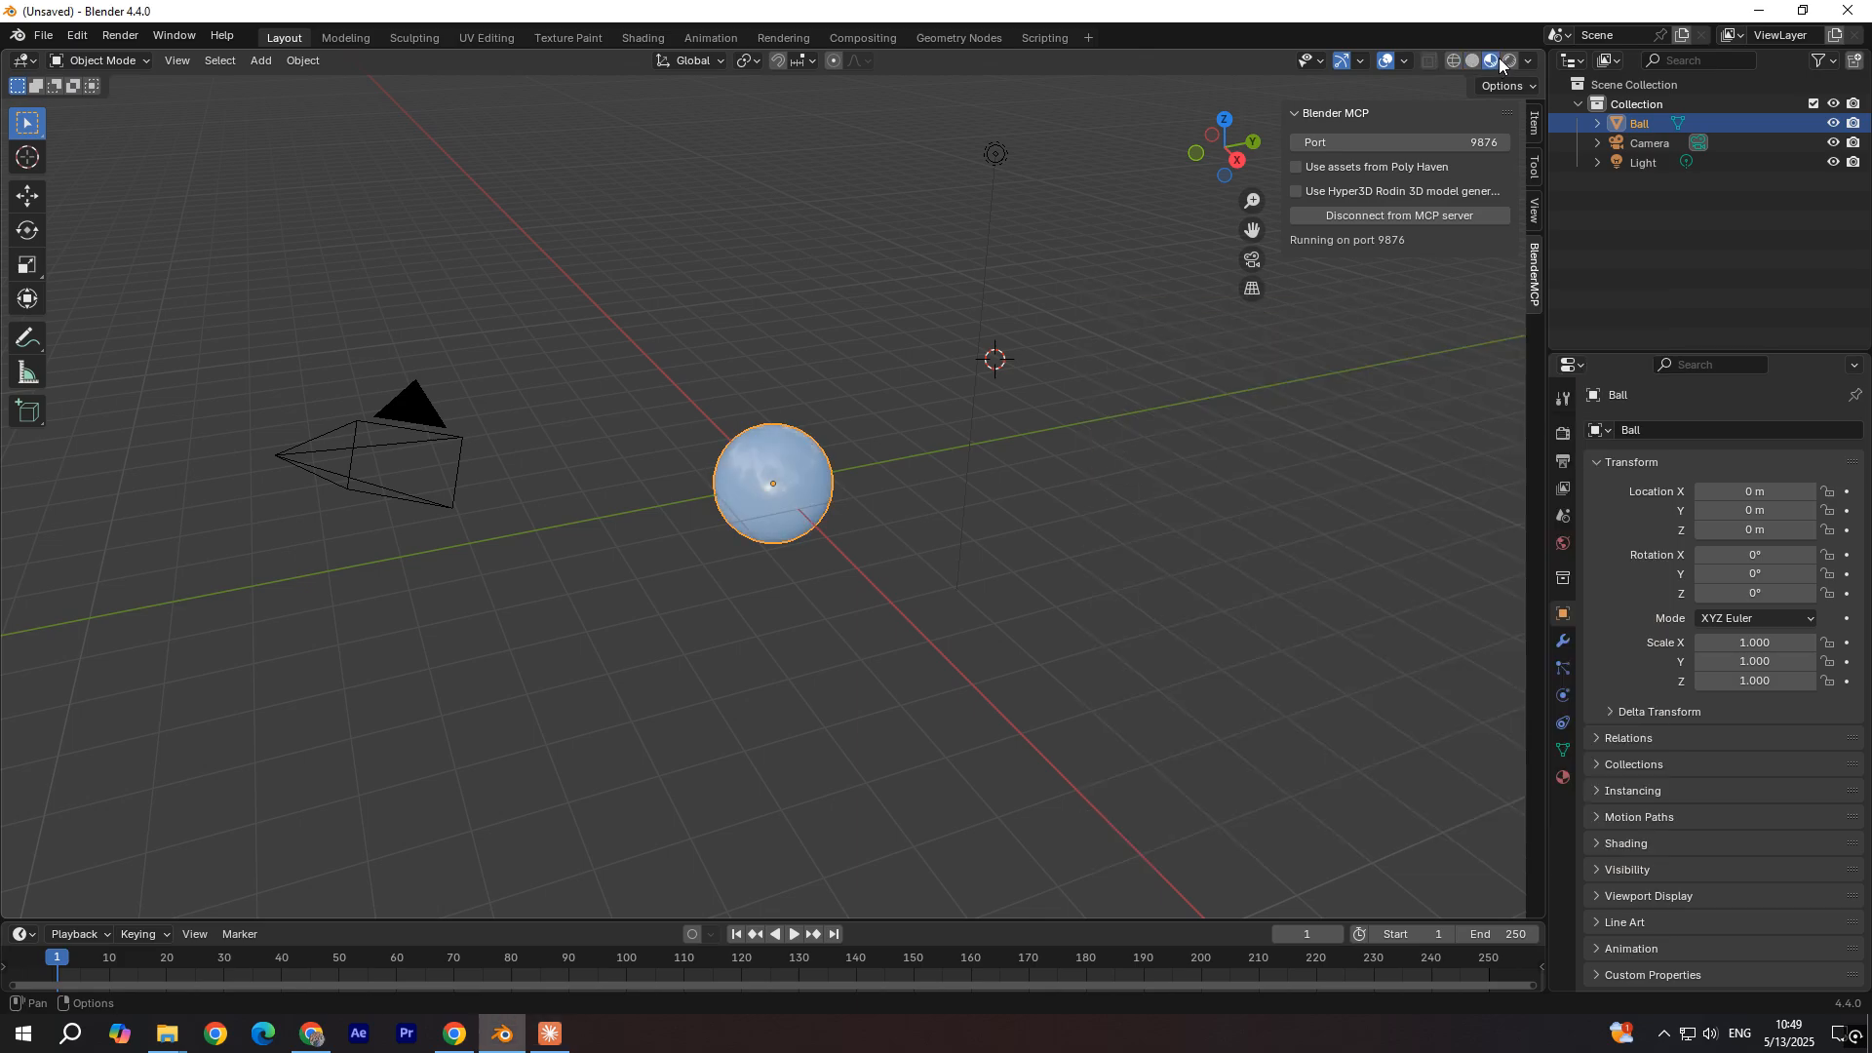
Step: Move the Ball object away from the origin and bring Claude's creation summary into view
{"action": "left_click_drag", "start_coordinate": [772, 484], "coordinate": [782, 384]}
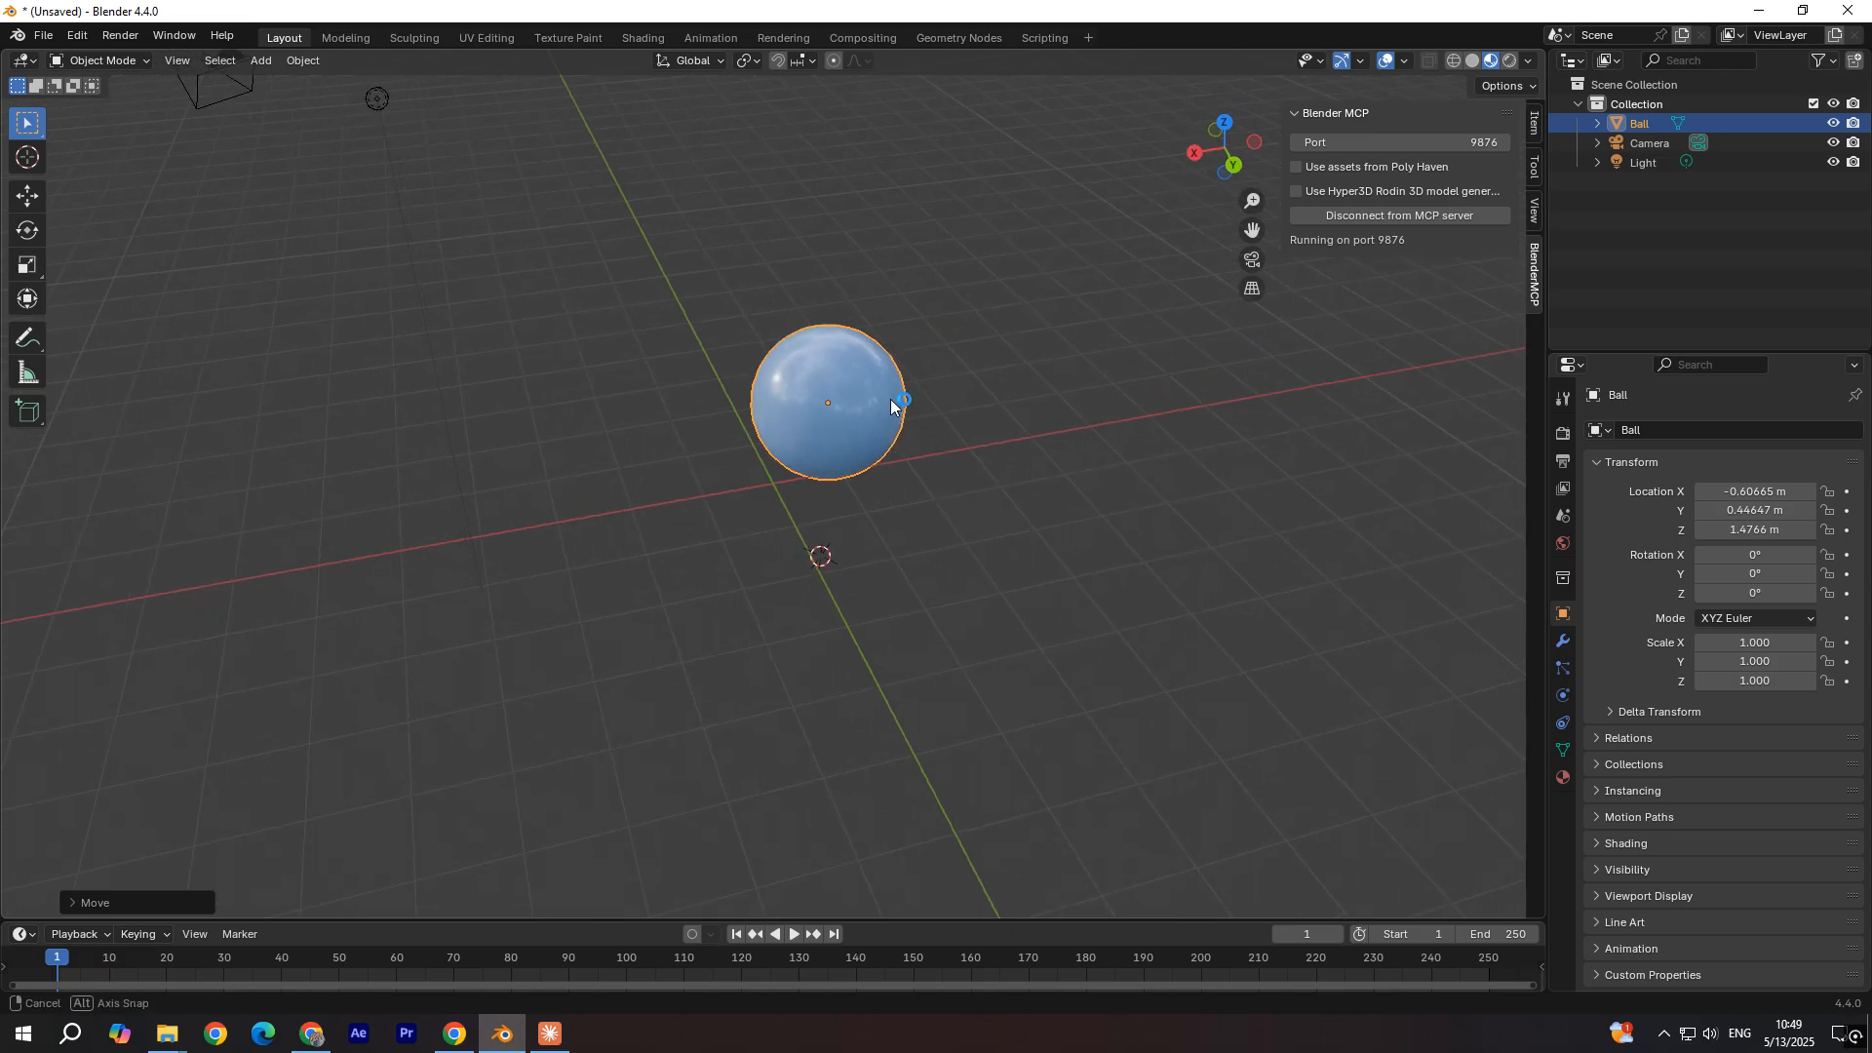
{"action": "left_click", "coordinate": [548, 1041]}
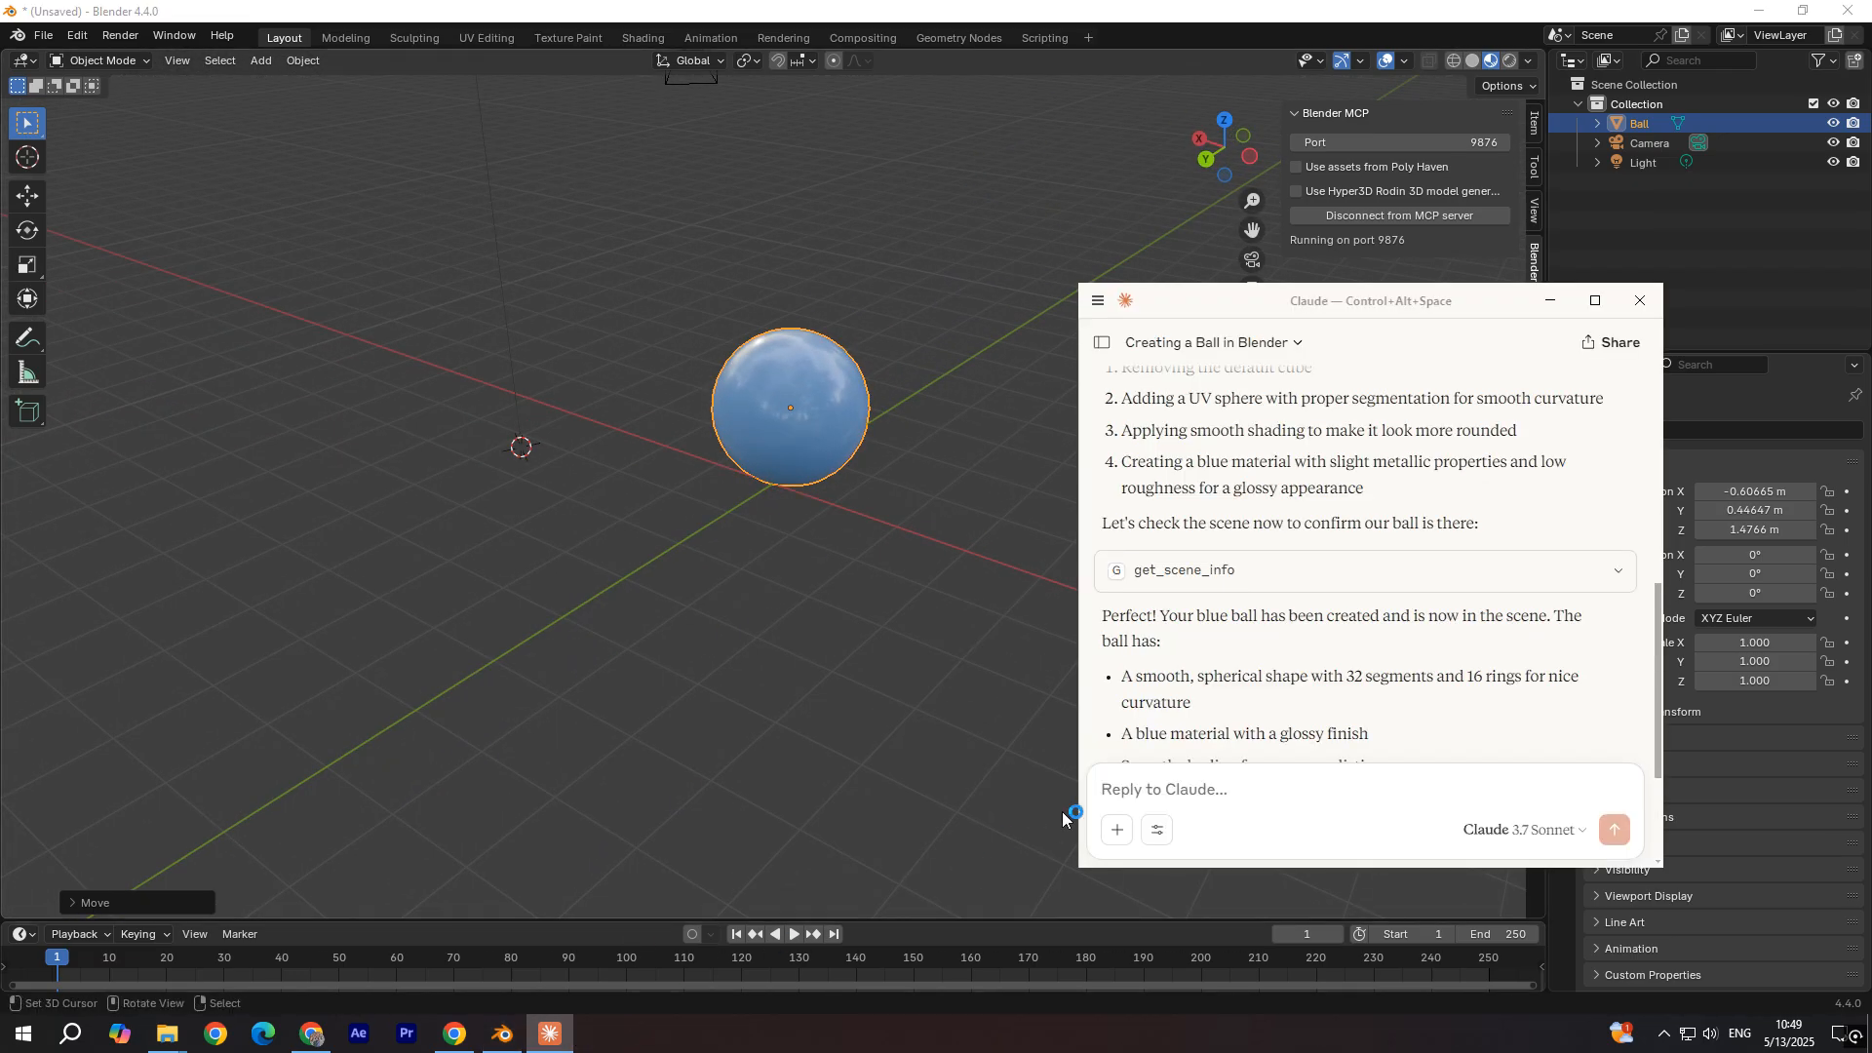